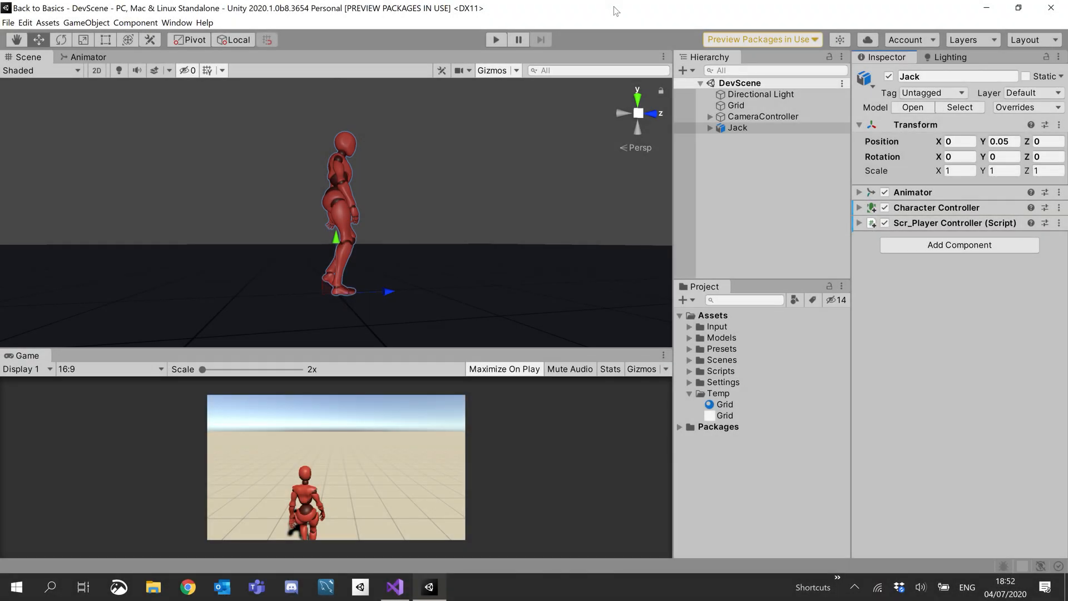
mouse_move(615, 25)
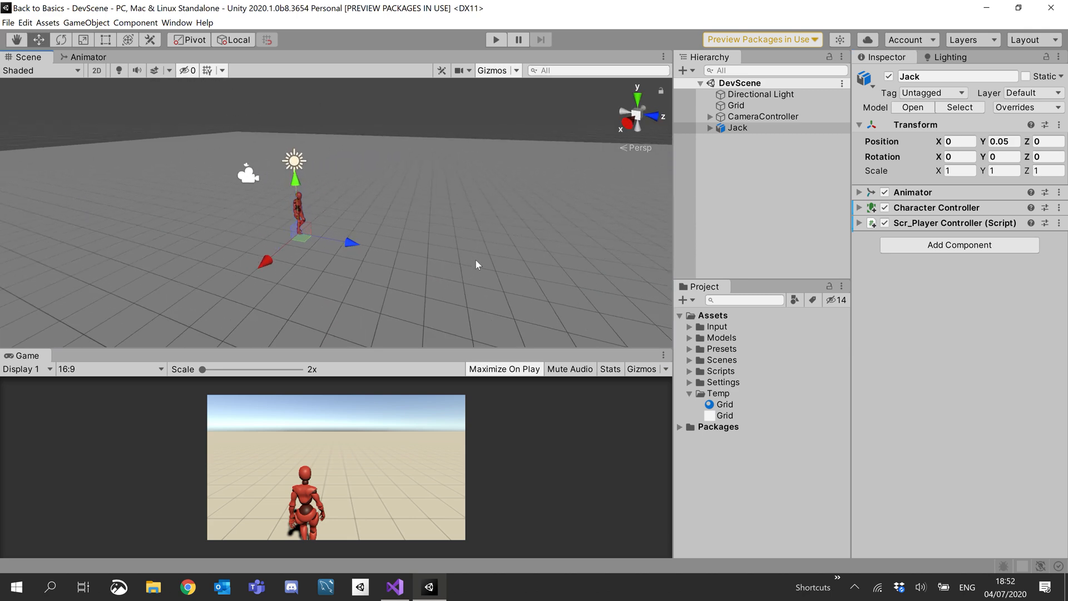
- Scale the floor Grid to 10 on X and Z and set its Grid material tiling to 10
click(734, 104)
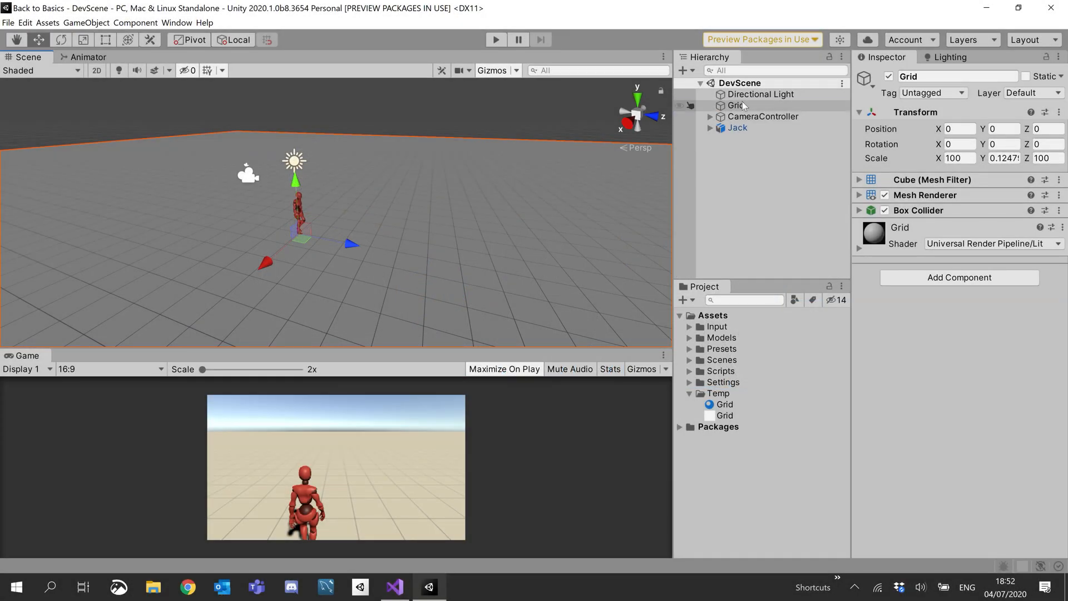
click(736, 106)
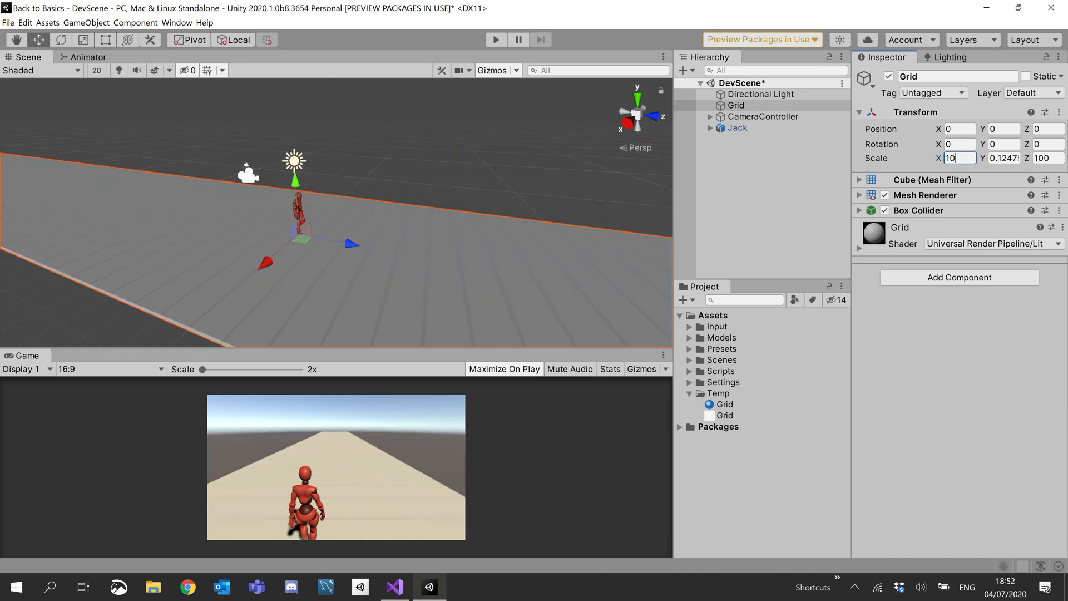
text(10)
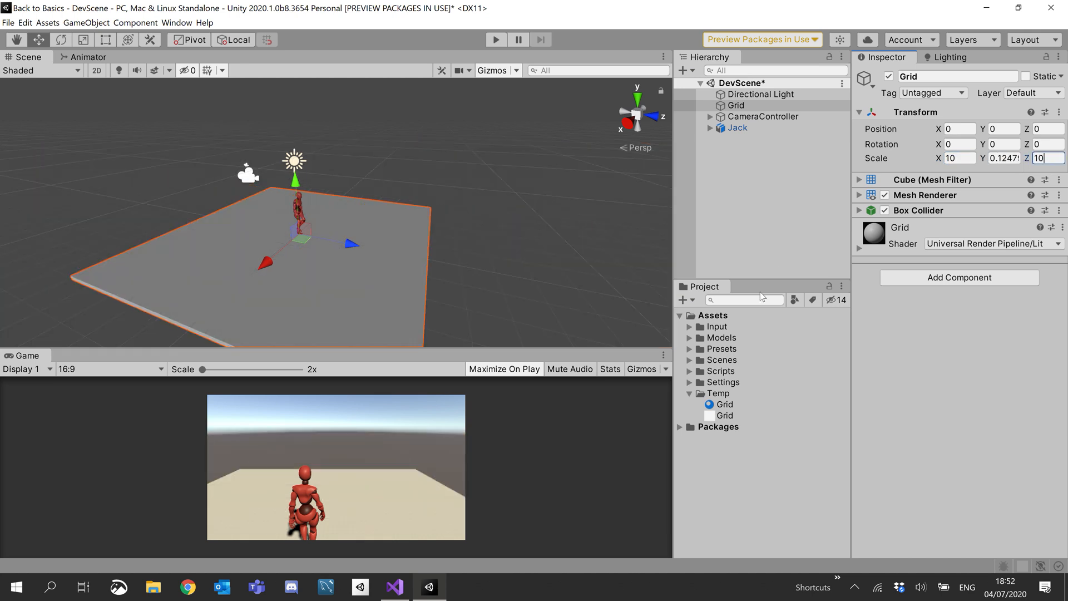
click(725, 404)
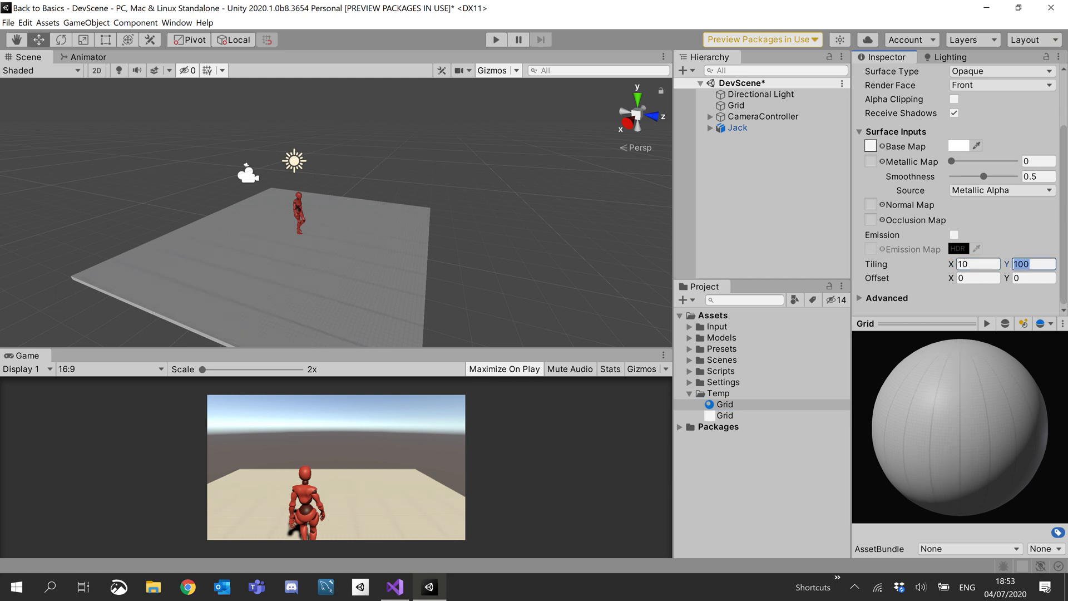
text(10)
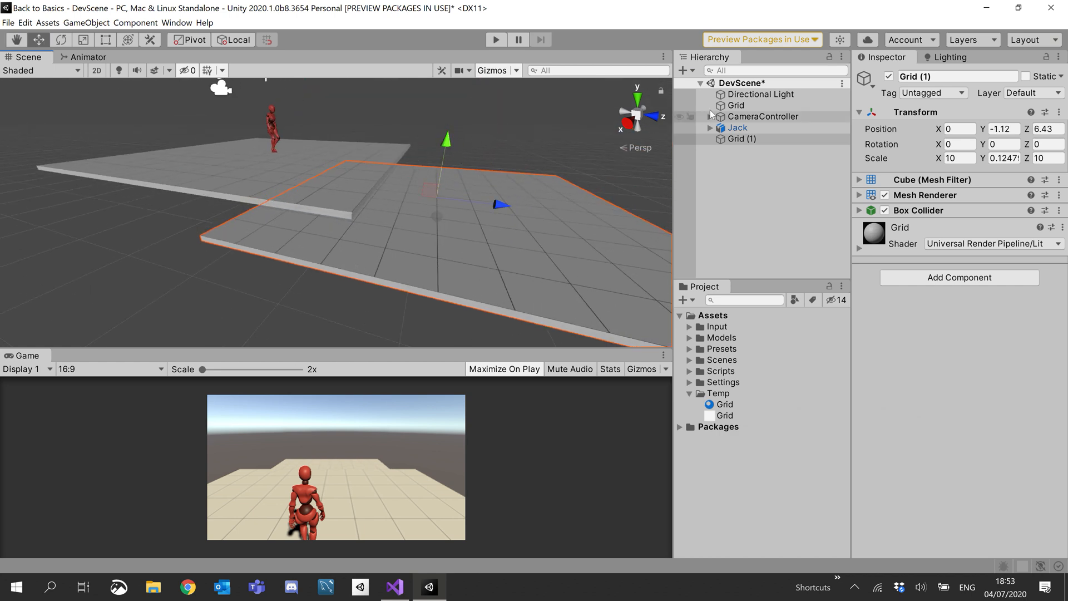
- Select the character Jack in the Hierarchy after placing the duplicate Grid (1)
click(737, 127)
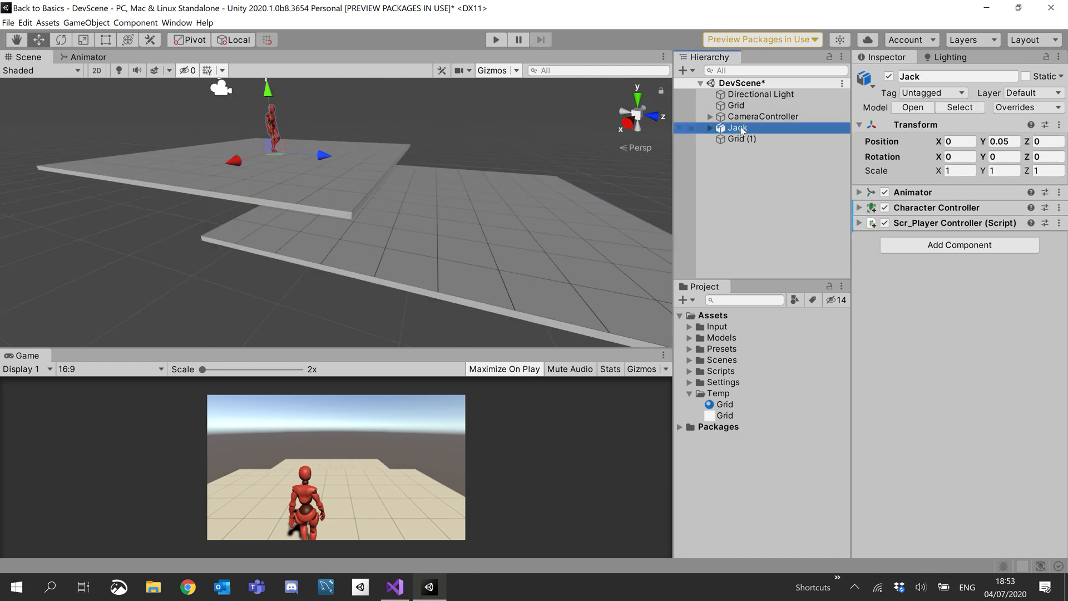
- Peek at Jack's Animator, then expand the Scr_Player Controller component showing walking and smoothing 0.3
click(860, 192)
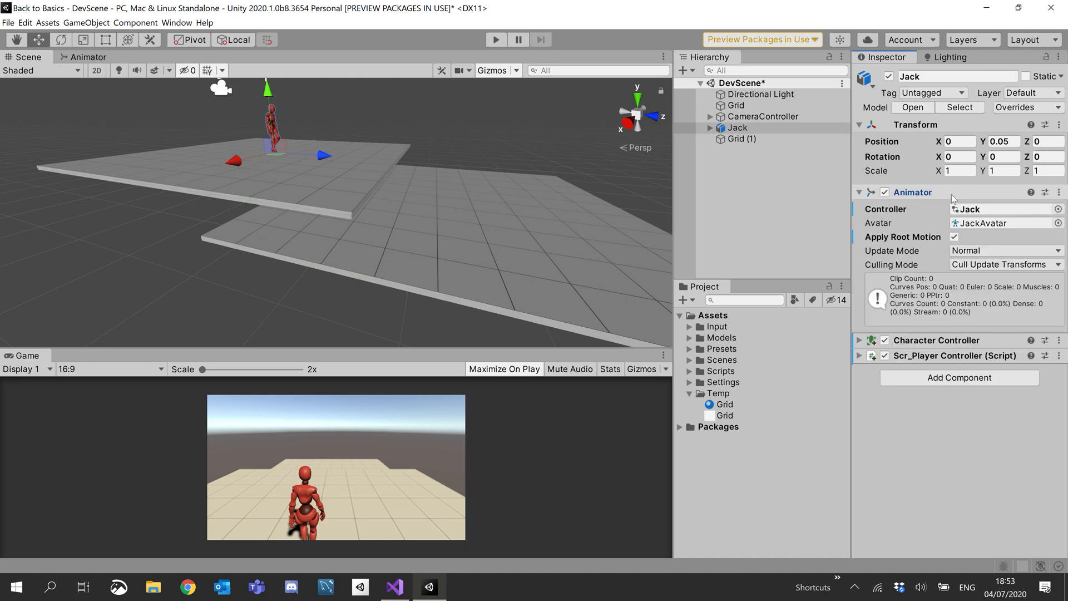
click(954, 236)
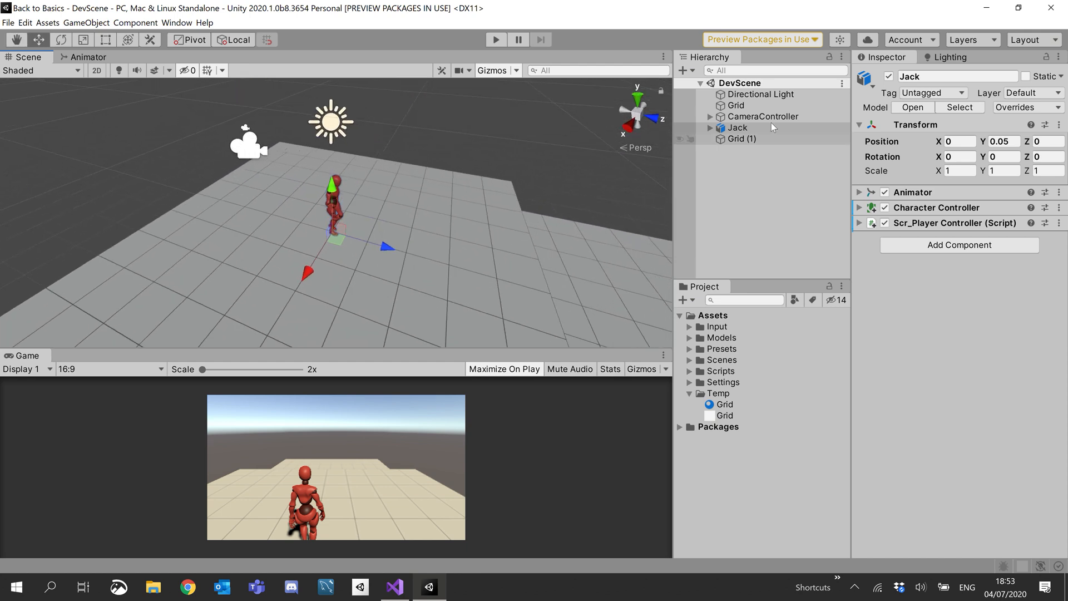
click(737, 127)
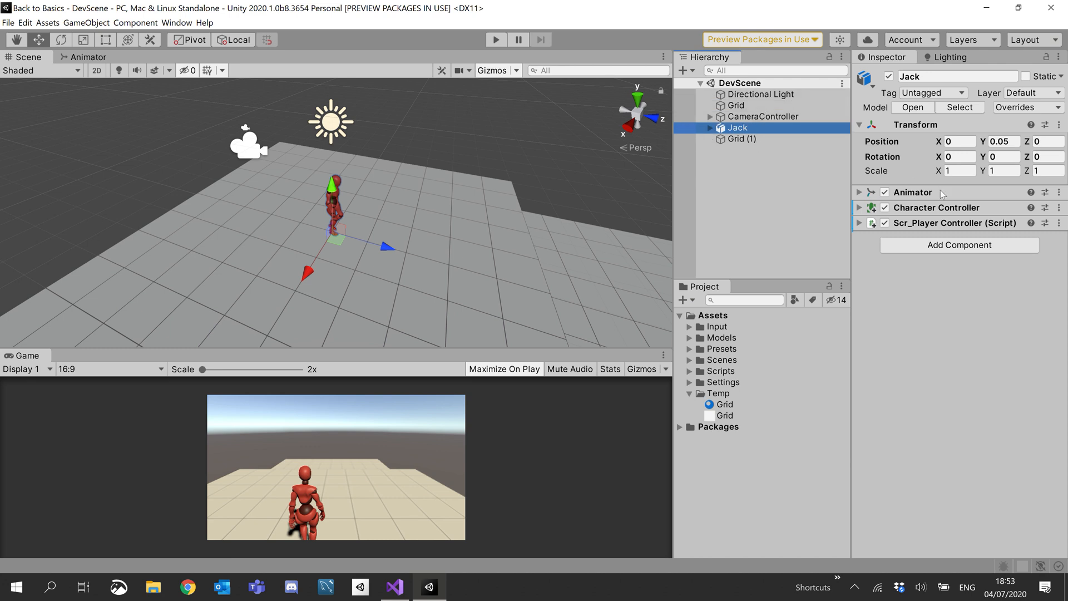
click(861, 222)
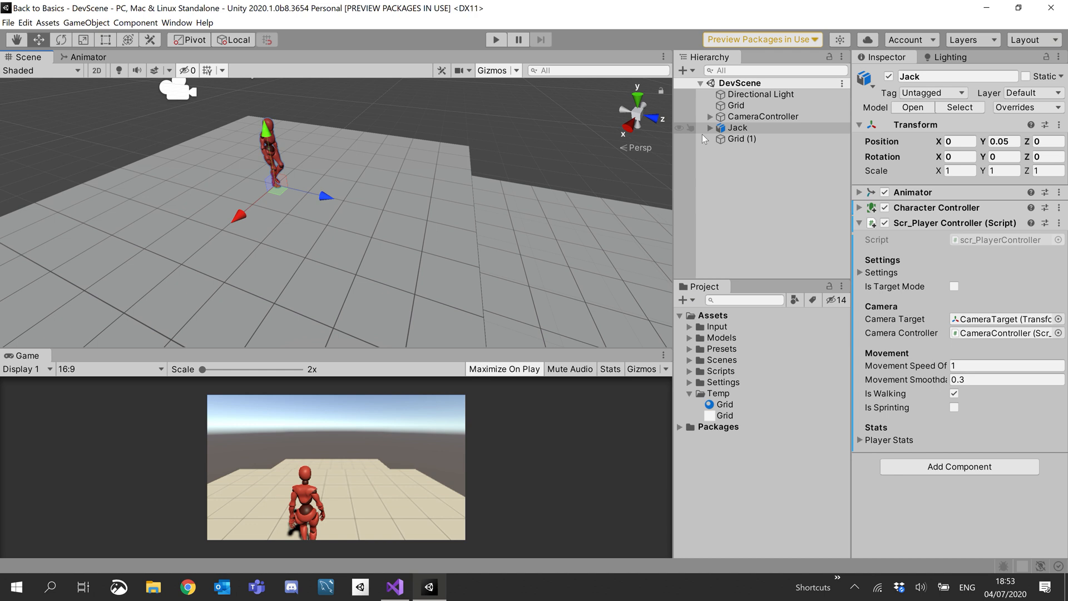
click(737, 127)
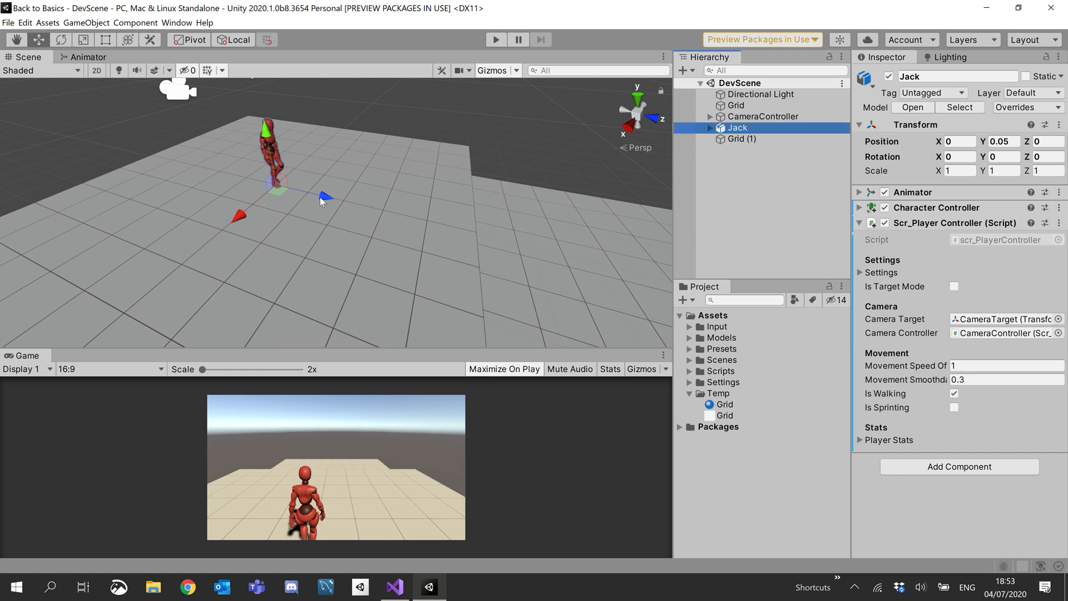
click(496, 39)
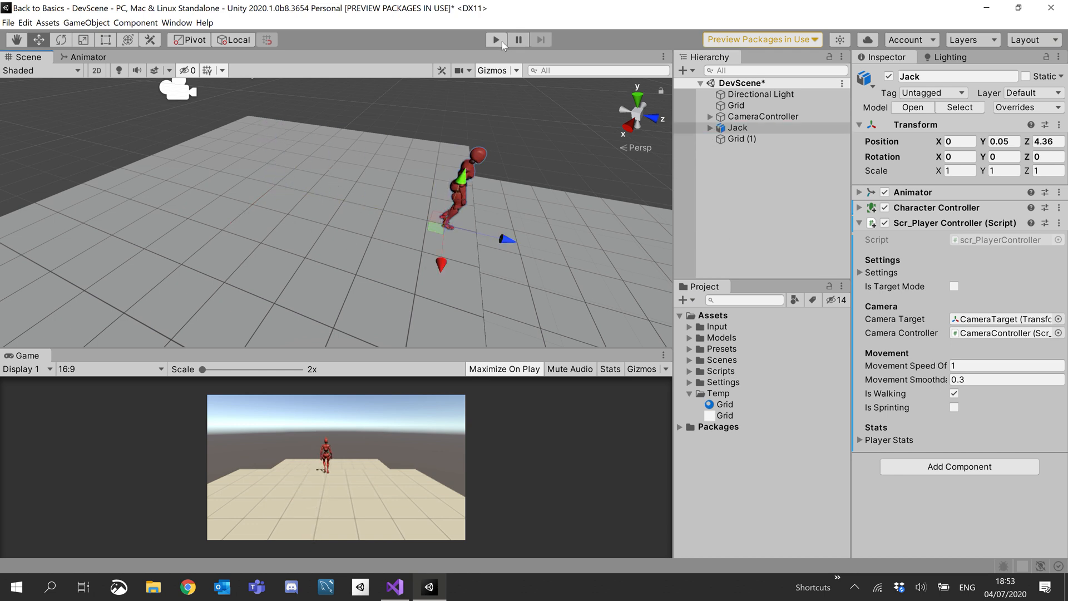
click(495, 38)
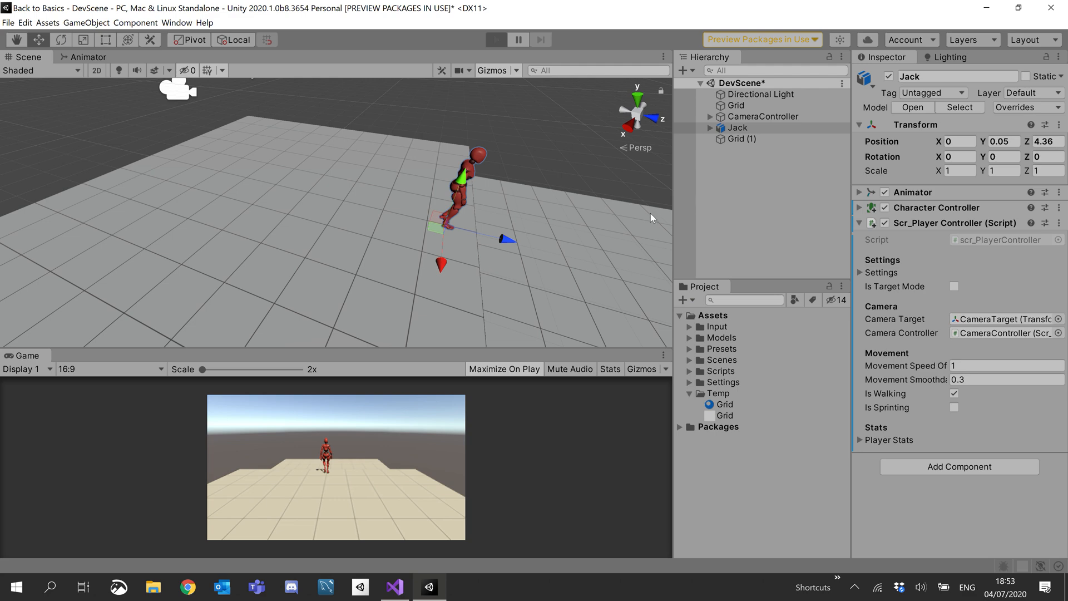
click(496, 39)
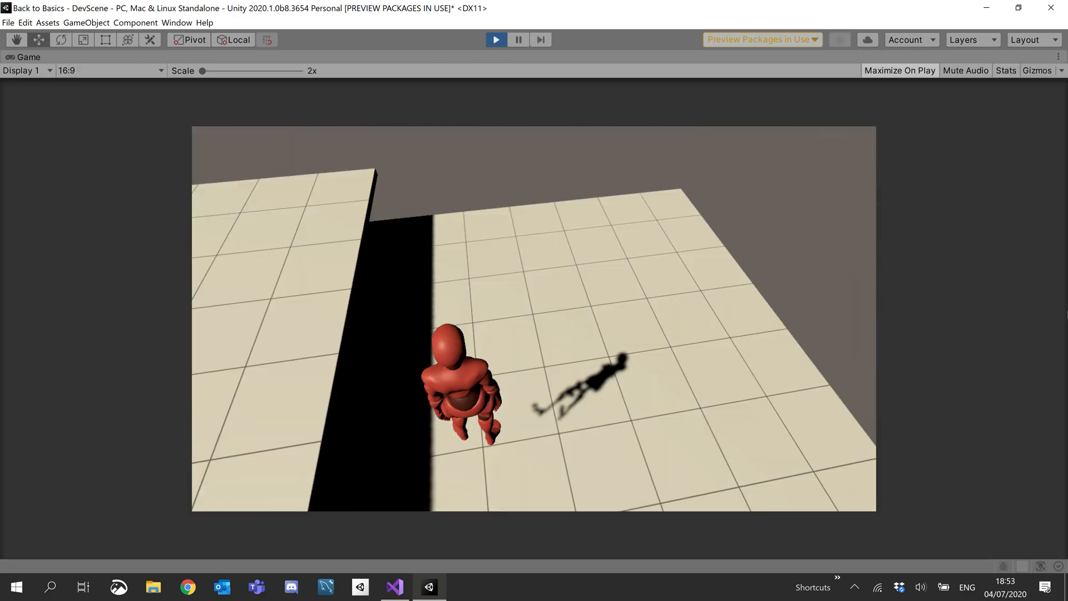
click(495, 39)
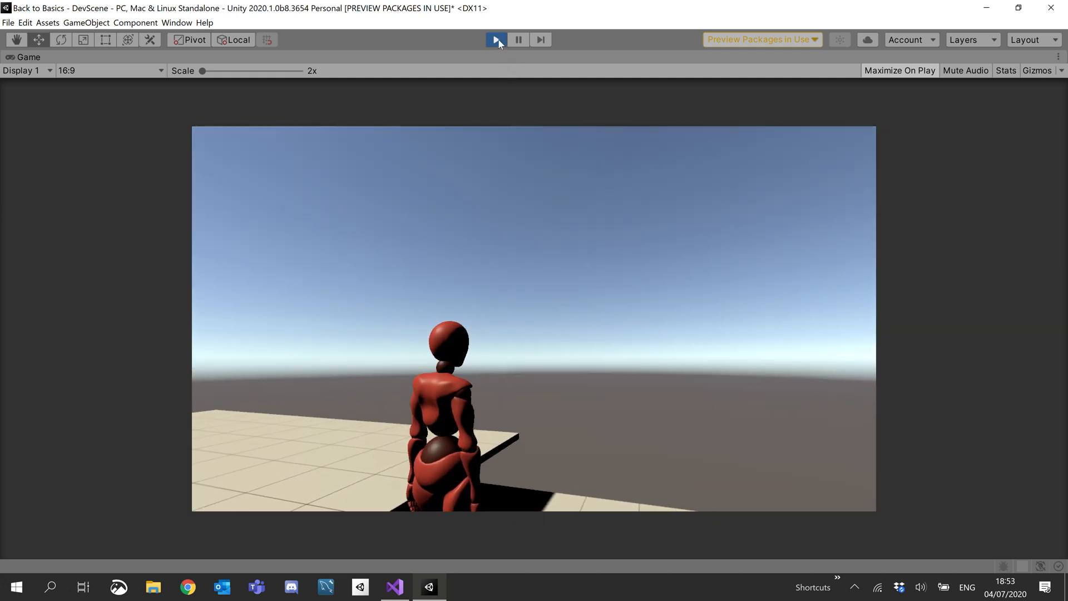
click(496, 38)
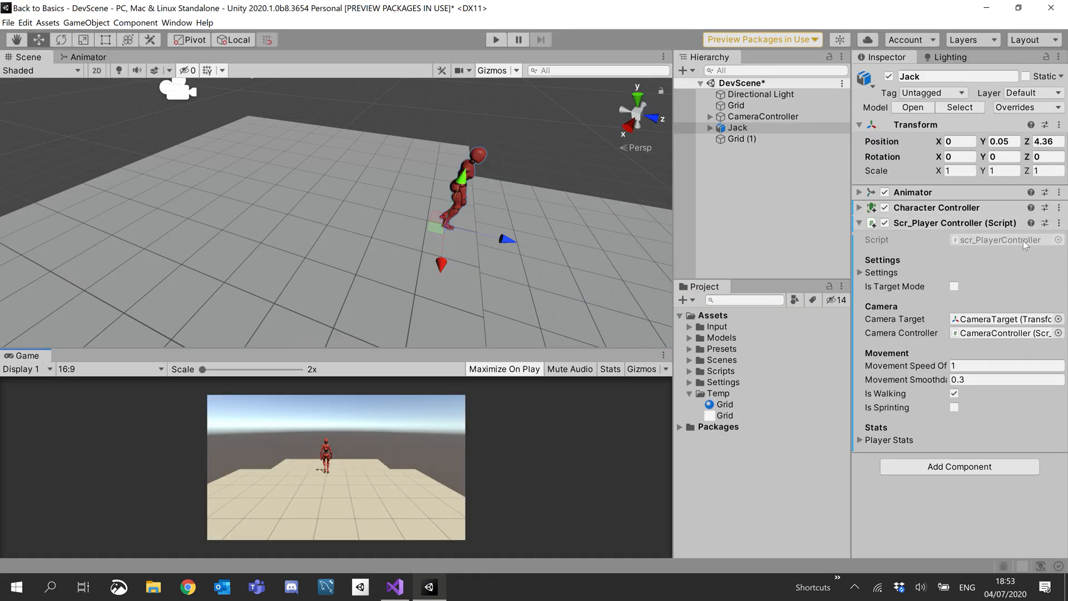
click(394, 587)
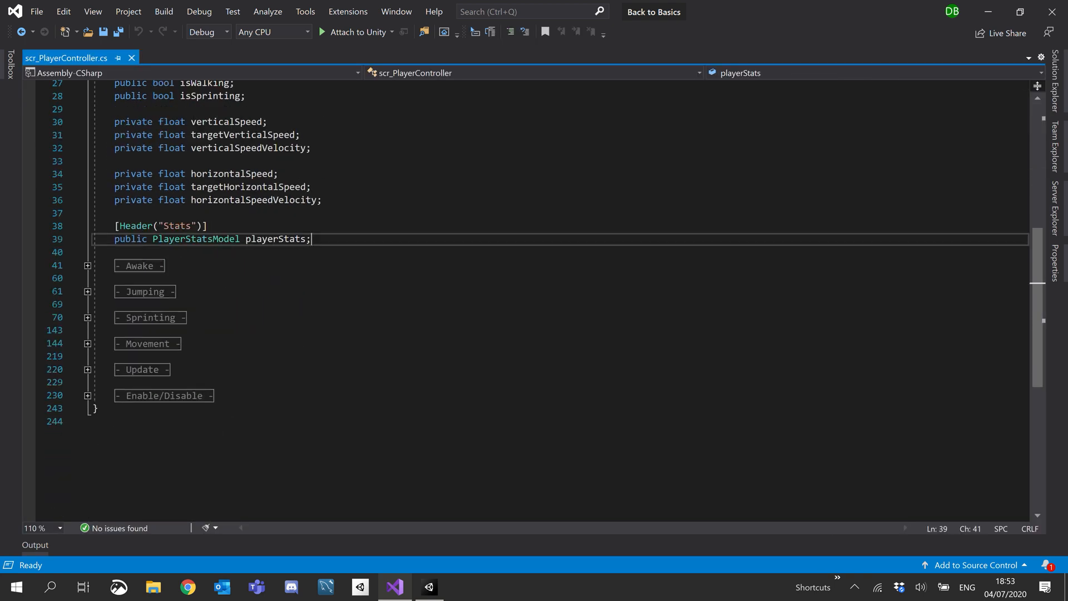
- Add a [Header("Gravity")] attribute with a public float gravity field beneath it
key(enter)
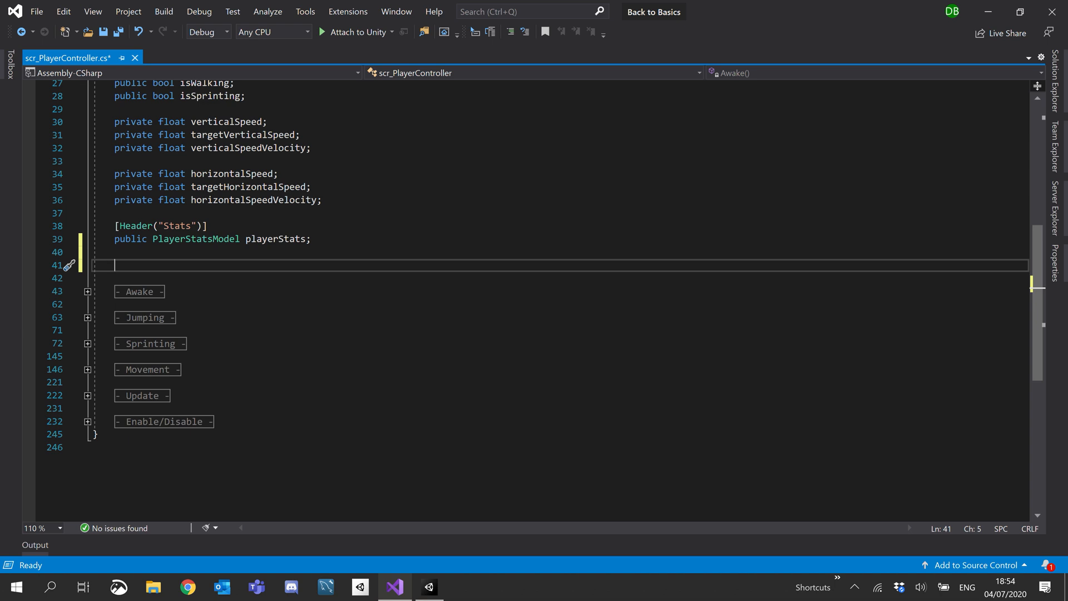
text([Header])
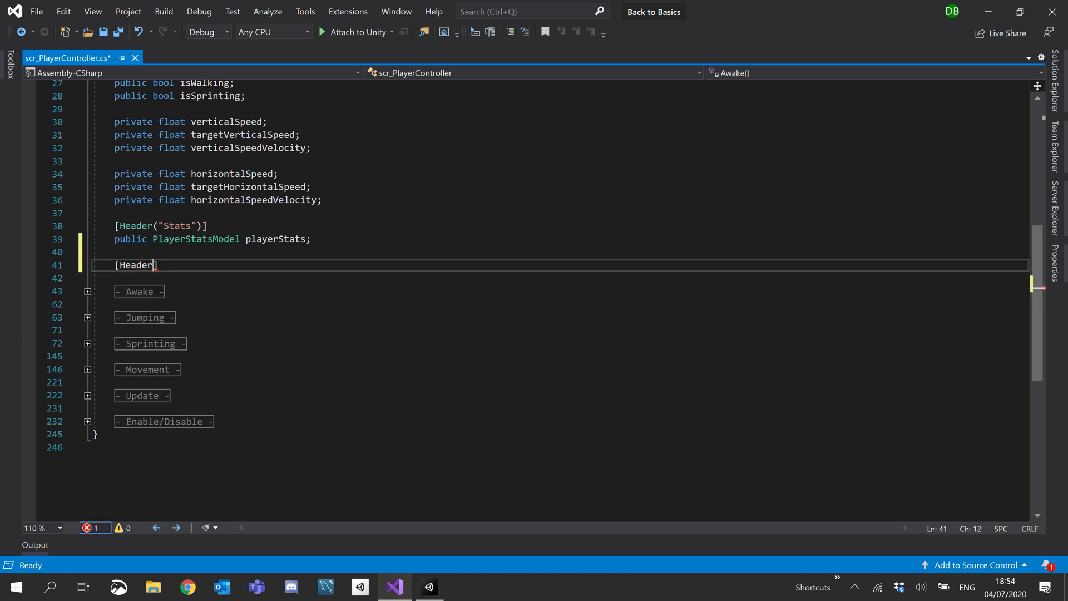
text(("Gra"))
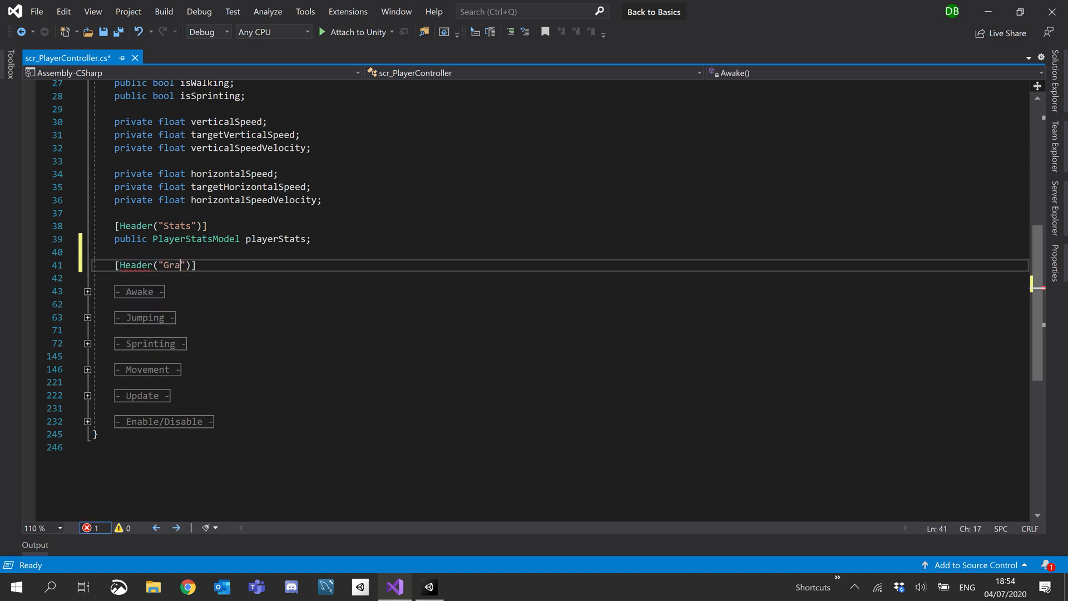
text(vity)
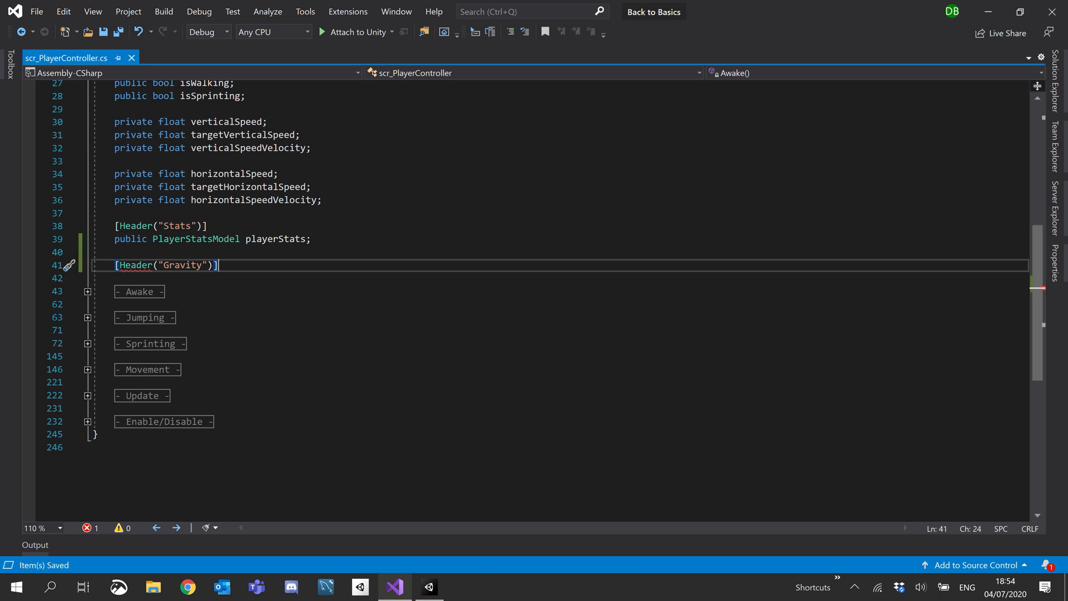
key(enter)
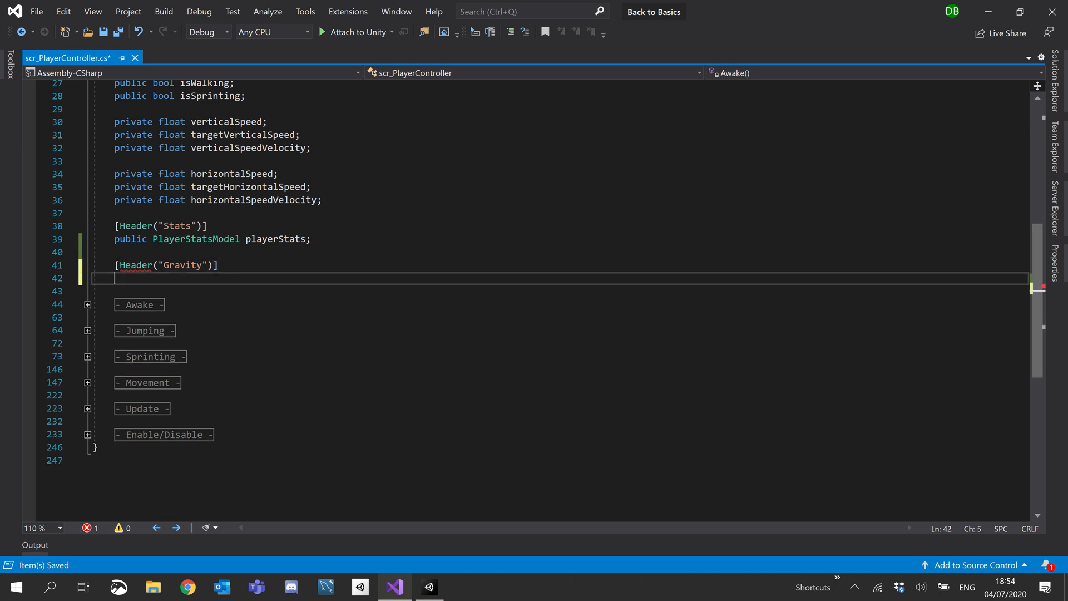
text(public f)
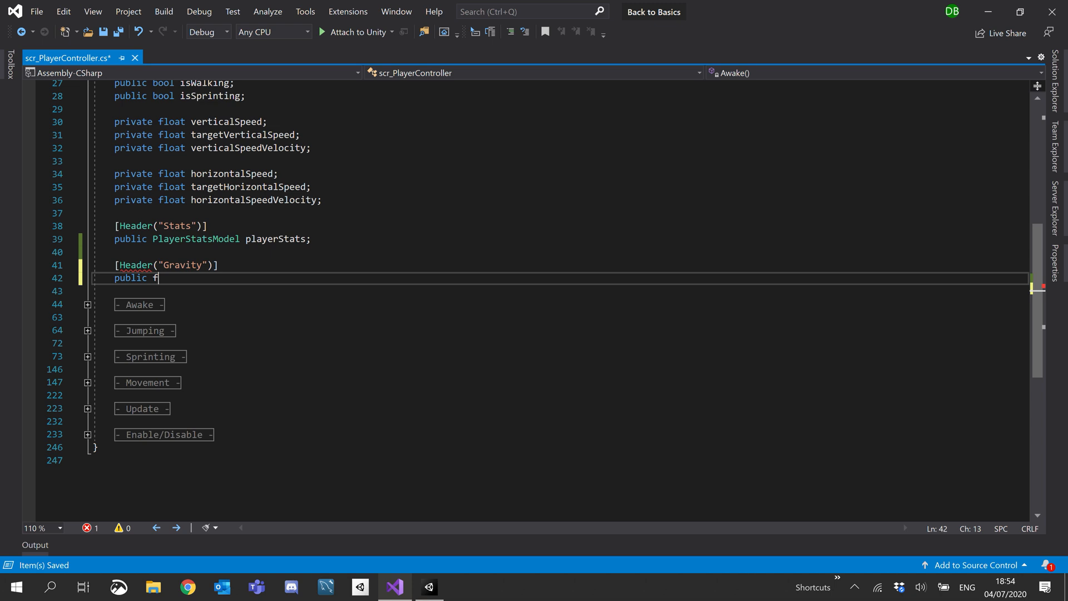
text(loat gravi)
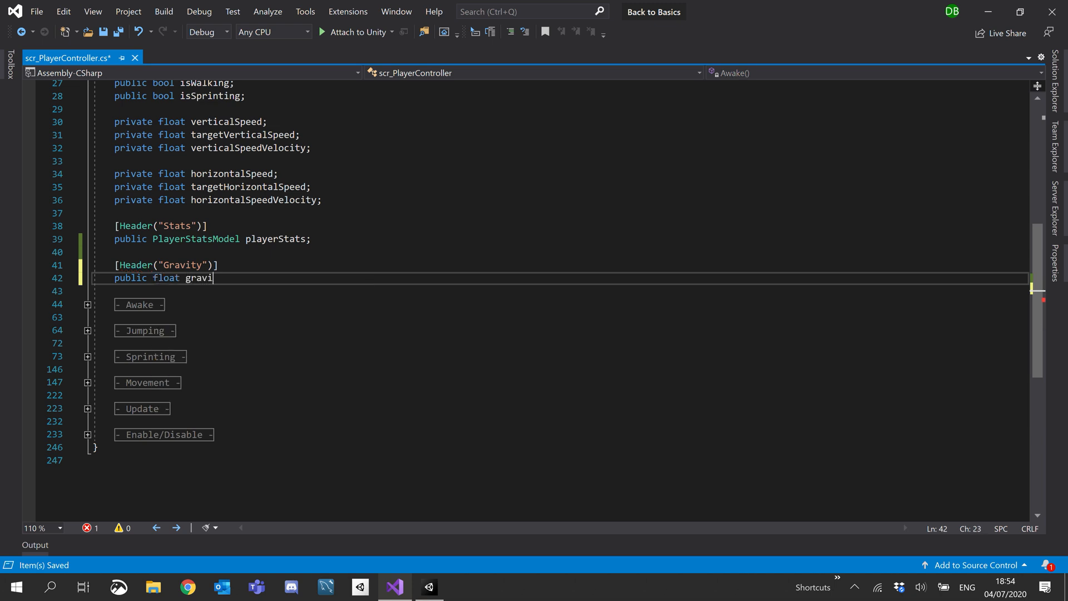
text(ty;)
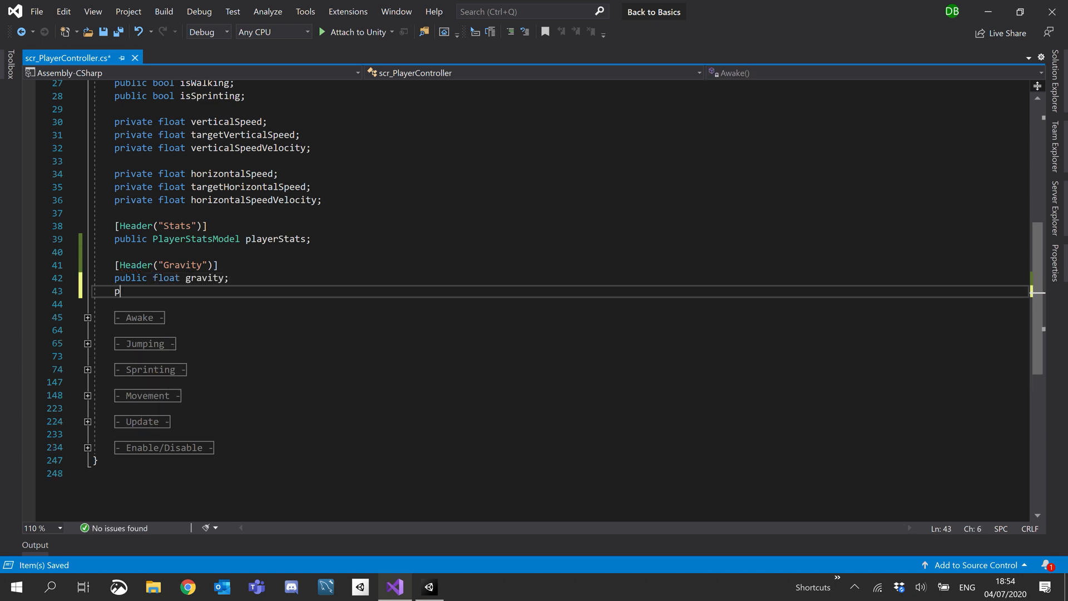
- Add public float currentGravity and maxGravity fields
text(ublic float)
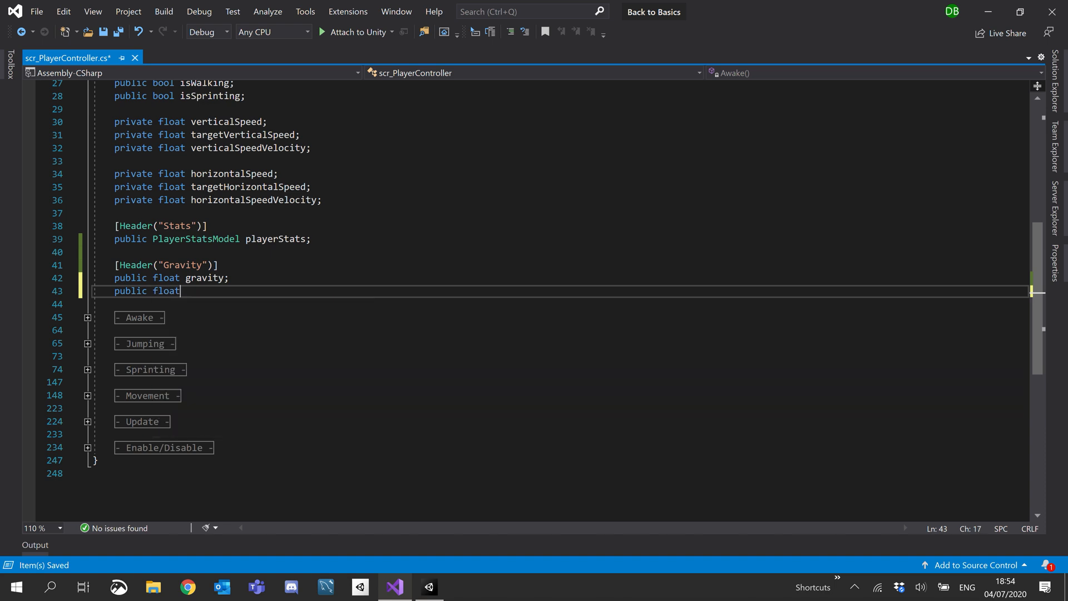
text(rea)
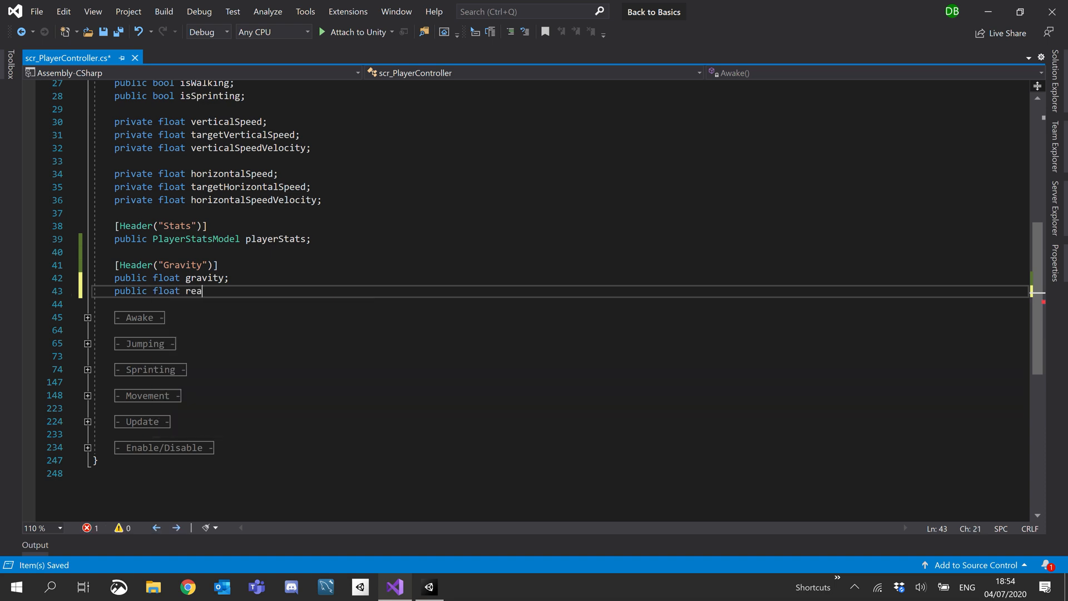
text(current)
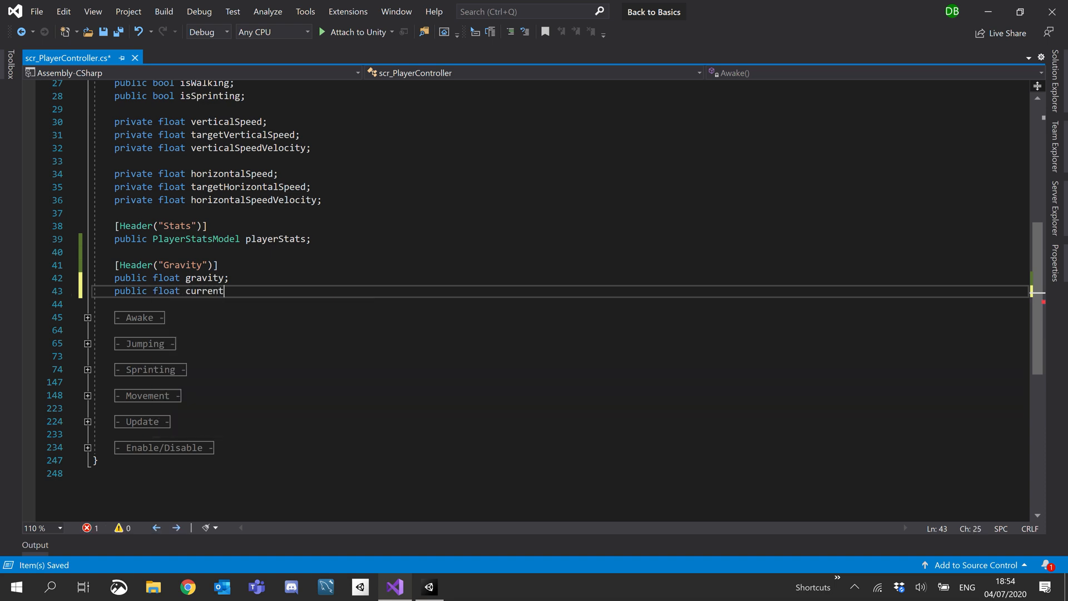
text(Gravity;)
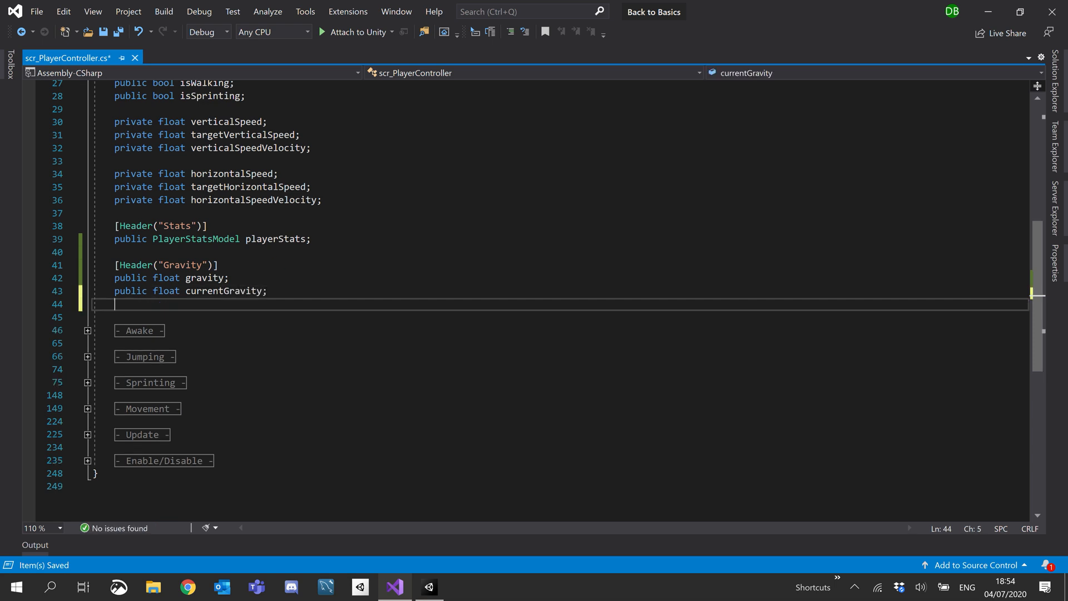
text(public float max)
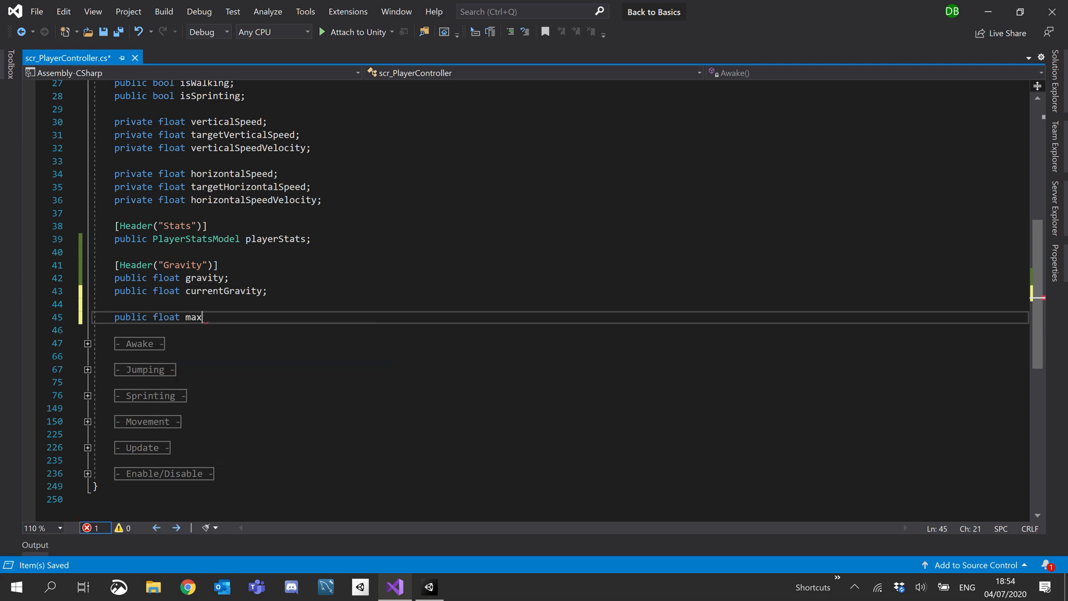
text(Gravity)
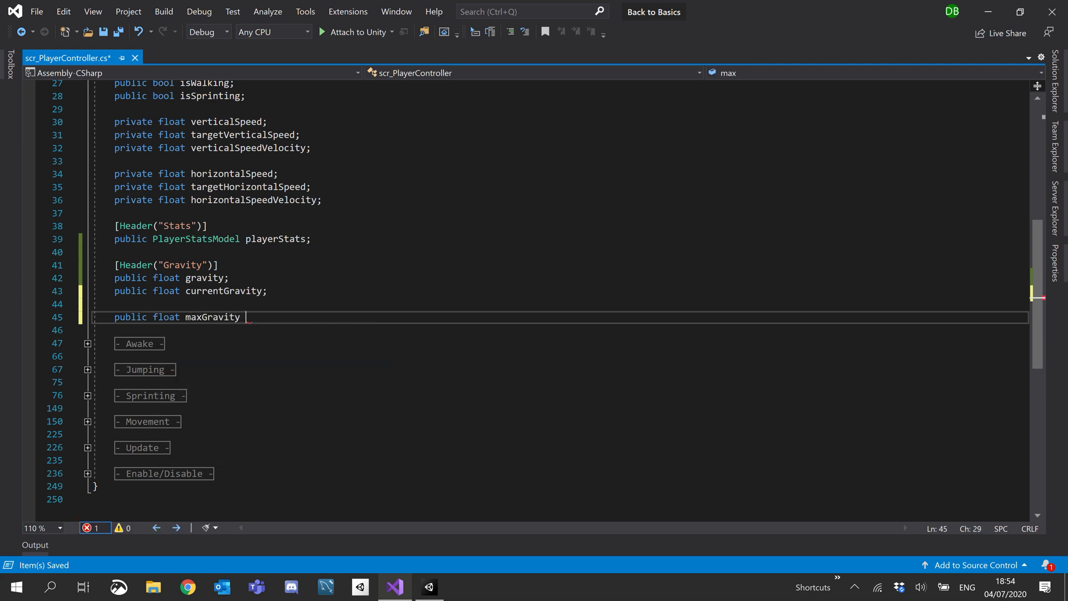
text(;)
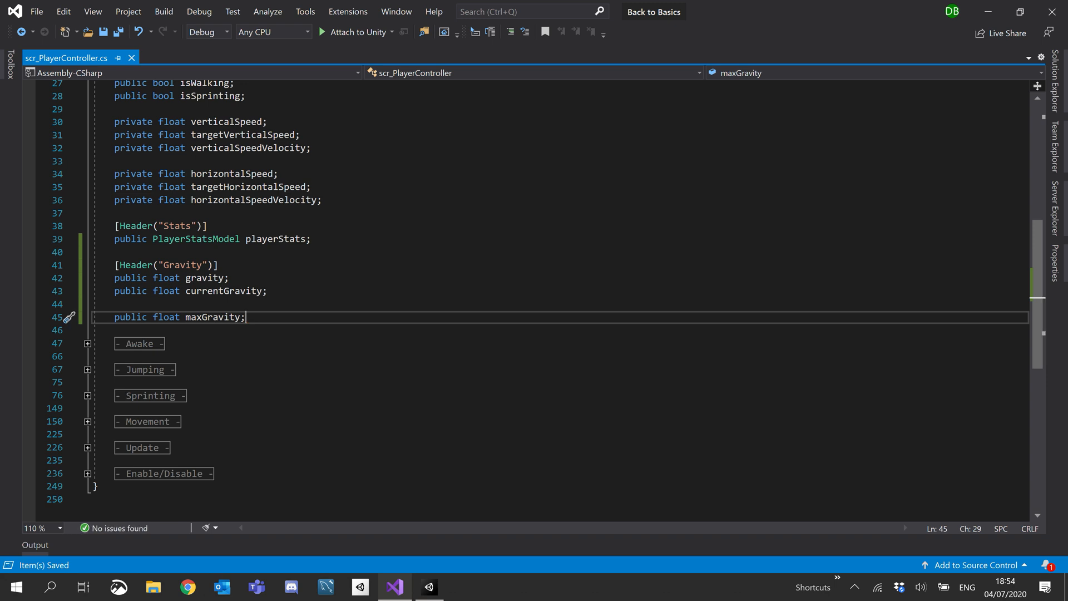
key(Left)
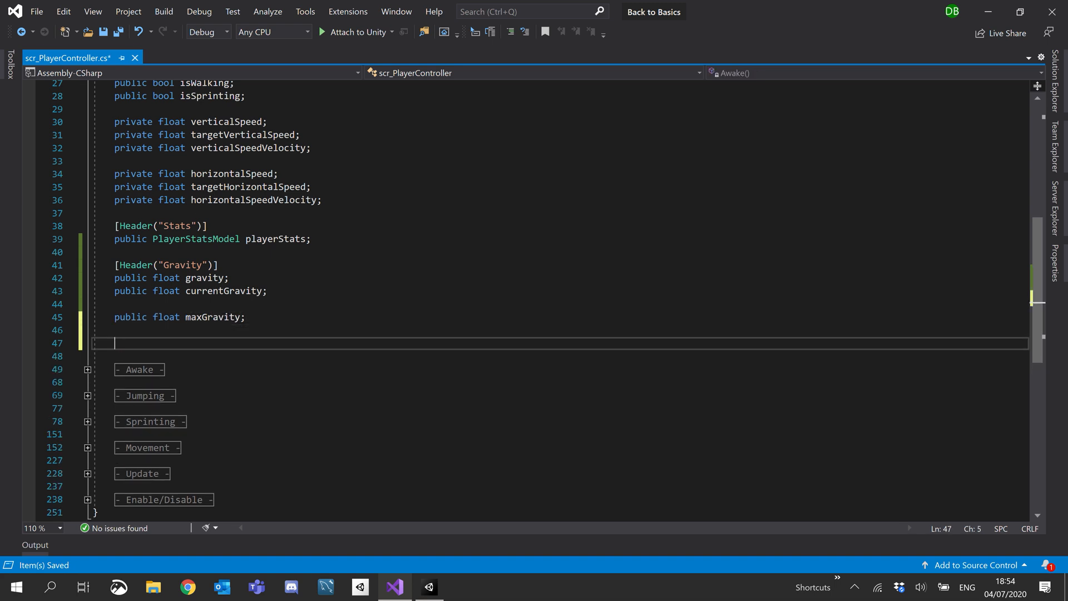
- Add private Vector3 gravityDirection and gravityMovement fields
text(prv)
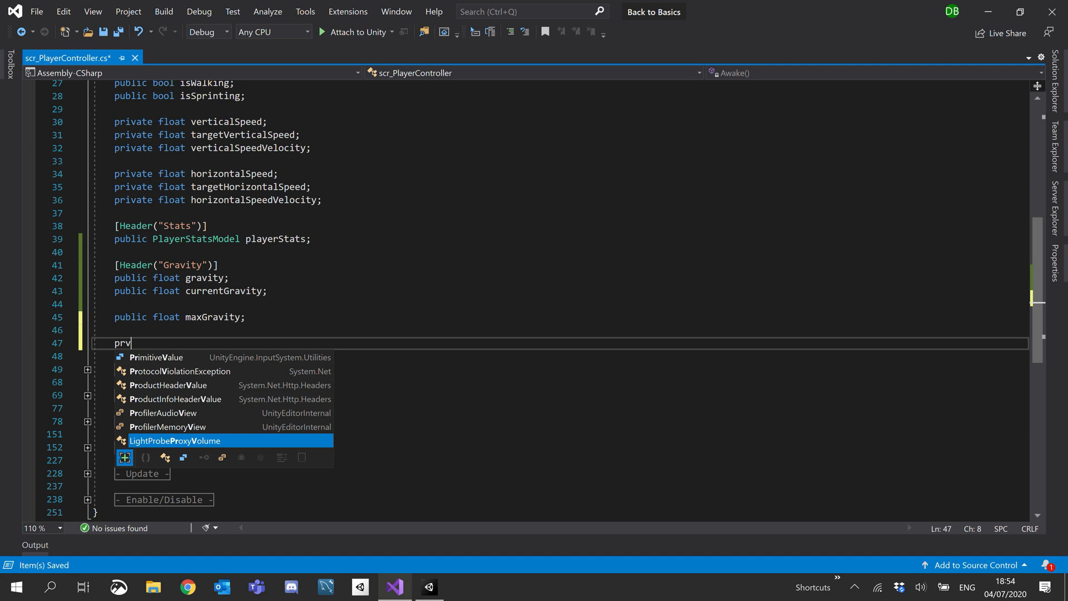
key(Backspace)
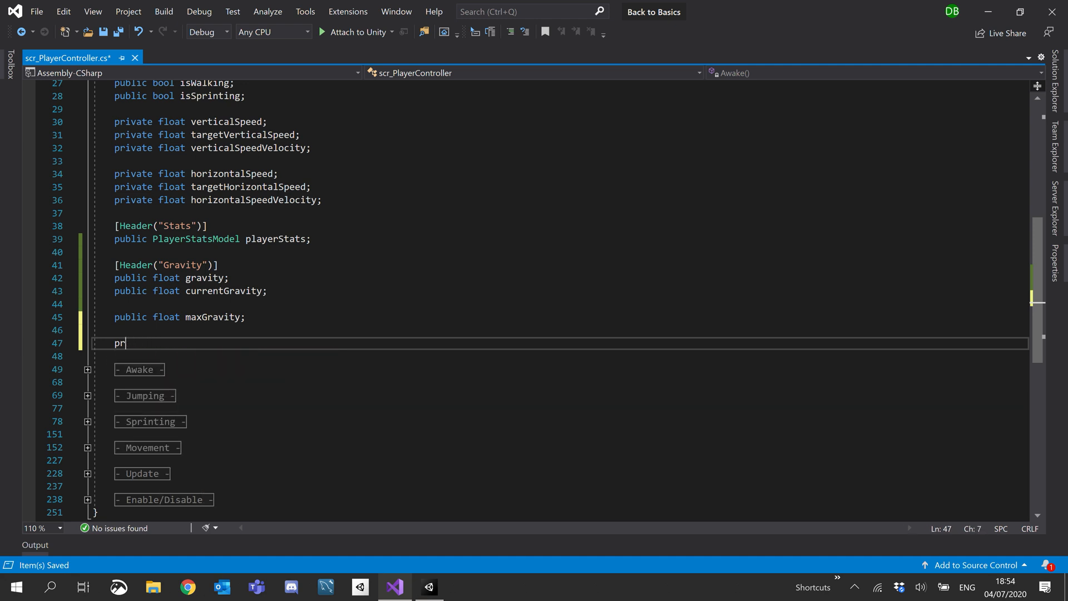
text(ivate)
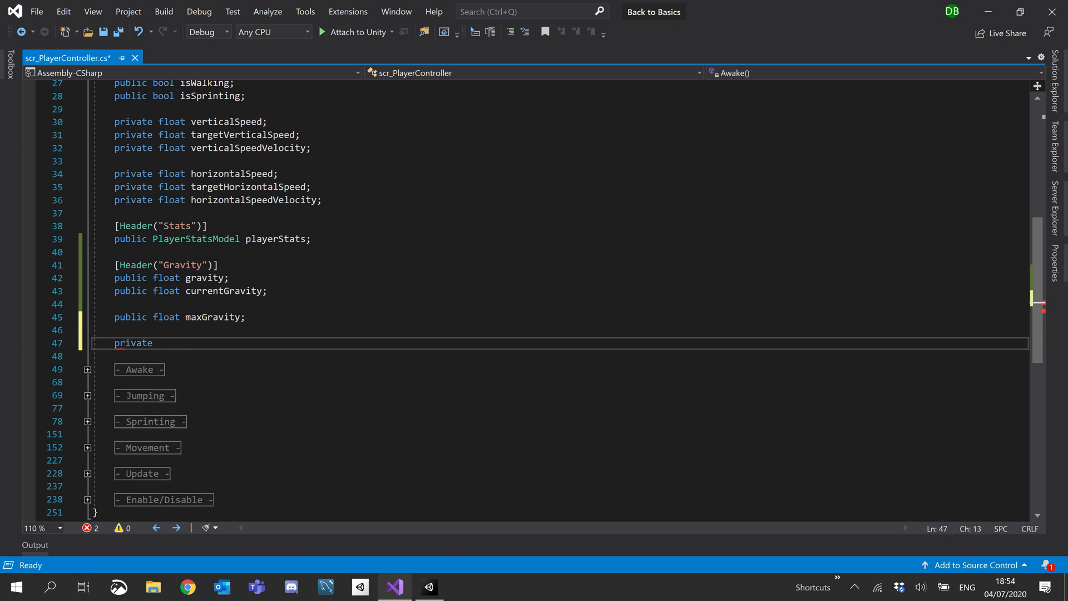
text(Vector3)
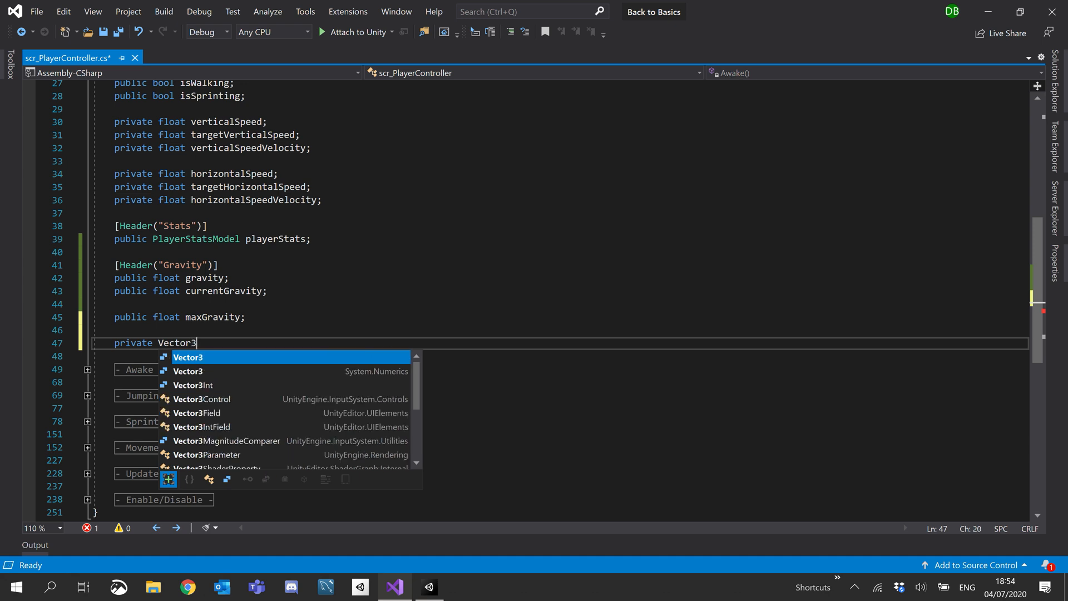
key(space)
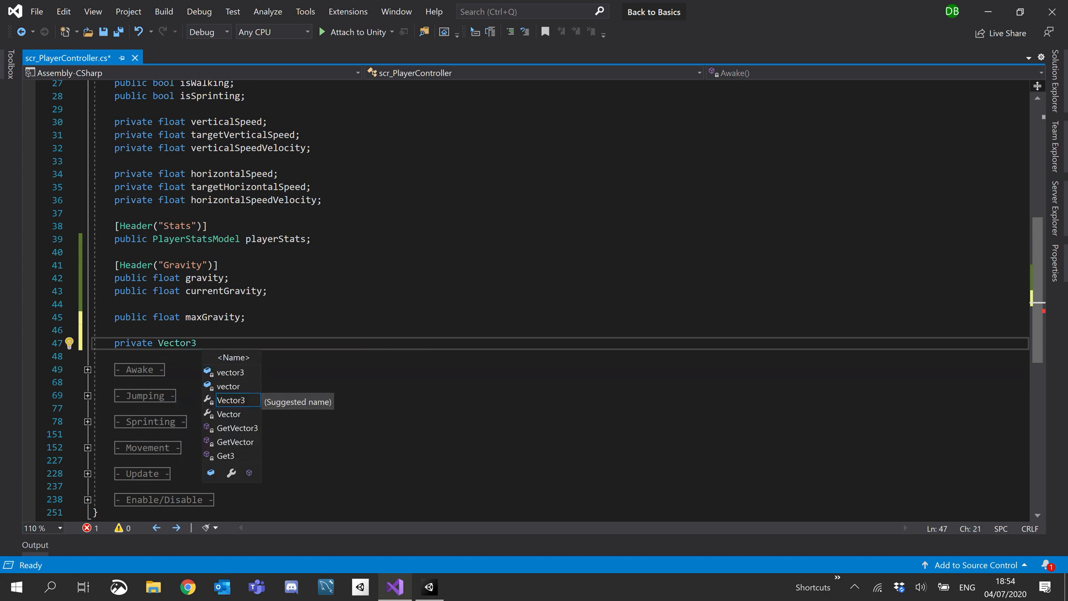
text(gravityD)
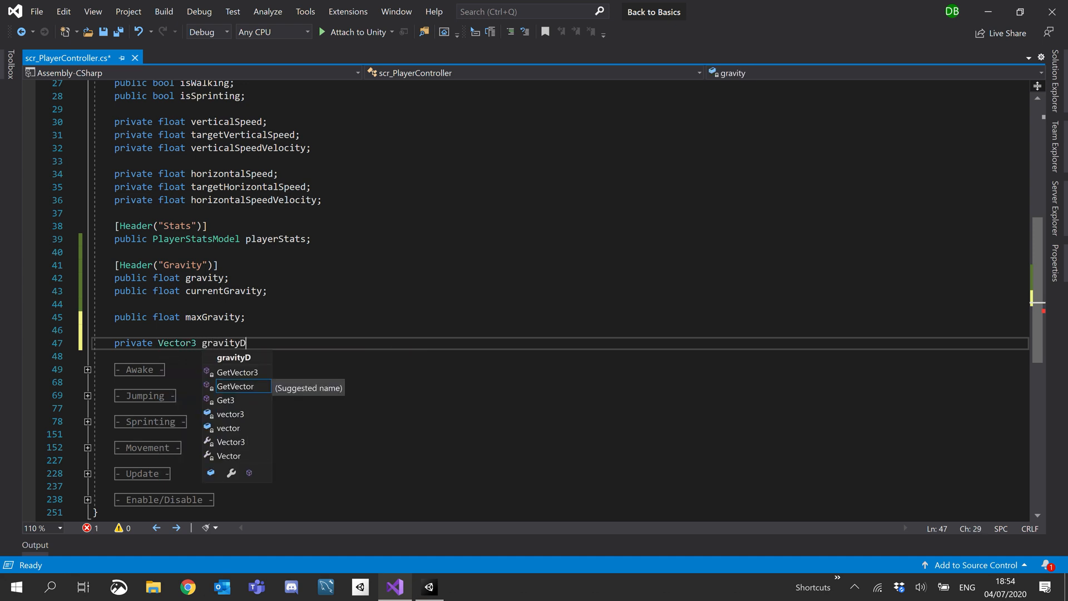
text(irection;)
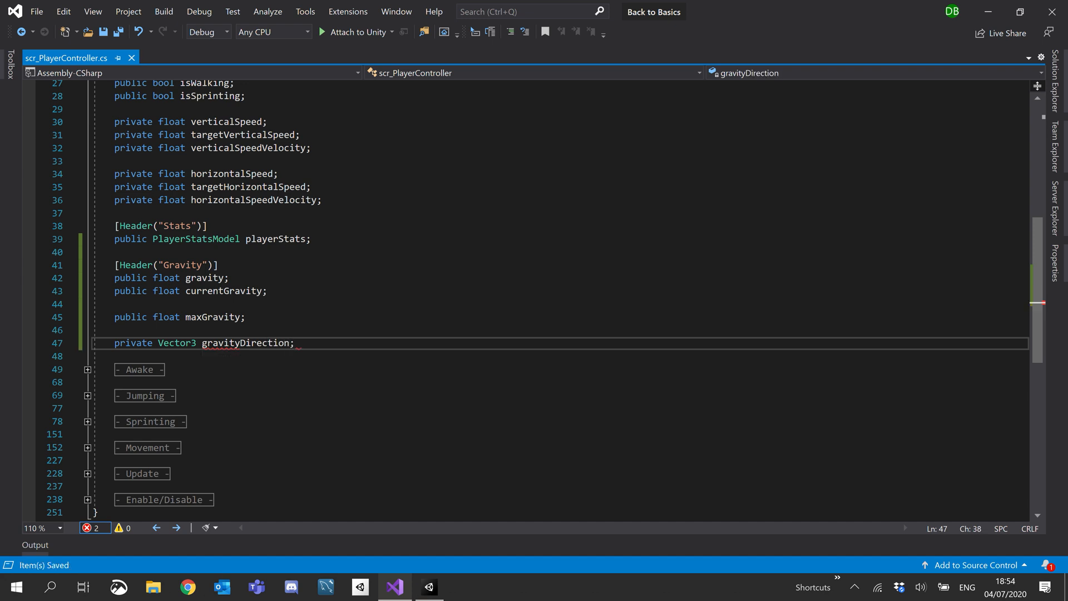
text(private)
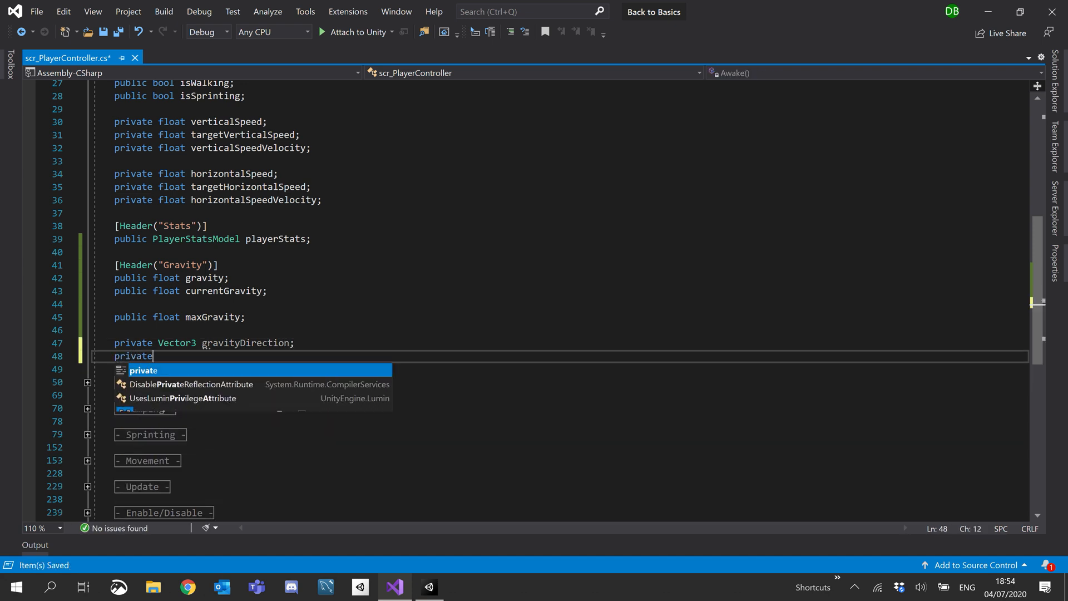
text(veto)
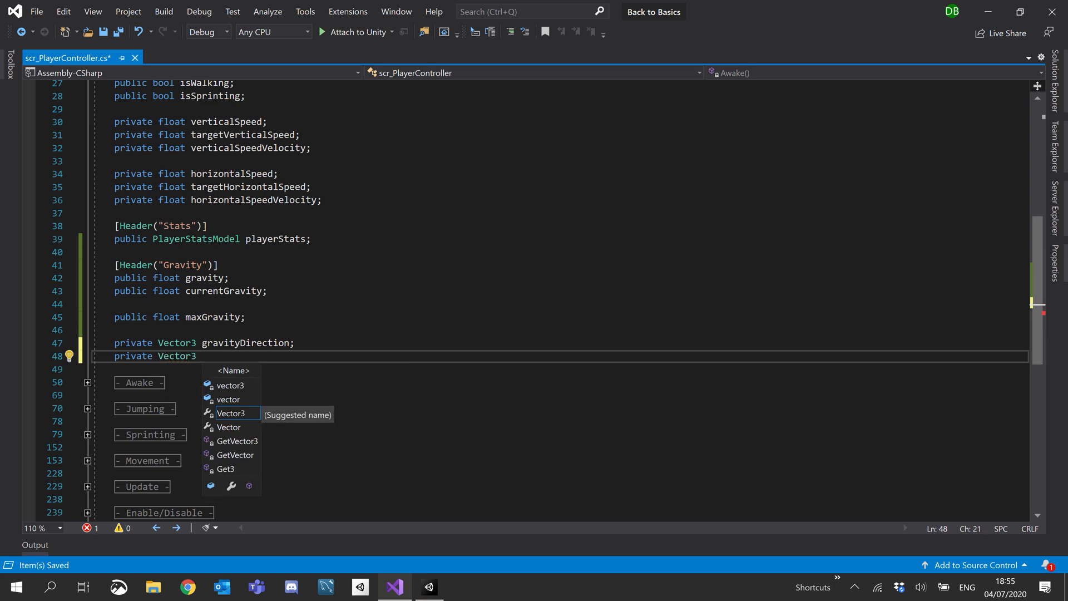
text(gravity)
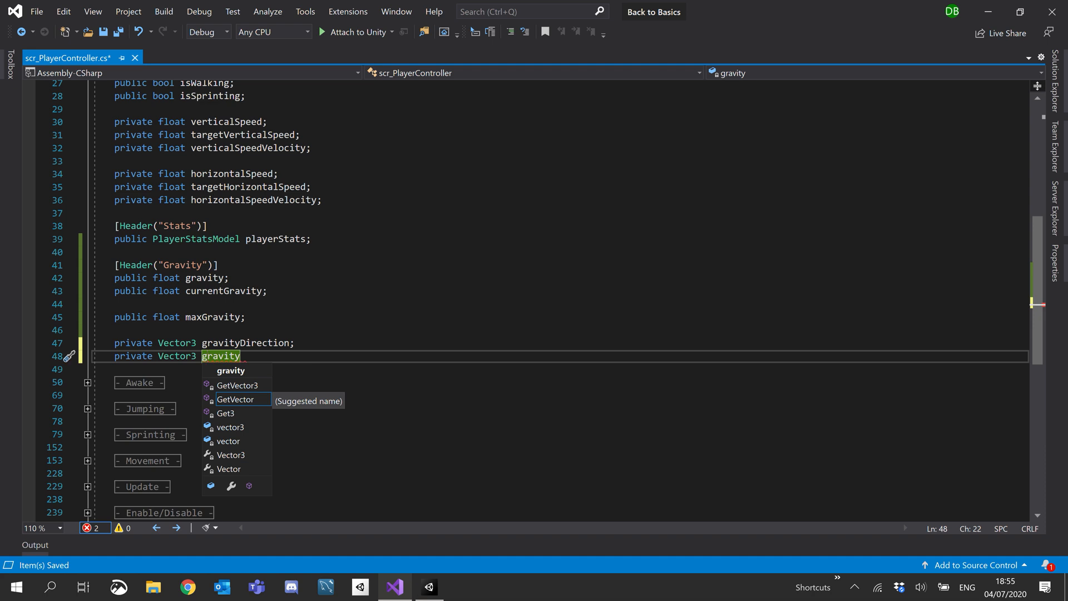
text(Movement;)
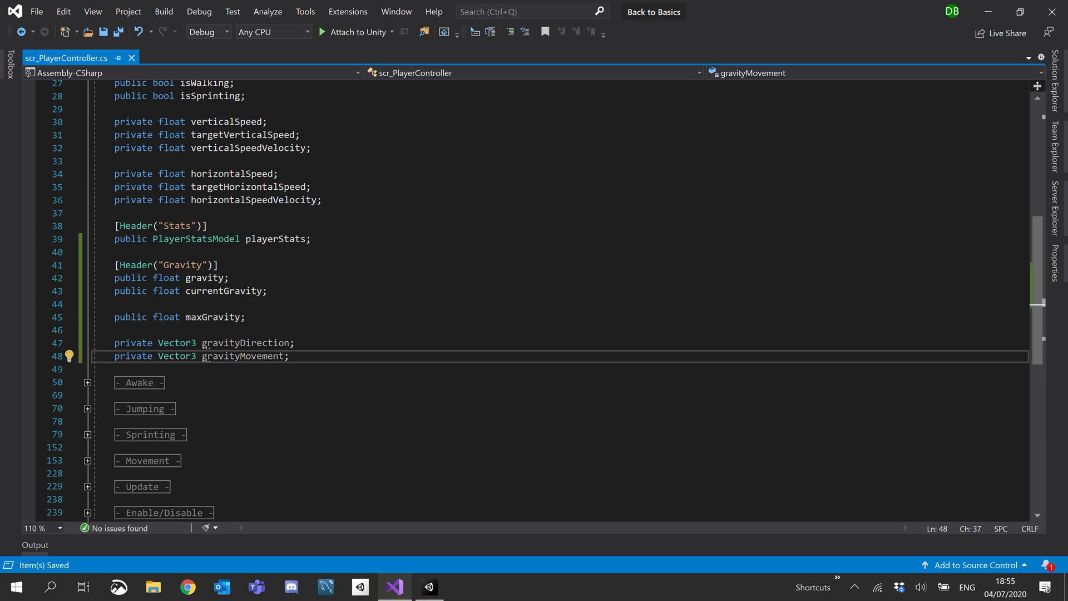
mouse_move(213, 277)
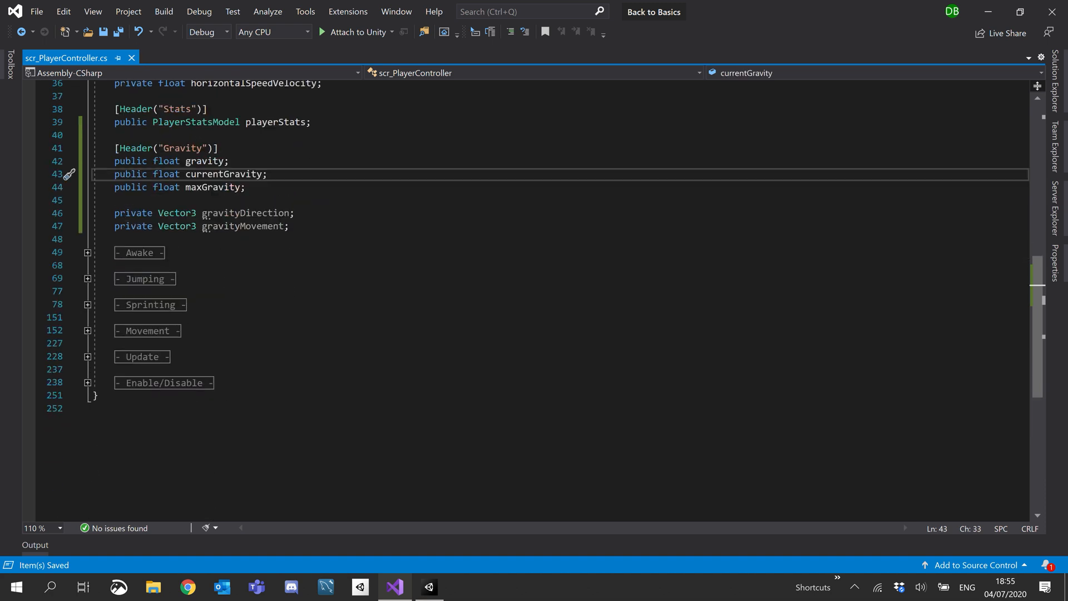
- Write a '#region - Gravity -' block below Sprinting containing an empty private void CalculateGravity()
click(151, 305)
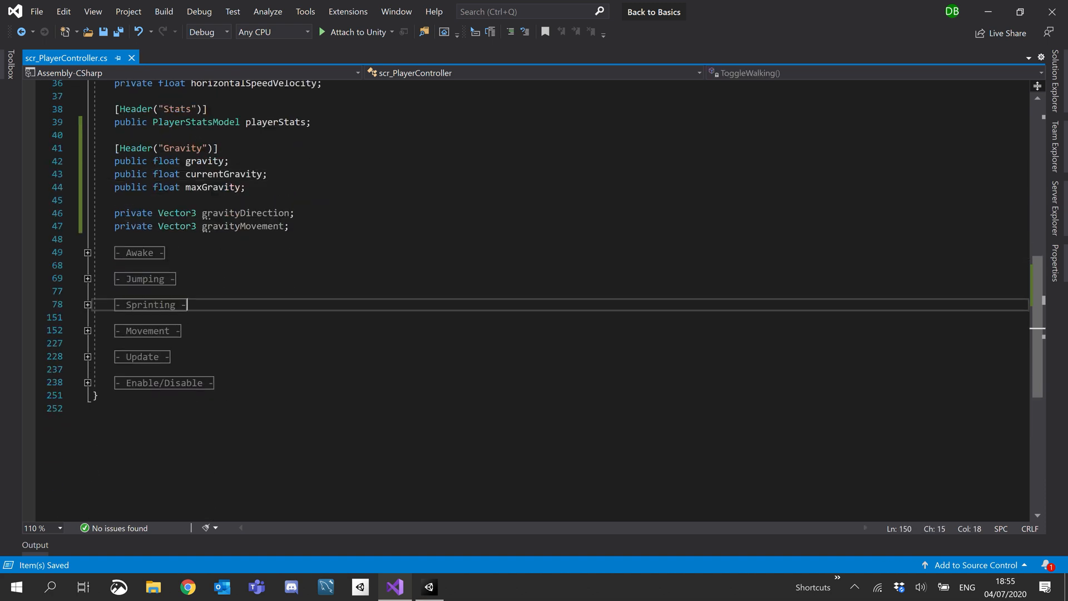
text(#region)
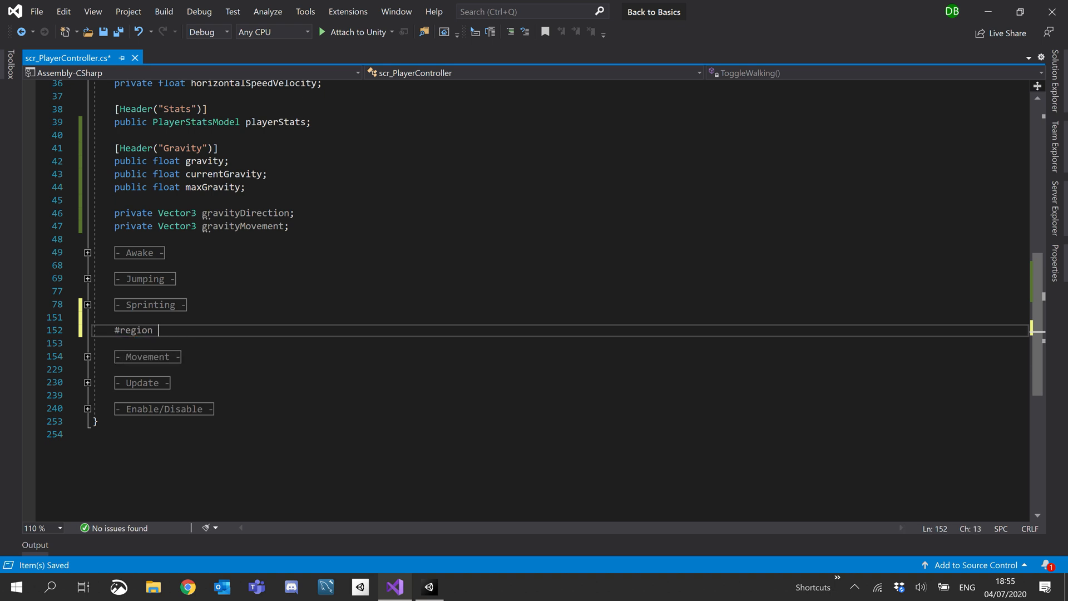
text(- Gravity -)
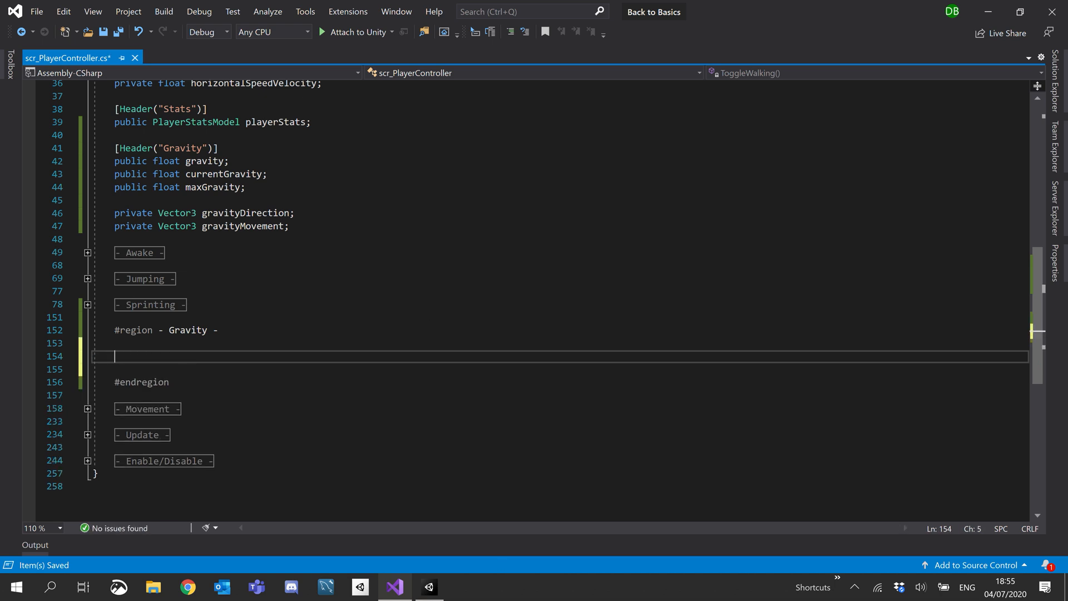
text(private void)
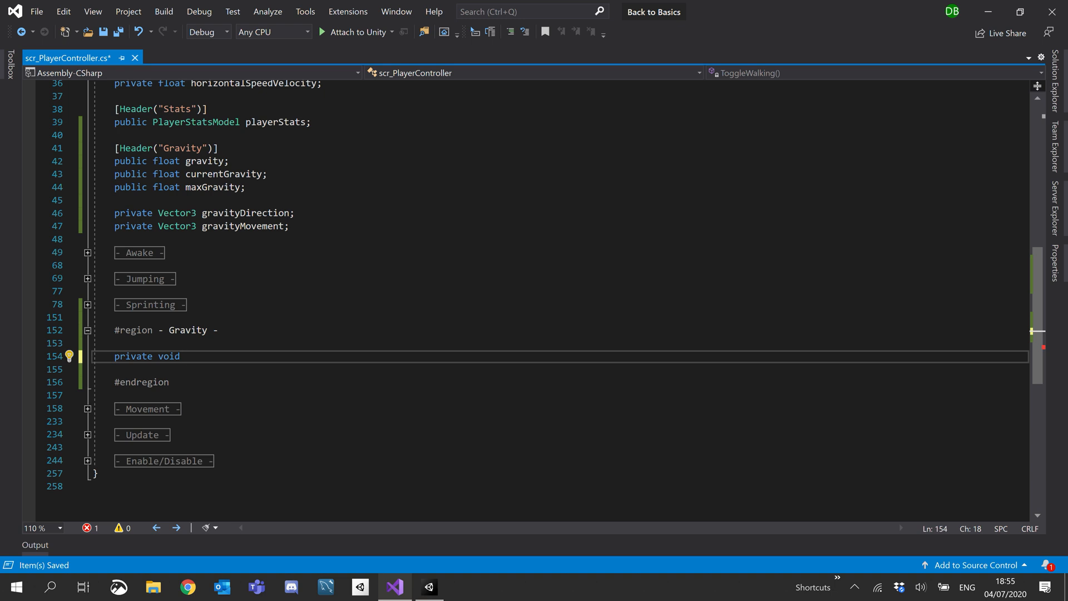
text(Calc)
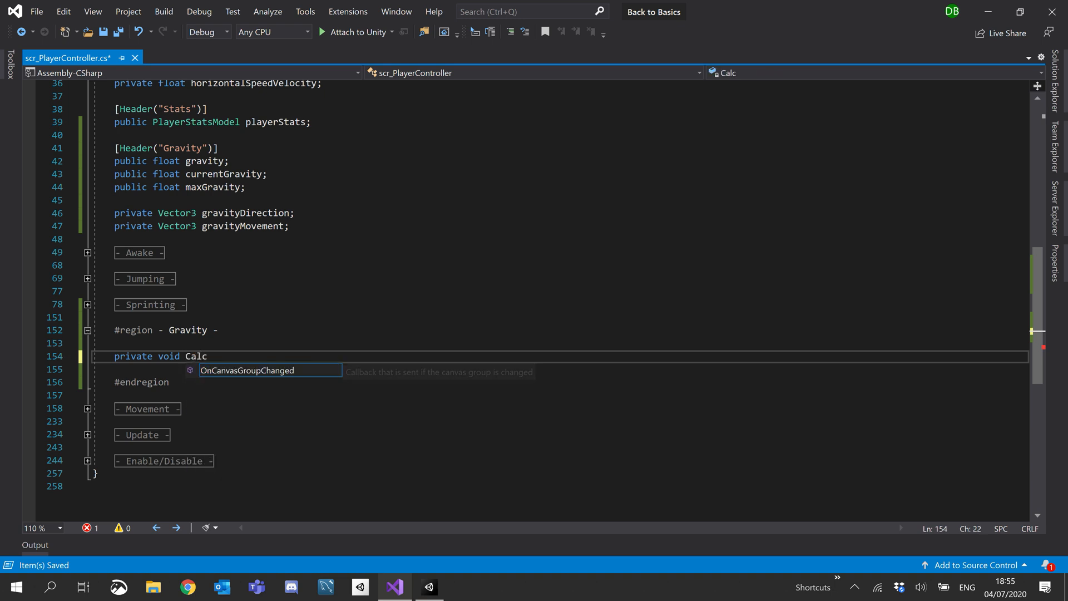
text(ulate)
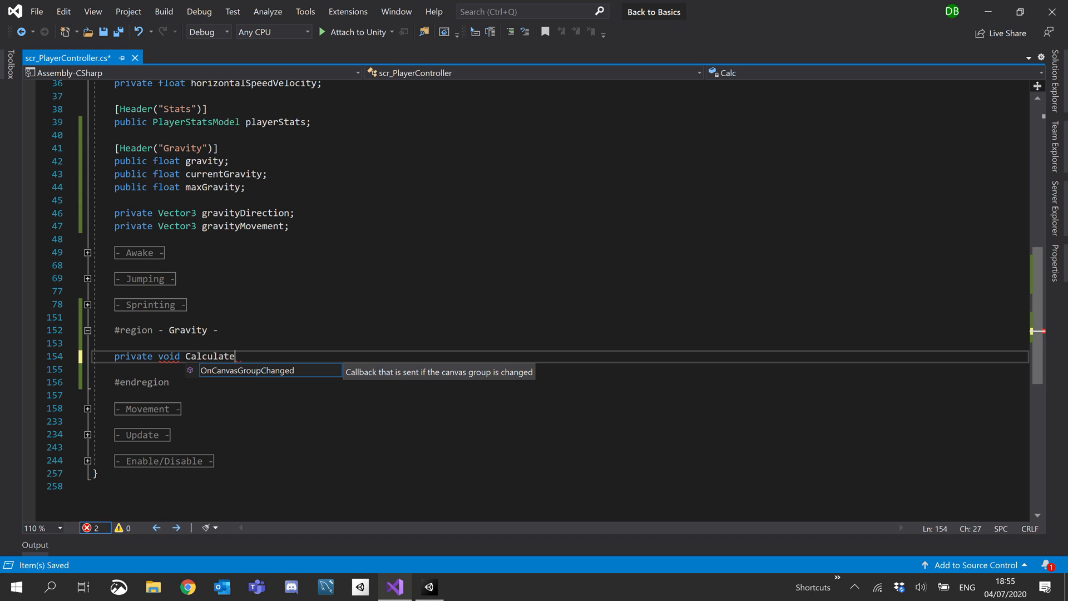
text(Gravity;)
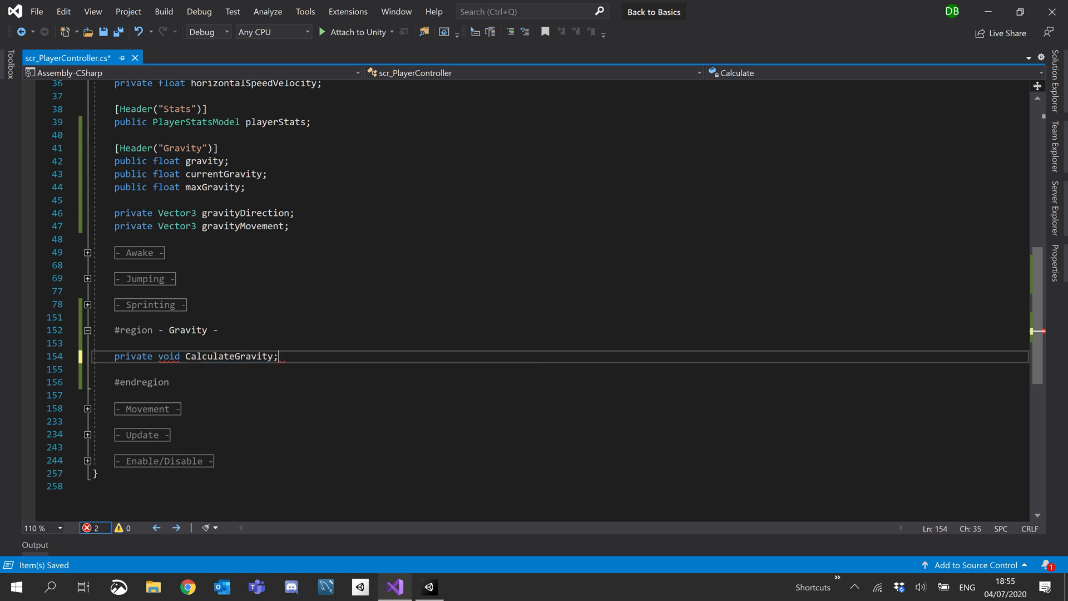
text(())
click(560, 368)
text({)
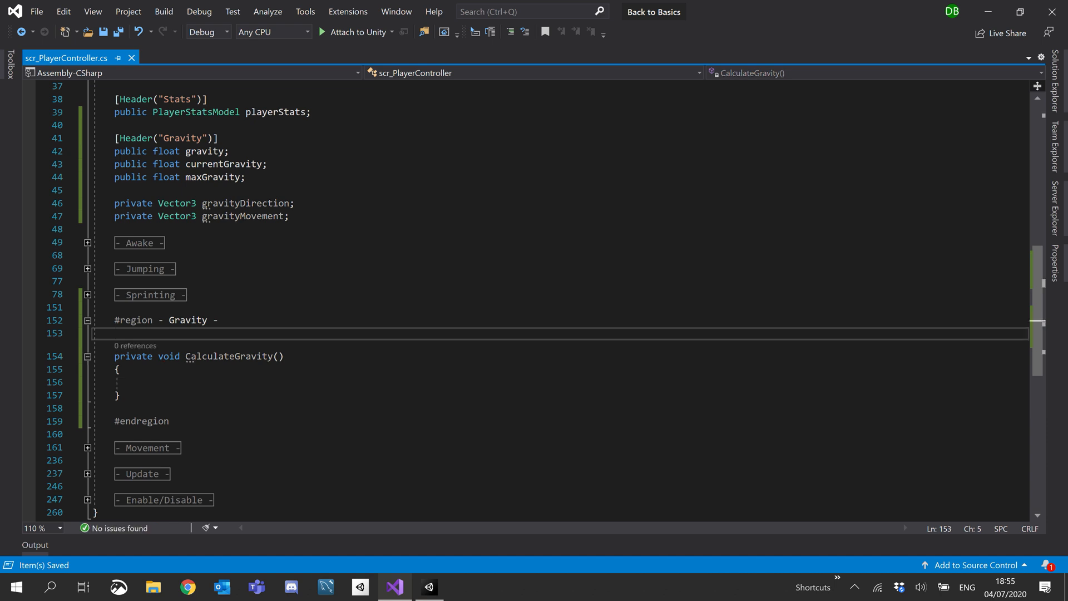
- Write an IsGrounded method returning characterController.isGrounded
text(private void)
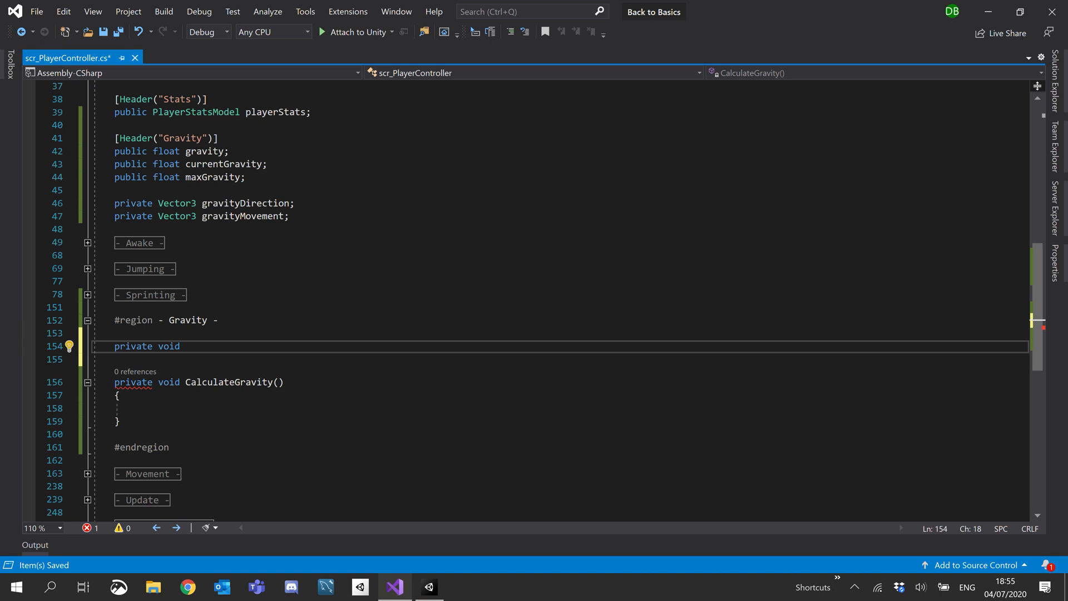
text(IsGrounded()
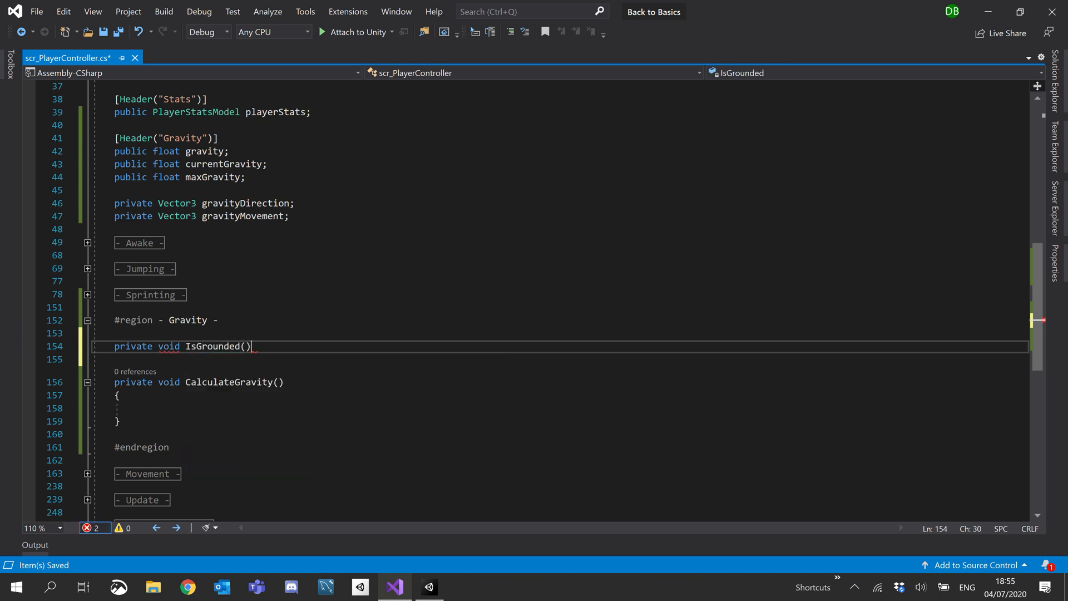
text({)
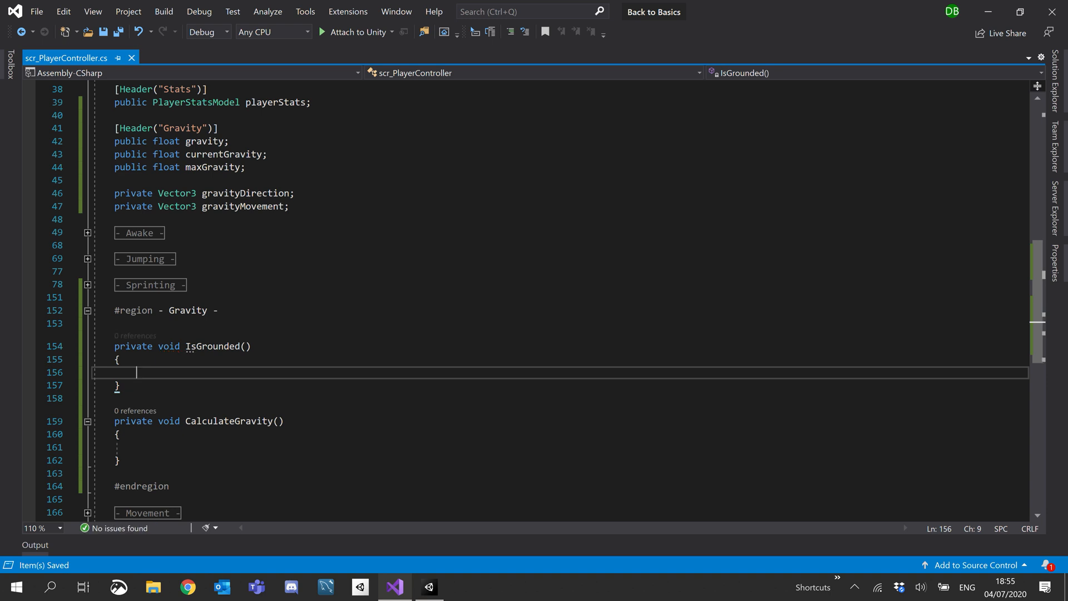
text(return)
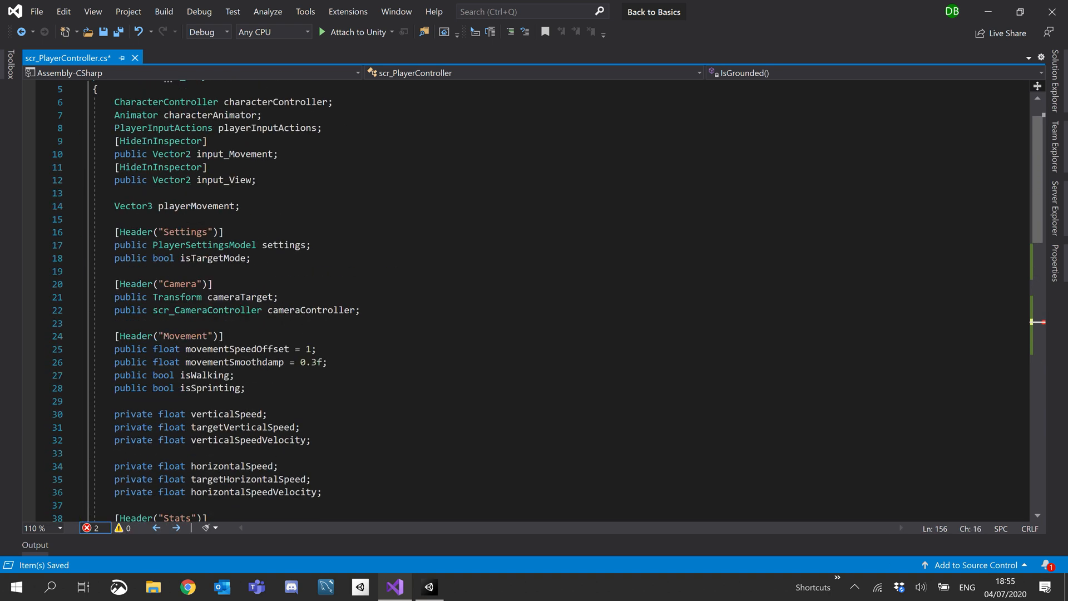
scroll(down, 3)
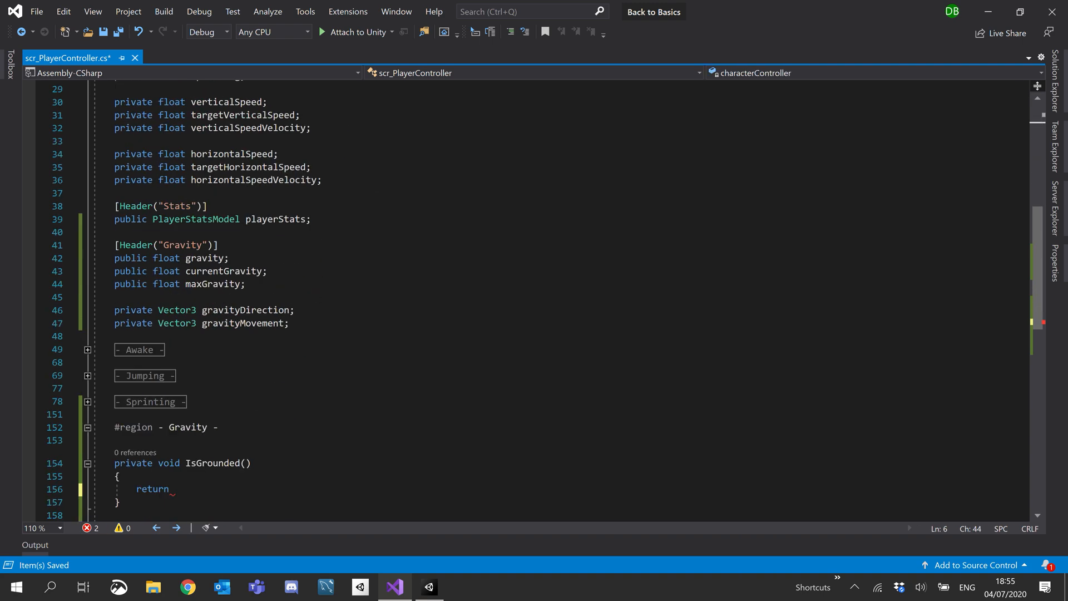
text(characterController)
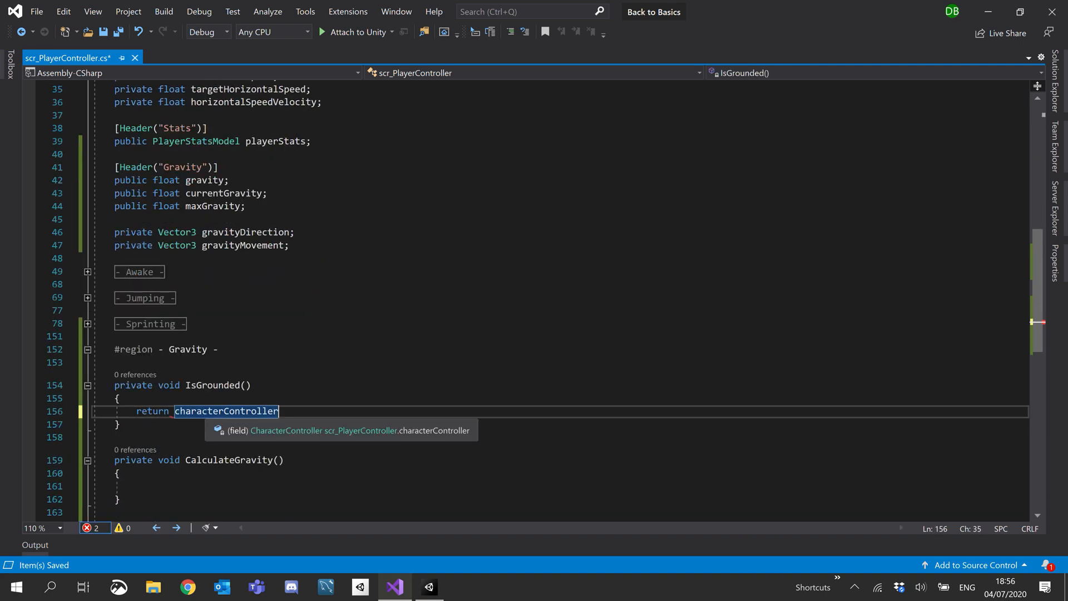
text(.isGrounded;)
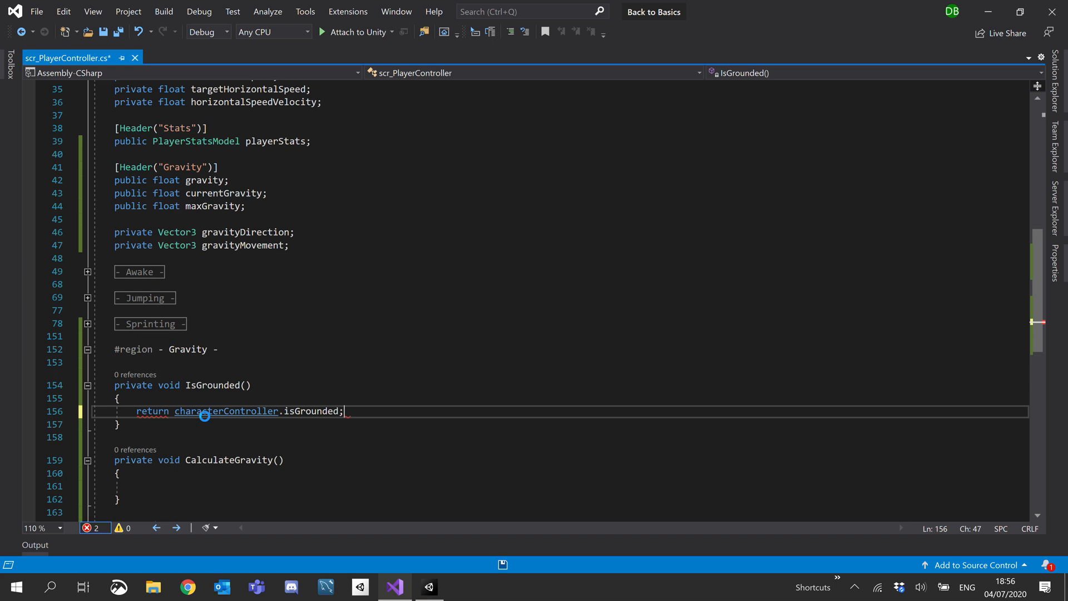
- Change IsGrounded's return type from void to bool
double_click(226, 411)
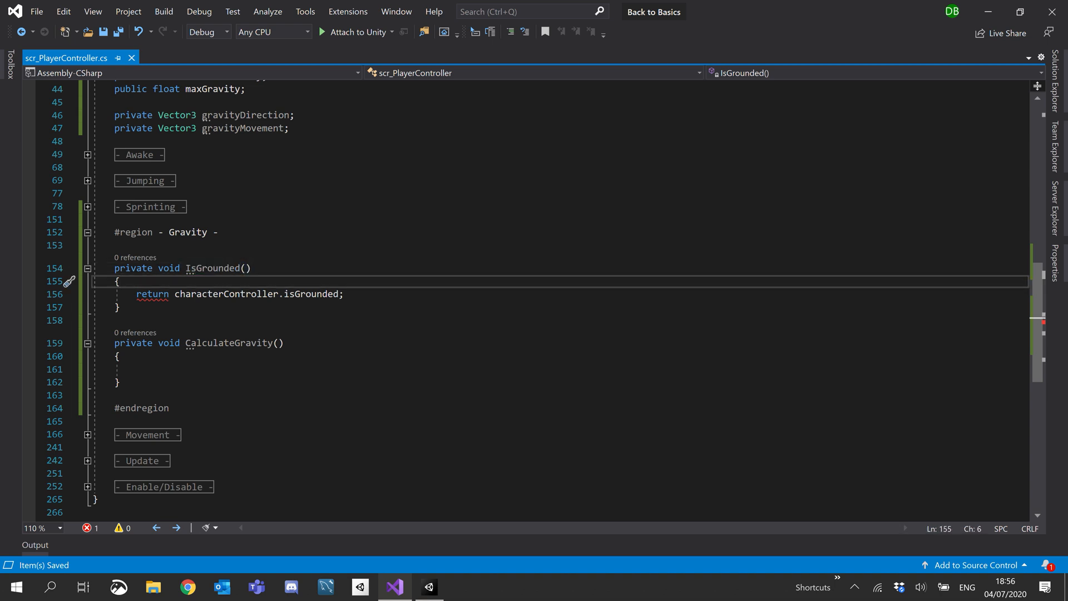
double_click(152, 293)
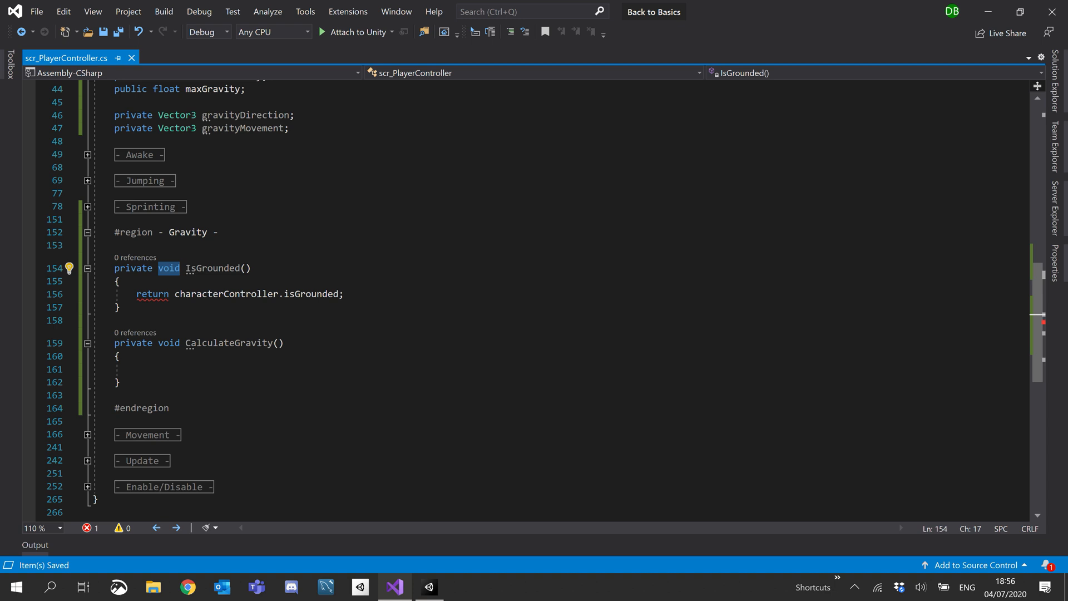
text(bool)
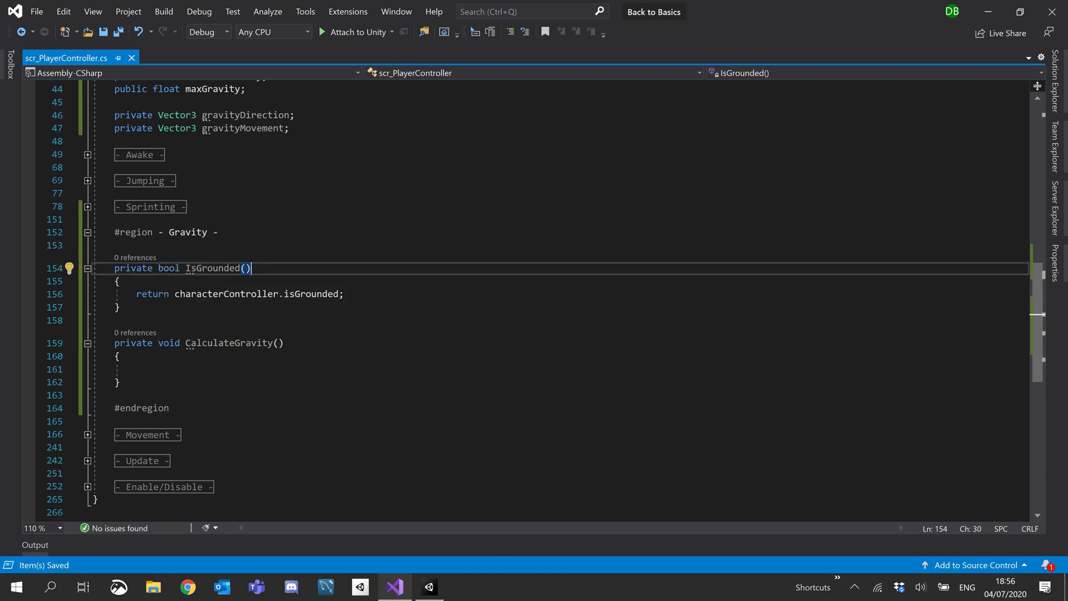
- Add an empty if (IsGrounded()) block inside CalculateGravity
double_click(212, 268)
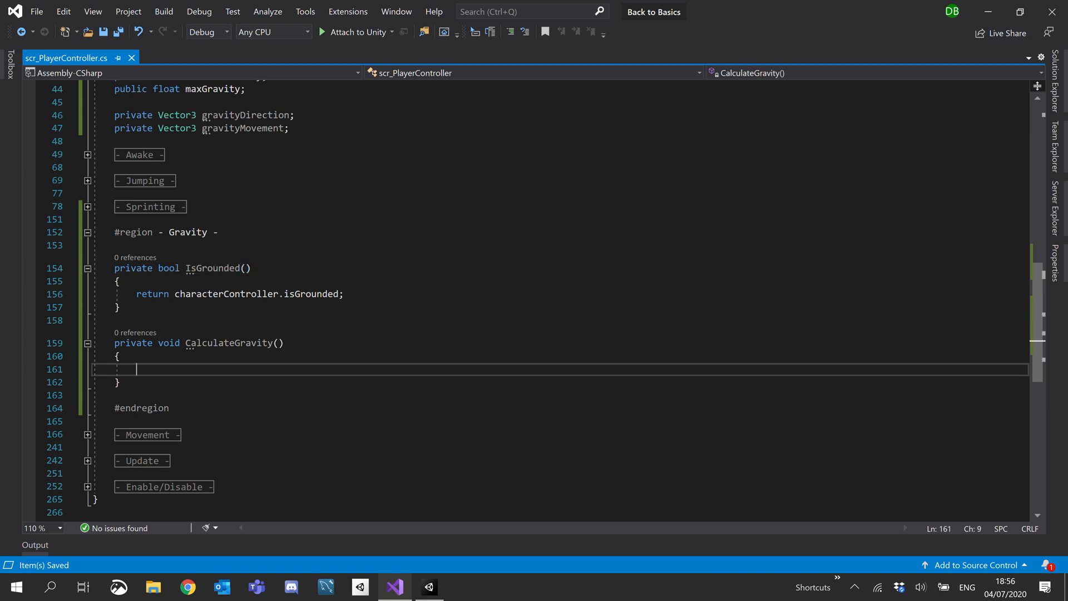
text(if (IsGrounded)
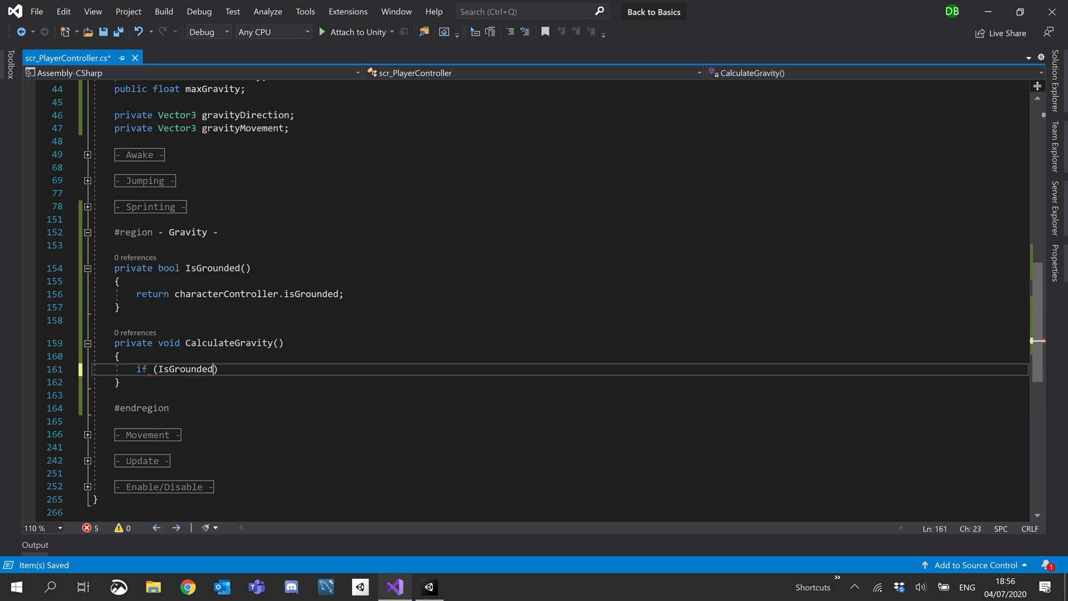
text(())
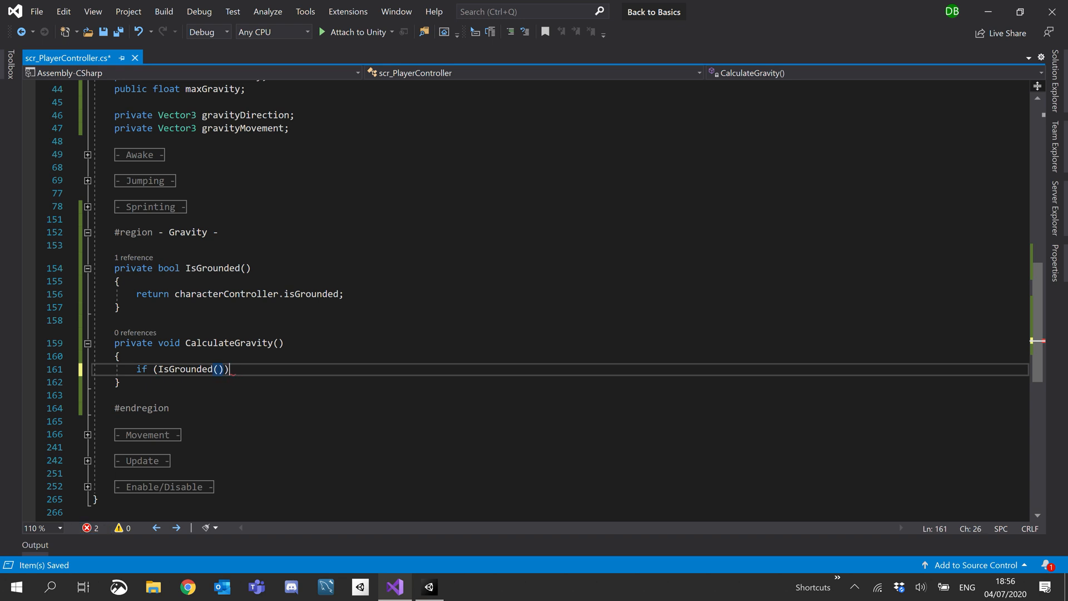
text({)
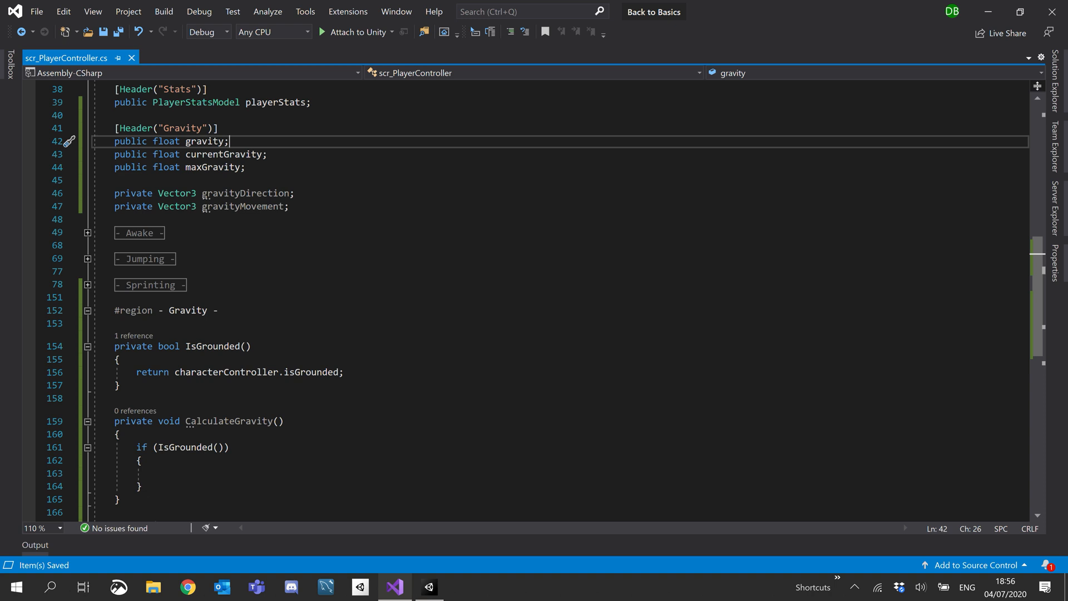
- Add a public float constantGravity field and assign gravity = constantGravity when grounded
key(enter)
text(public float c)
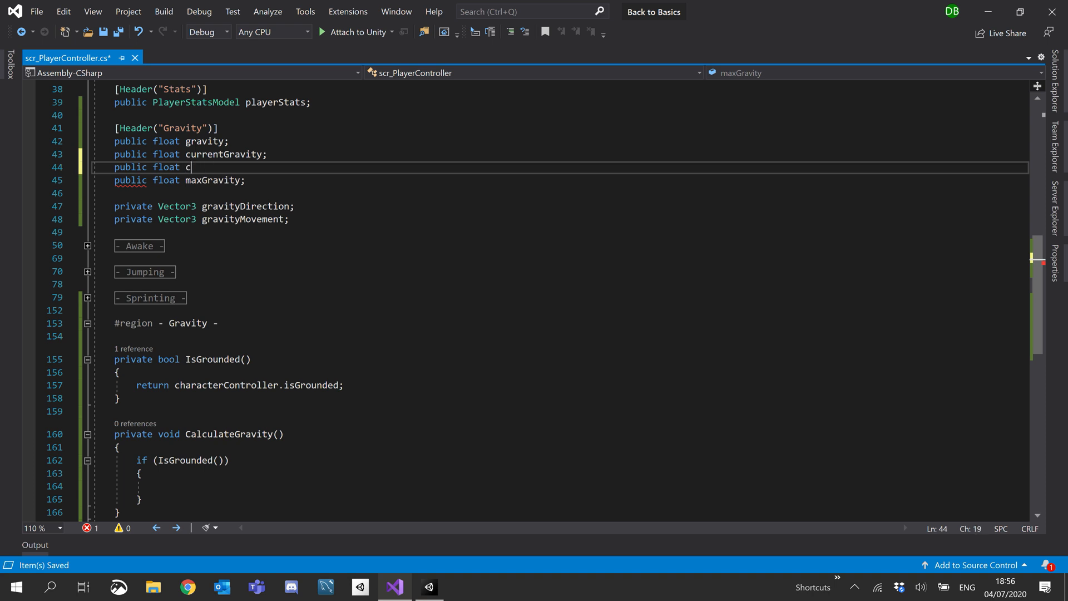
text(onstantGr)
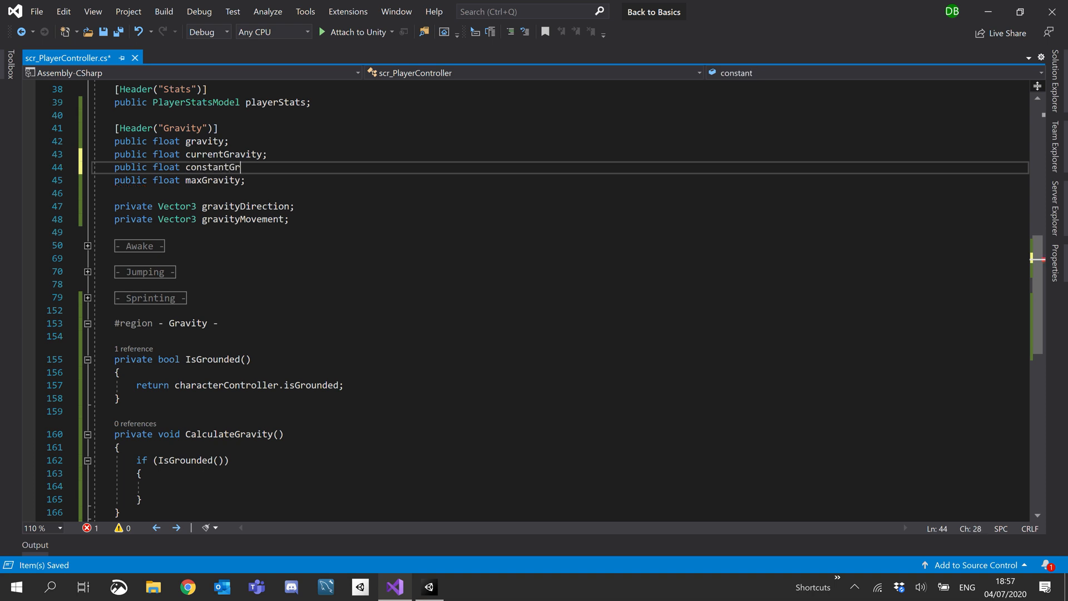
text(avity;)
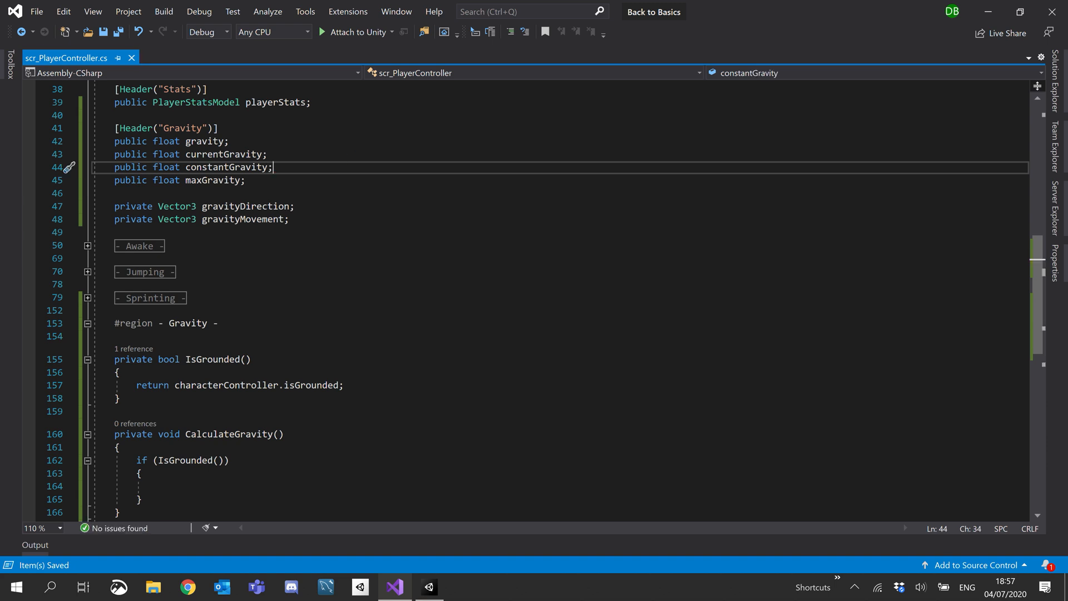
double_click(227, 167)
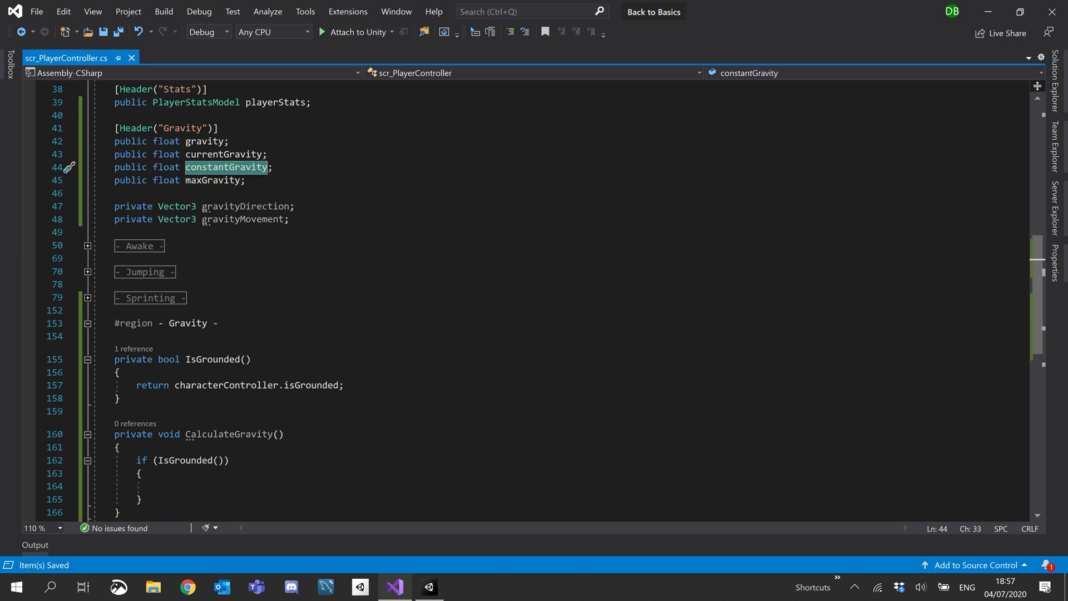
scroll(down, 3)
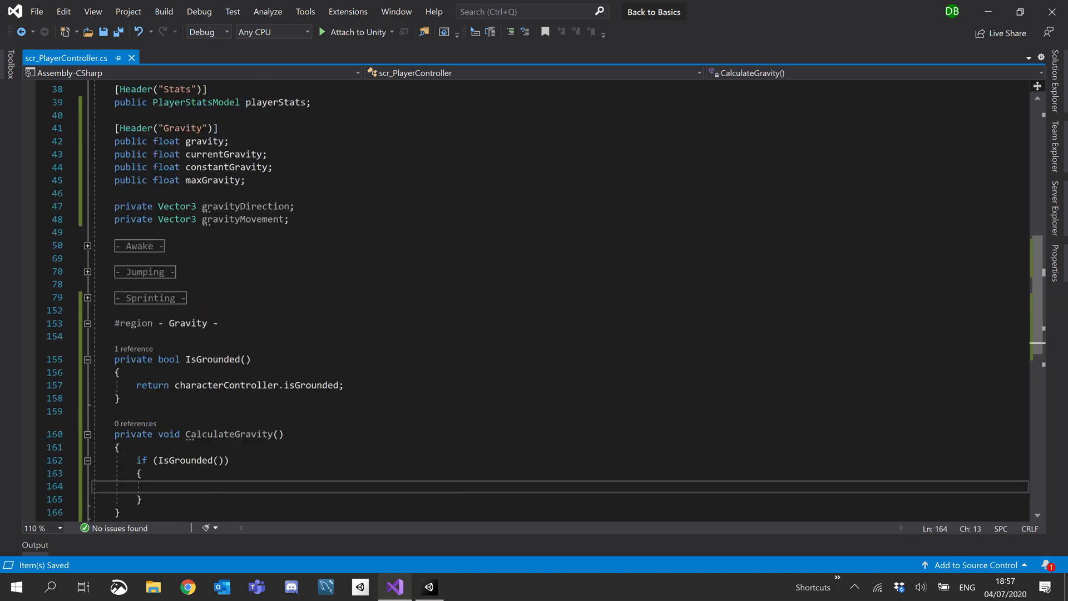
text(gravity)
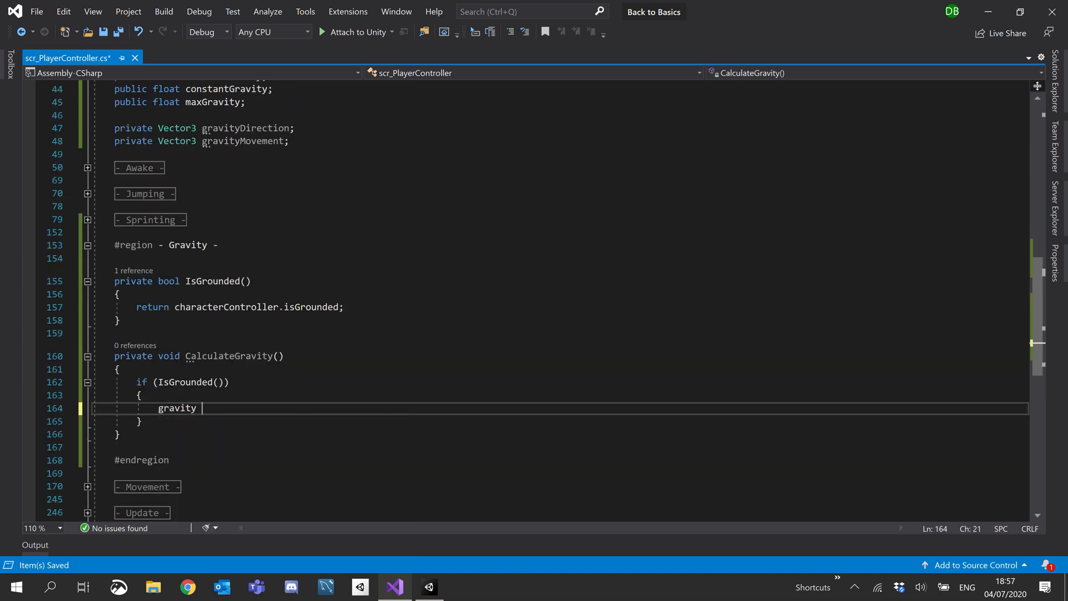
text(= constantGravity;)
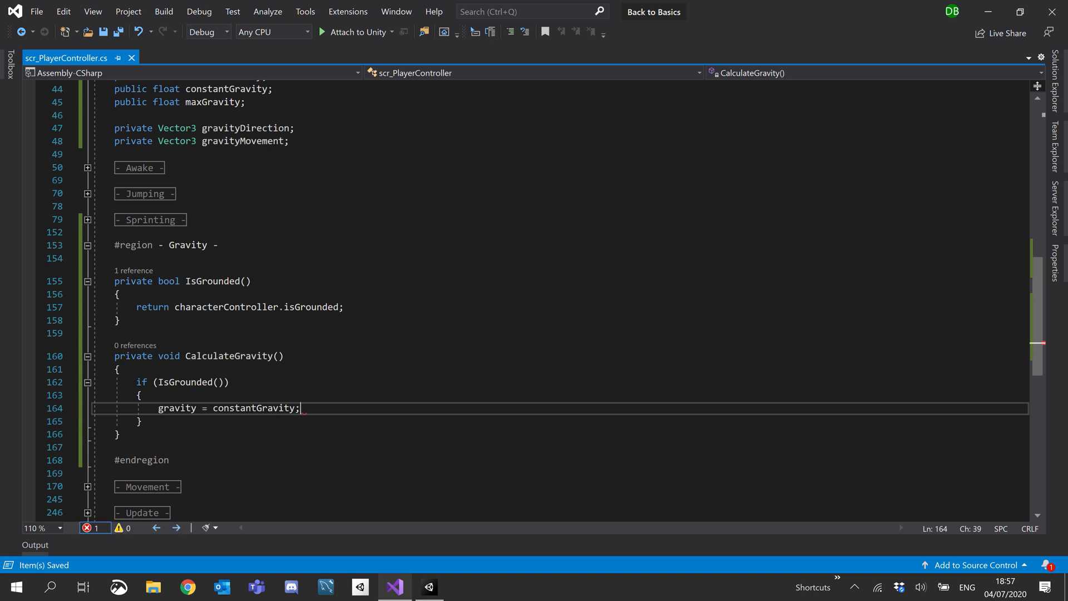
- Add an else branch with if (gravity > maxGravity) { gravity -= gravity }
text(else)
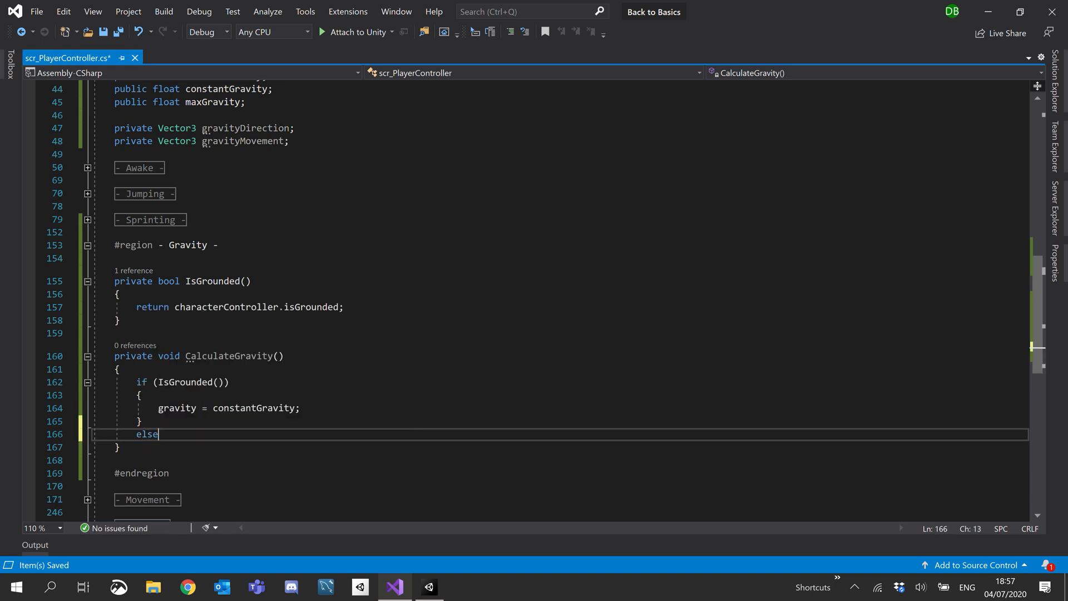
key(enter)
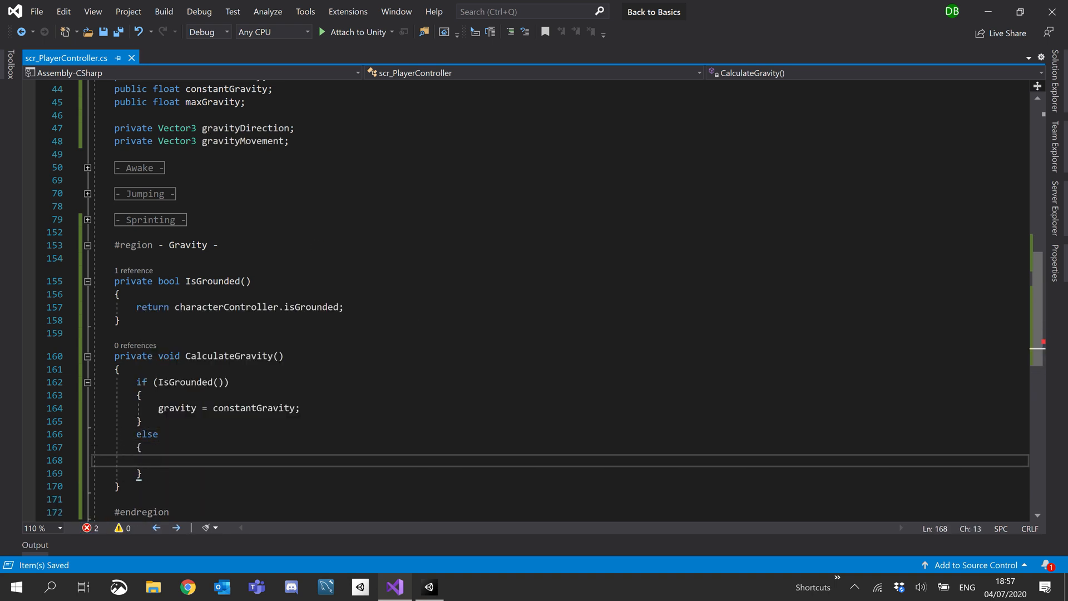
scroll(down, 3)
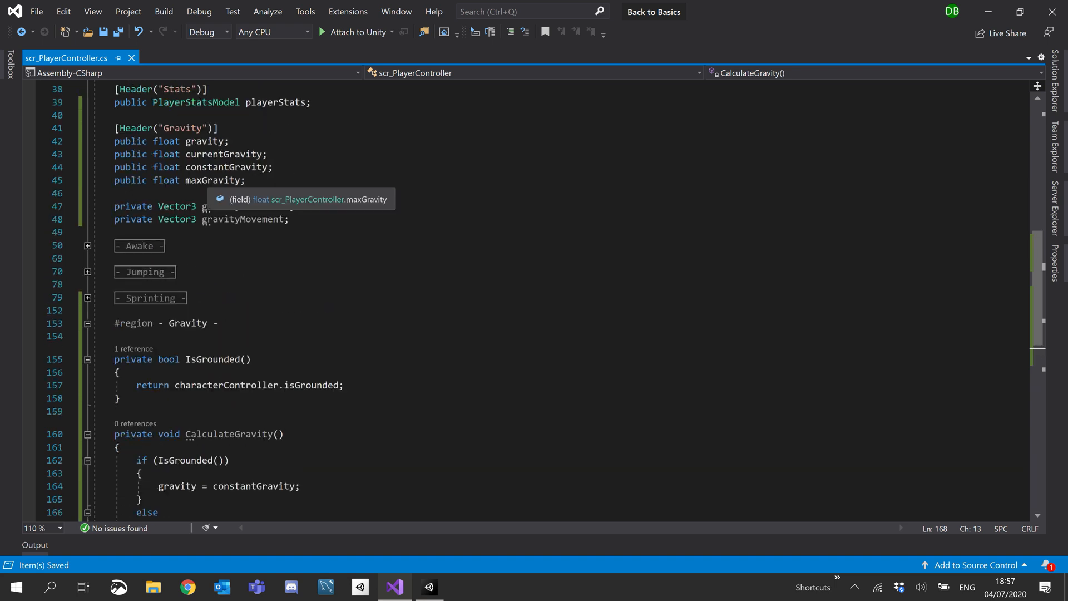
double_click(177, 368)
text(if ()
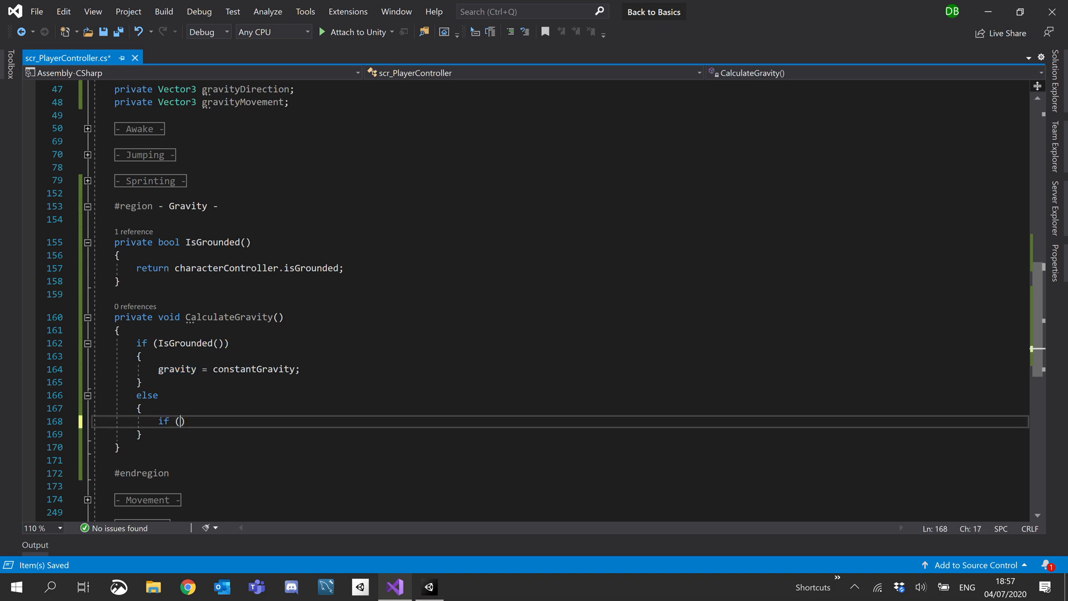
text(gravity)
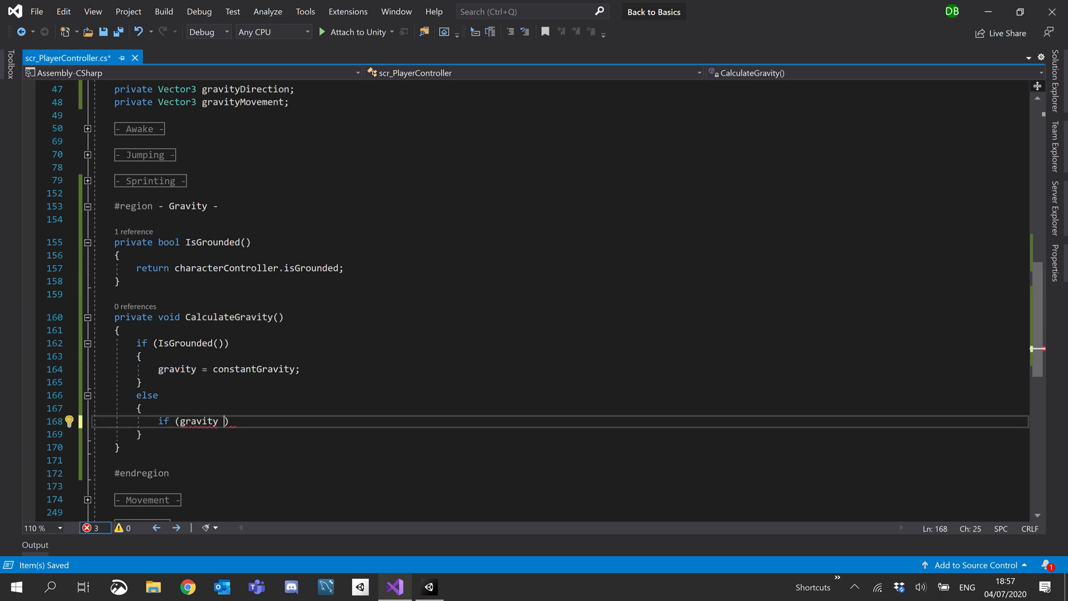
text(> max)
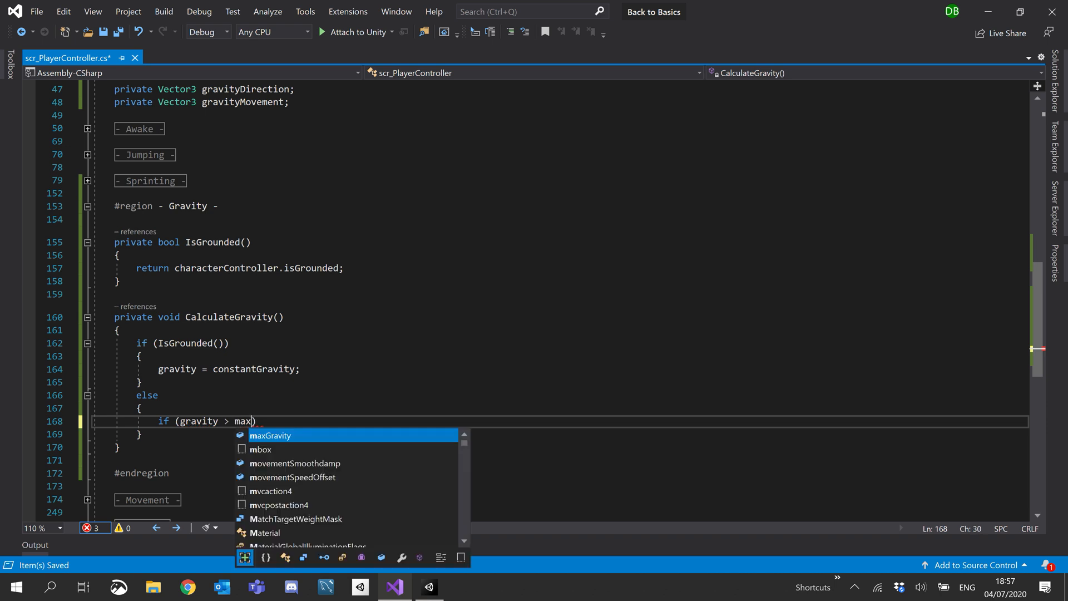
key(Tab)
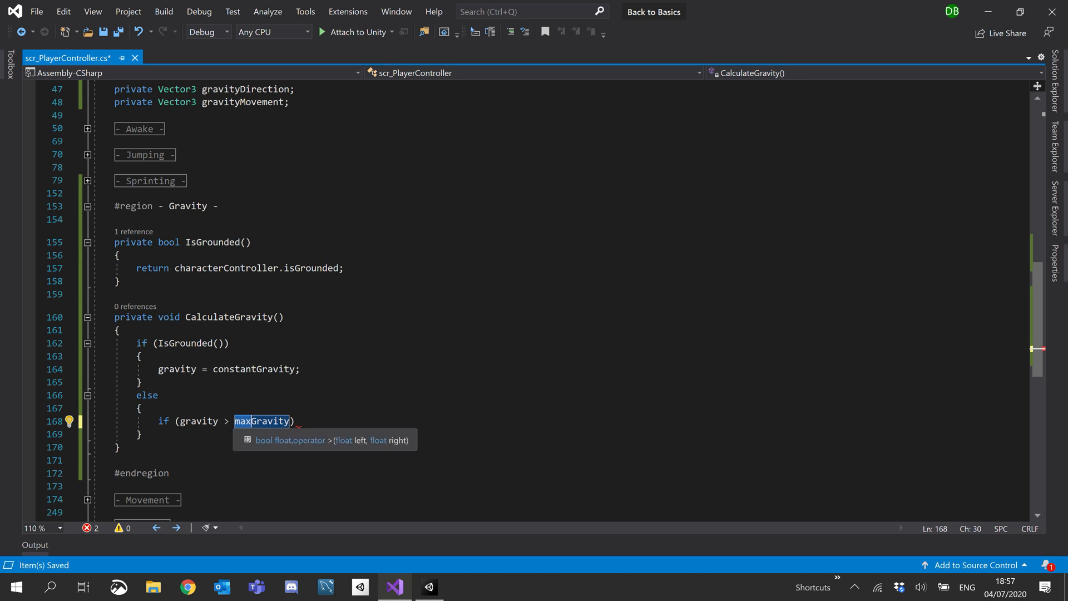
text({ })
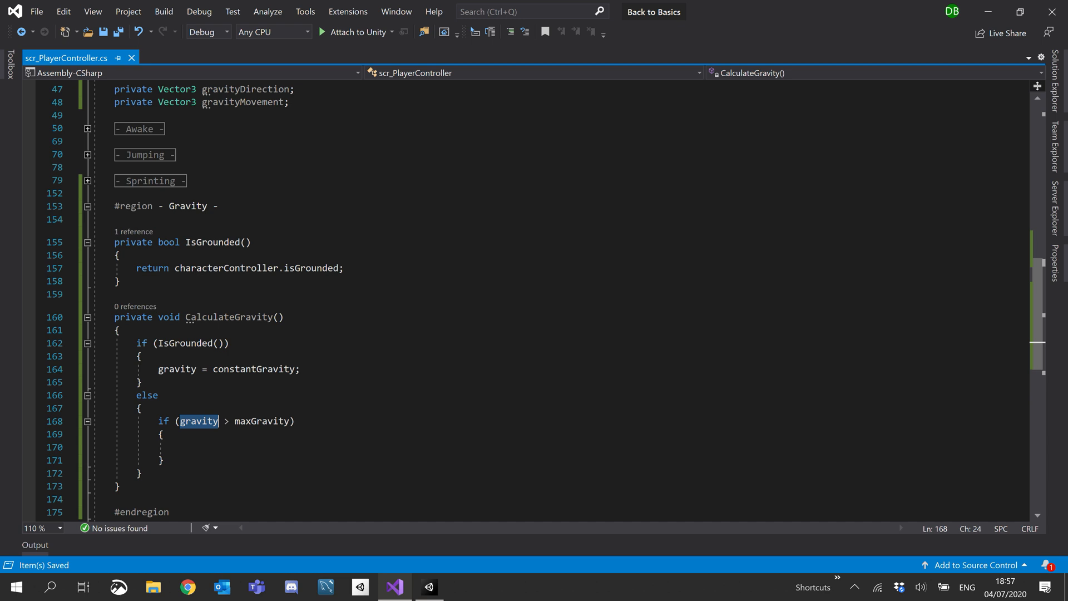
text(gravity -=)
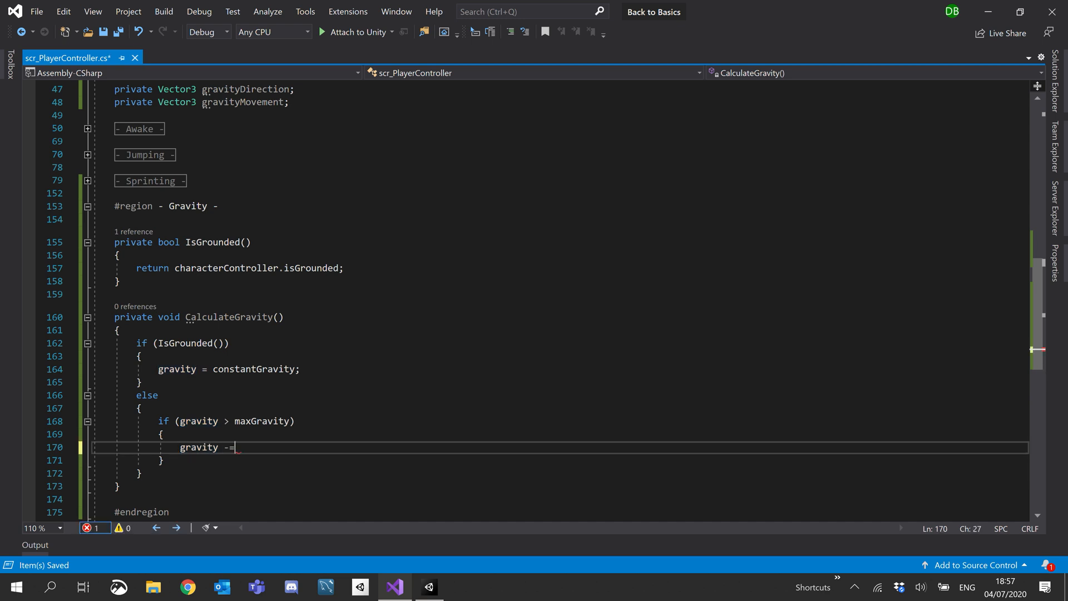
text(gr)
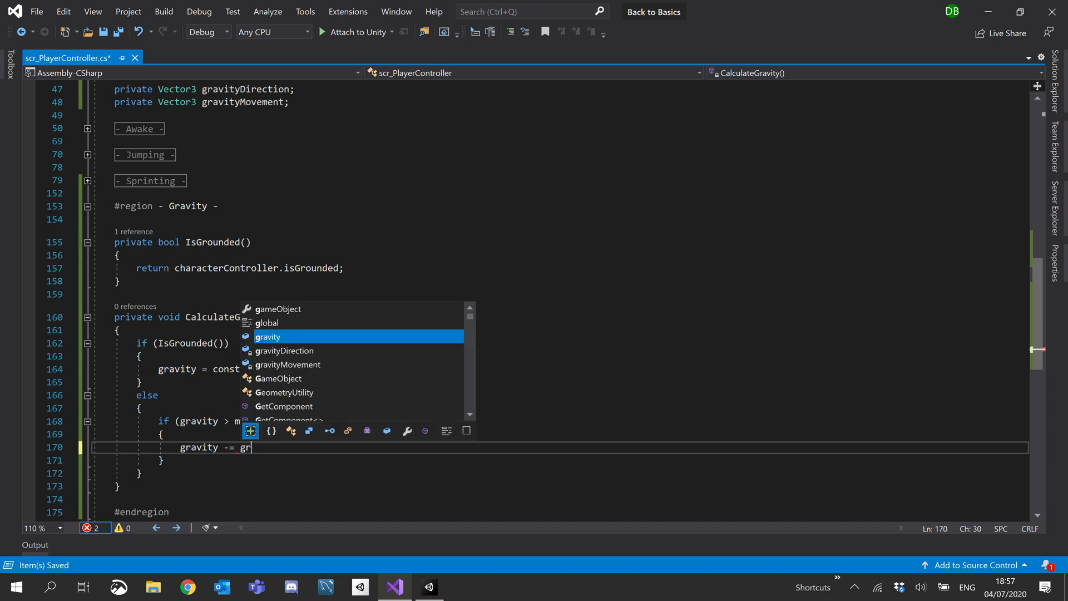
text(avity)
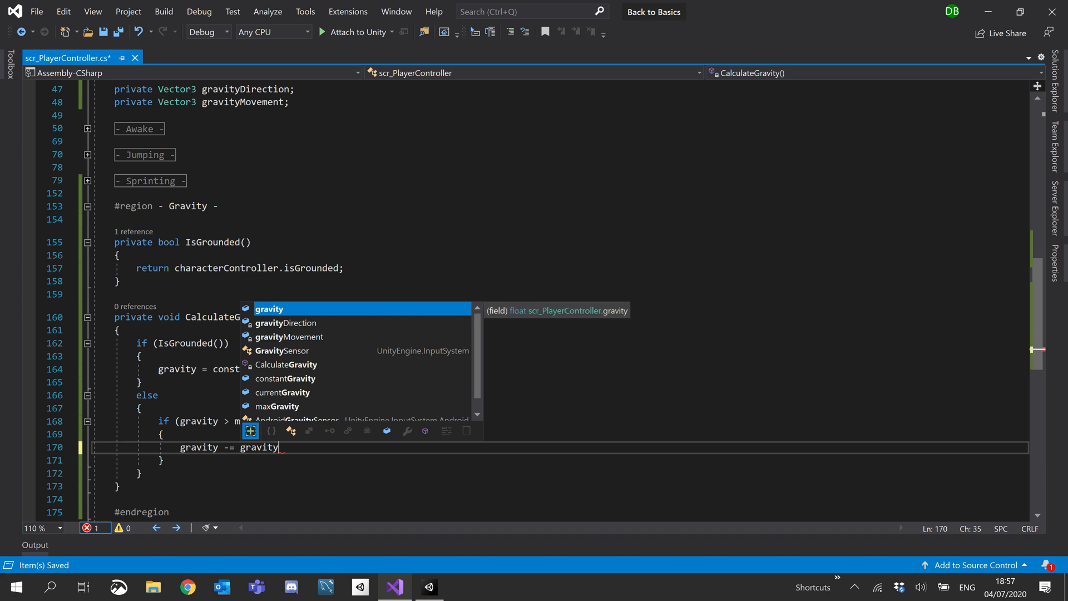
double_click(258, 447)
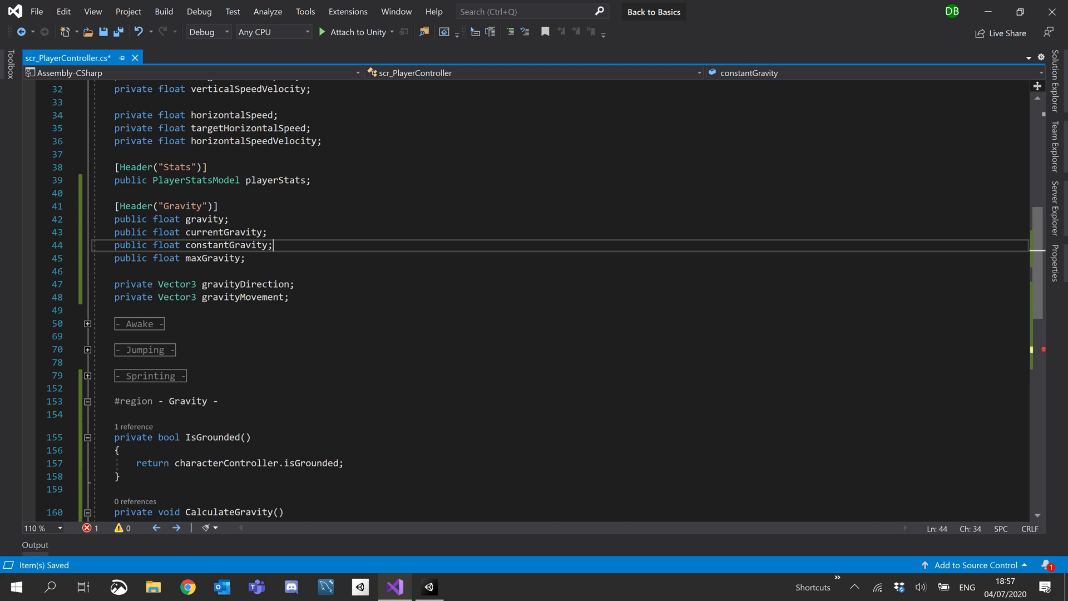
- Switch CalculateGravity to use currentGravity and subtract gravity * Time.deltaTime when airborne
scroll(down, 3)
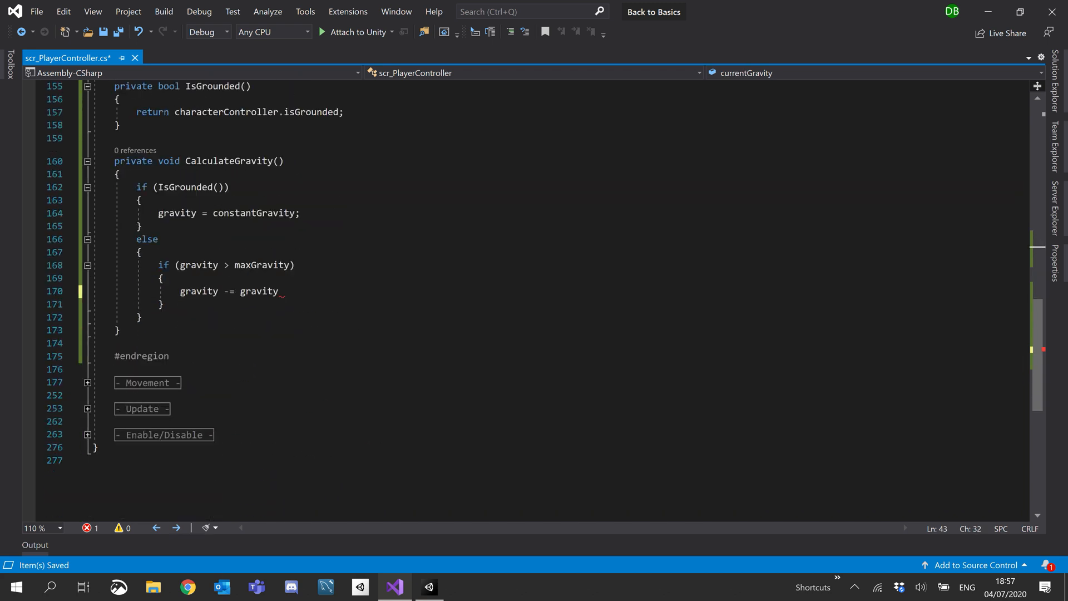
click(190, 212)
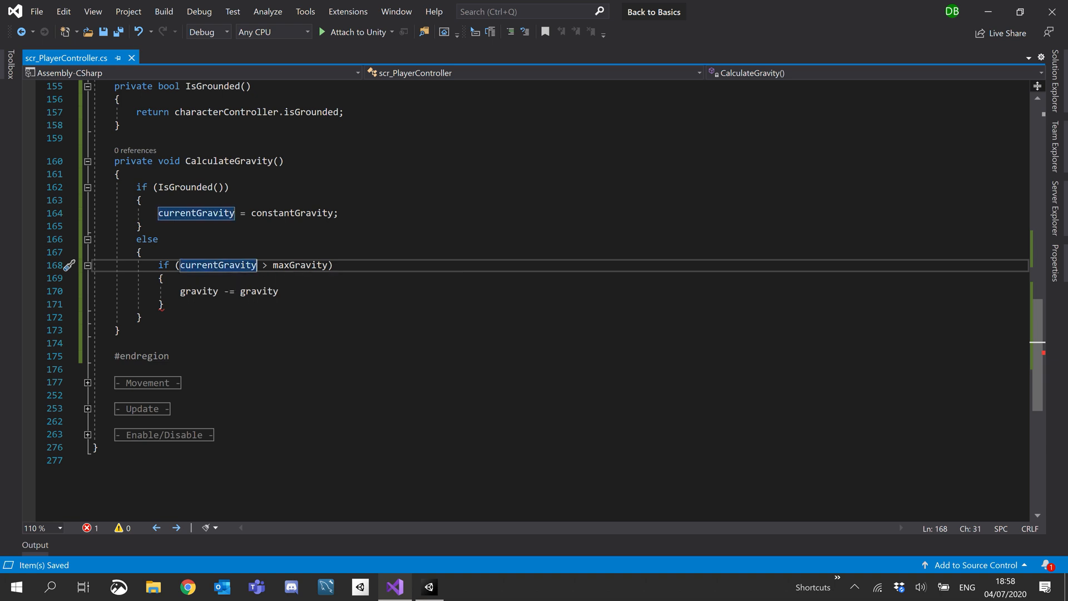
text(currentGravity)
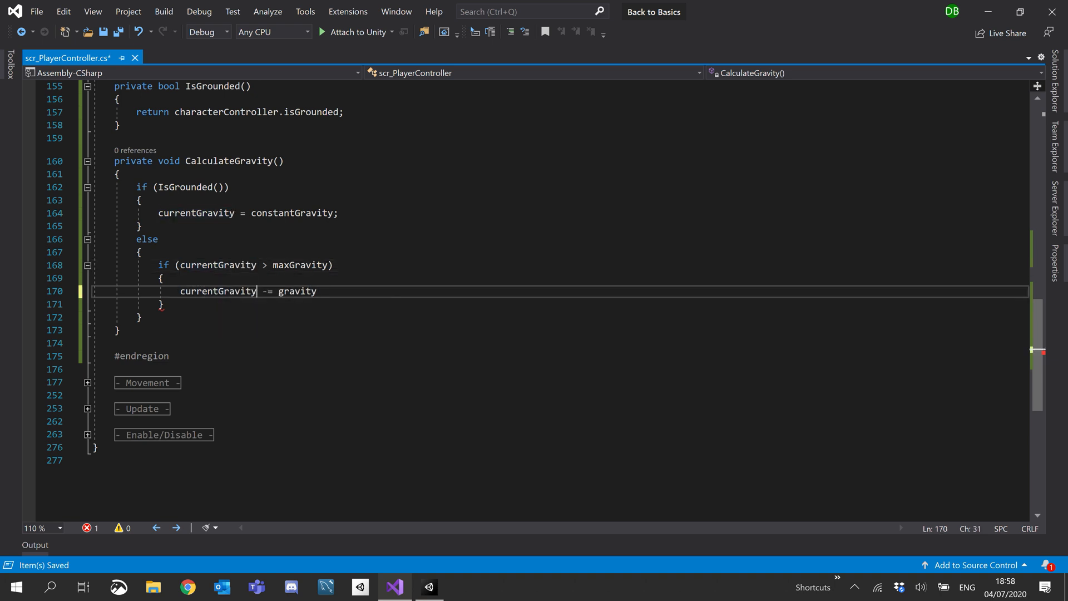
double_click(297, 290)
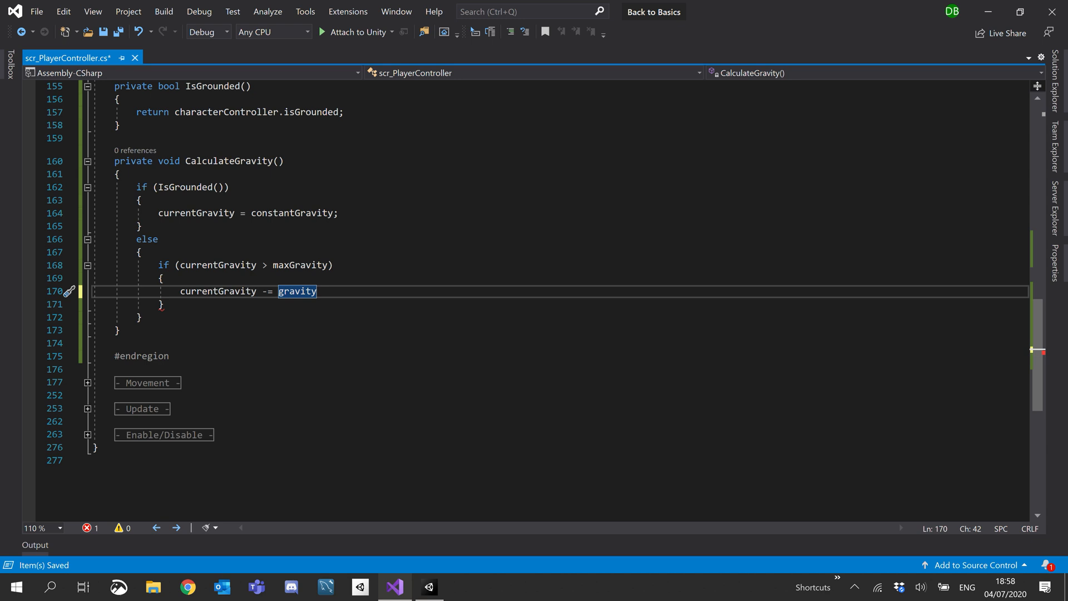
text(* time.deltaTime;)
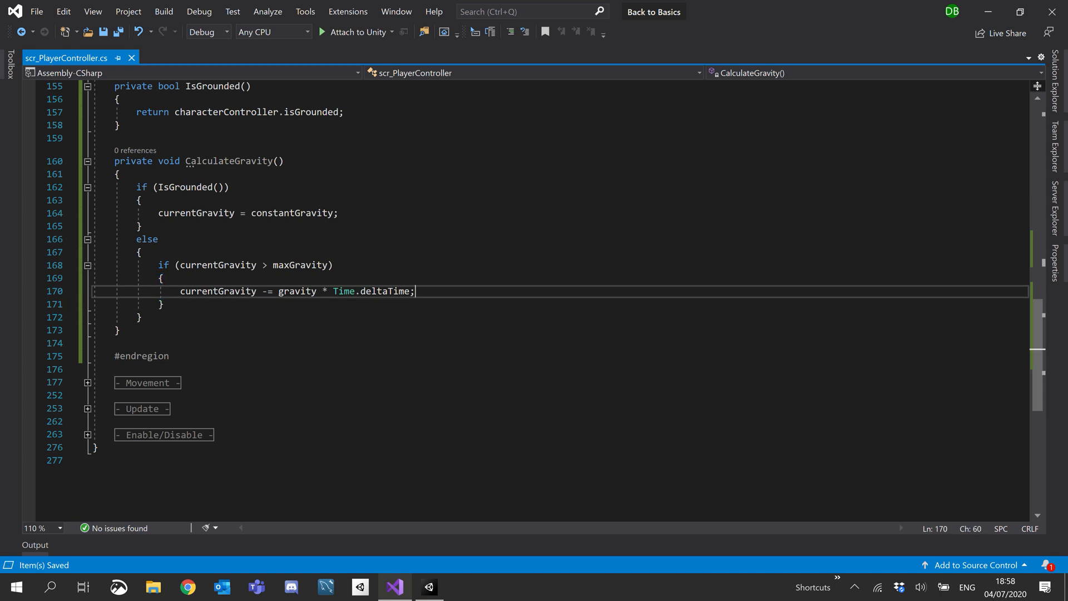
scroll(down, 3)
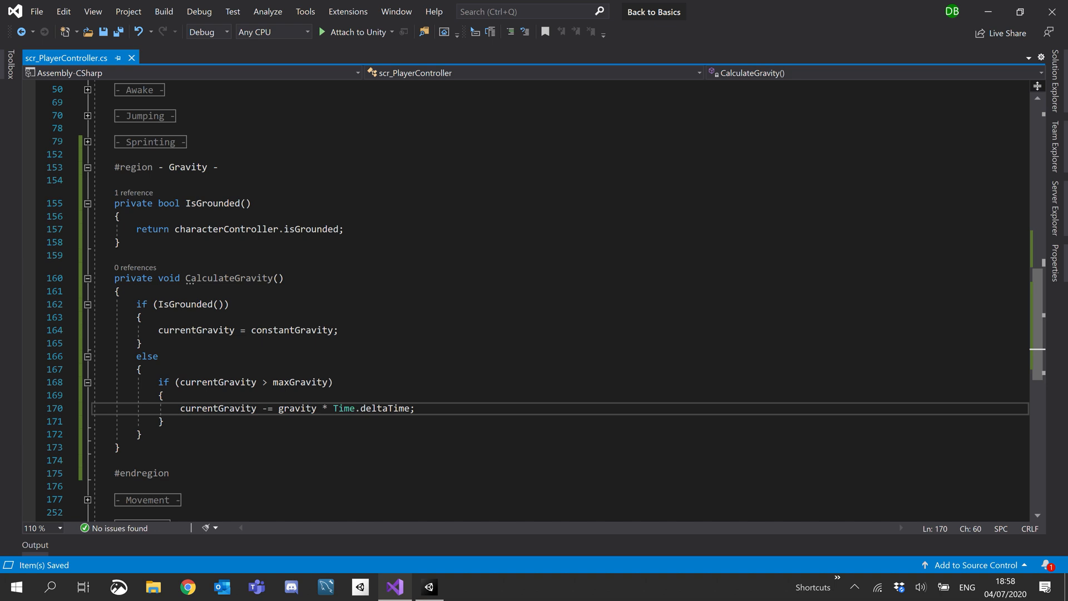
- Call CalculateGravity() in Update before Movement() and remove the leftover blank line
double_click(228, 279)
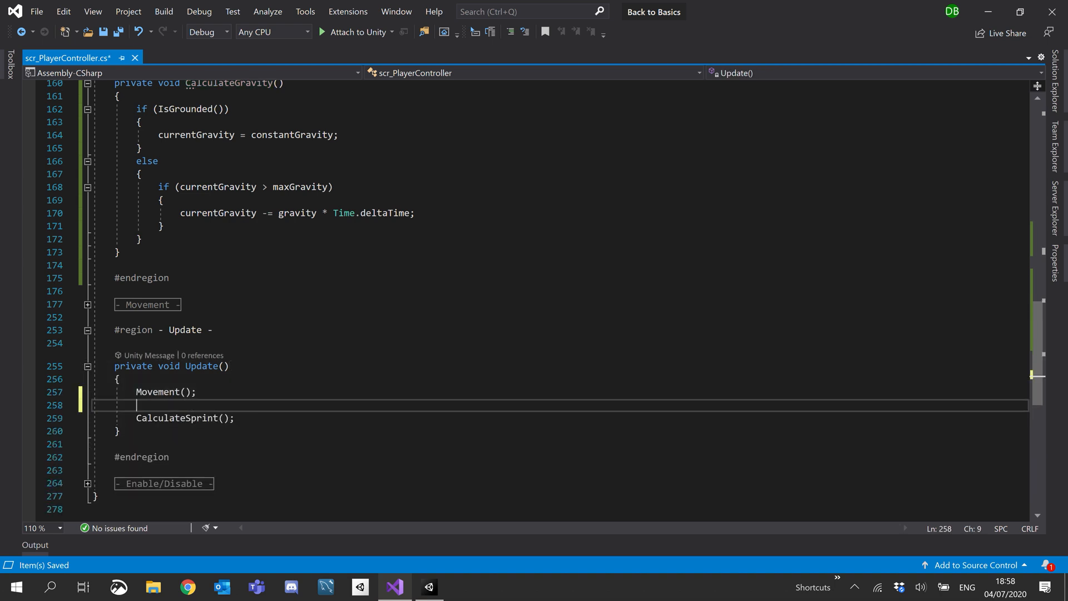
text(CalculateGravity();)
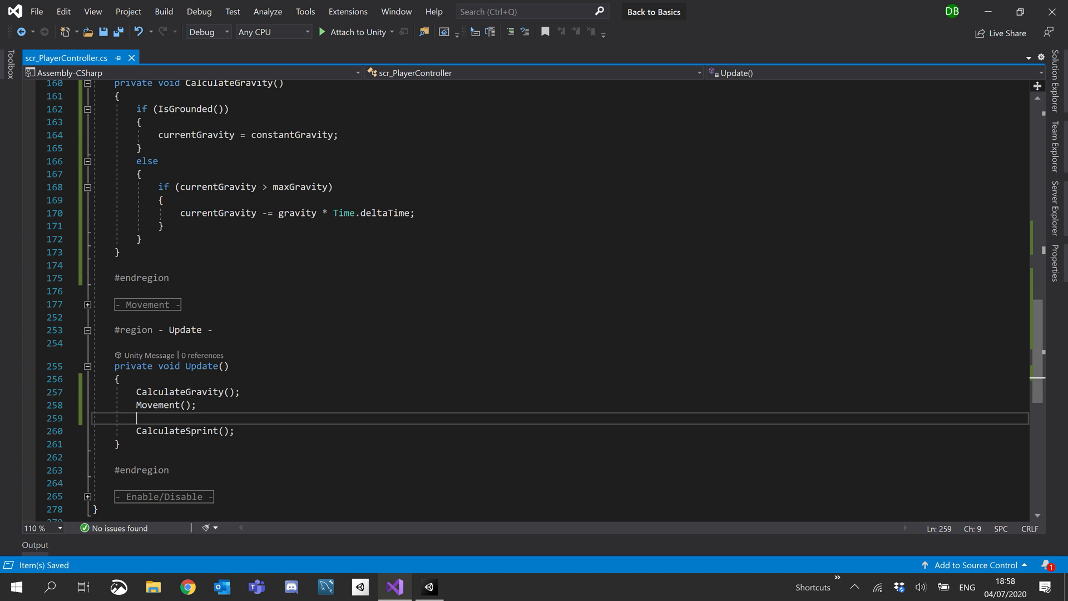
key(Backspace)
text(gravityMovement =)
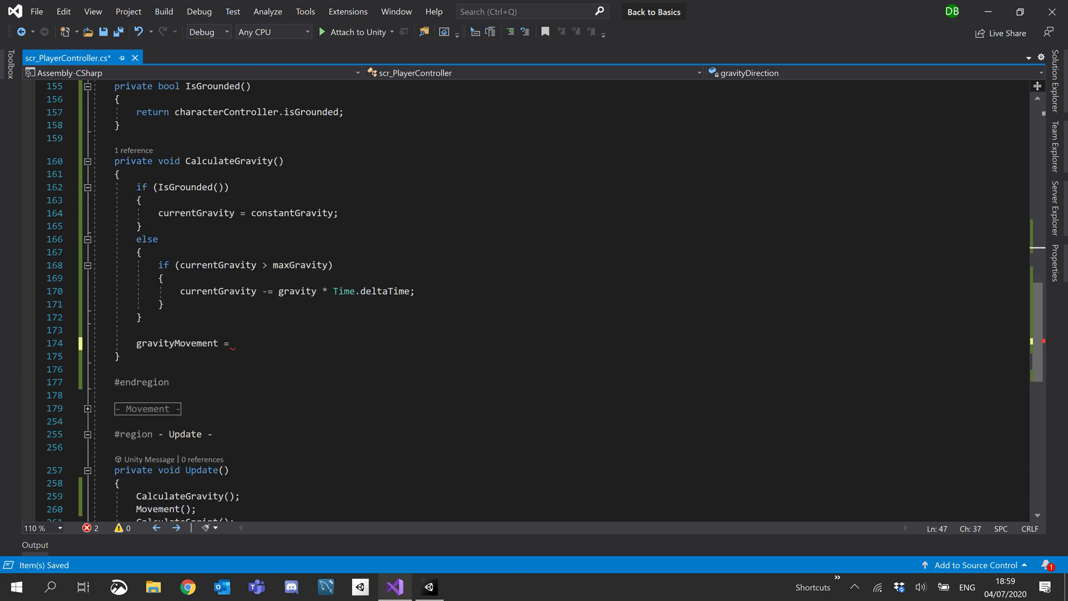
- Write gravityMovement = gravityDirection * currentGravity; at the end of CalculateGravity
text(gravityDirection *)
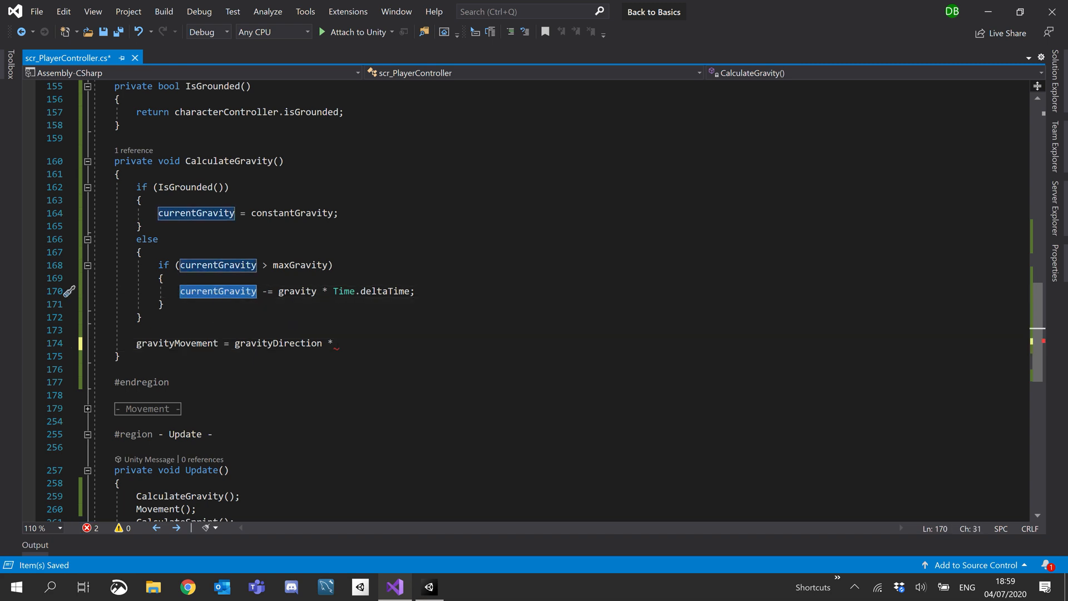
text(currentGravity;)
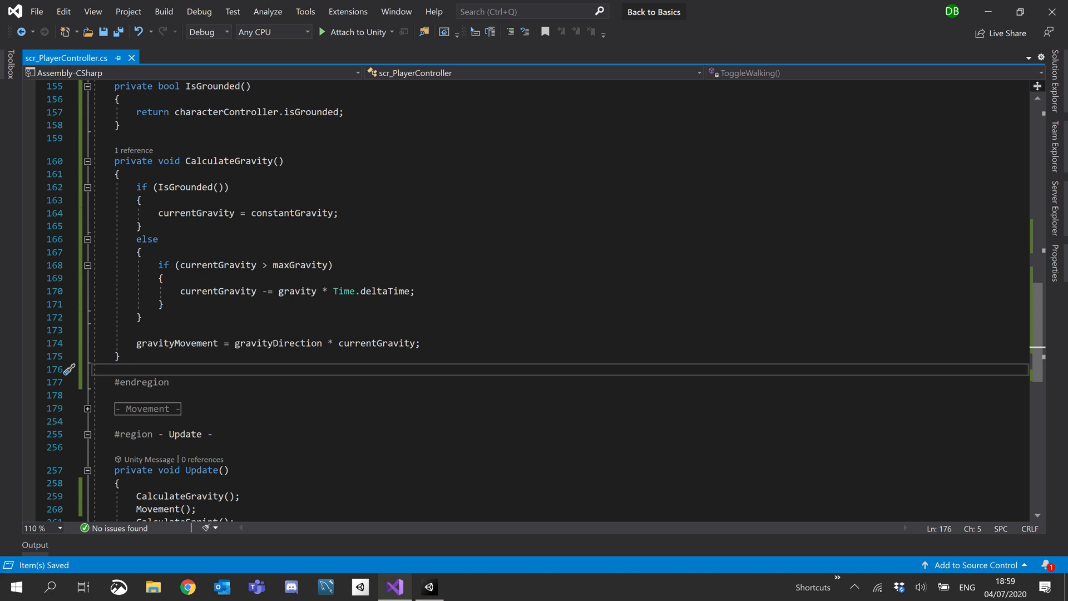
double_click(176, 343)
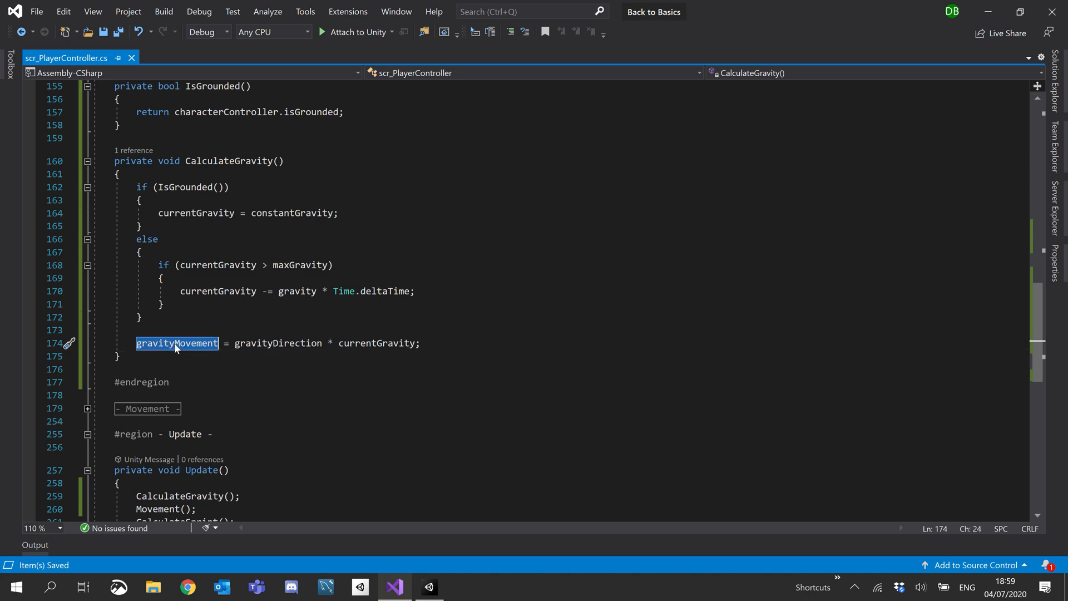
- Change the Move call in Movement() to characterController.Move(playerMovement + gravityMovement)
scroll(down, 3)
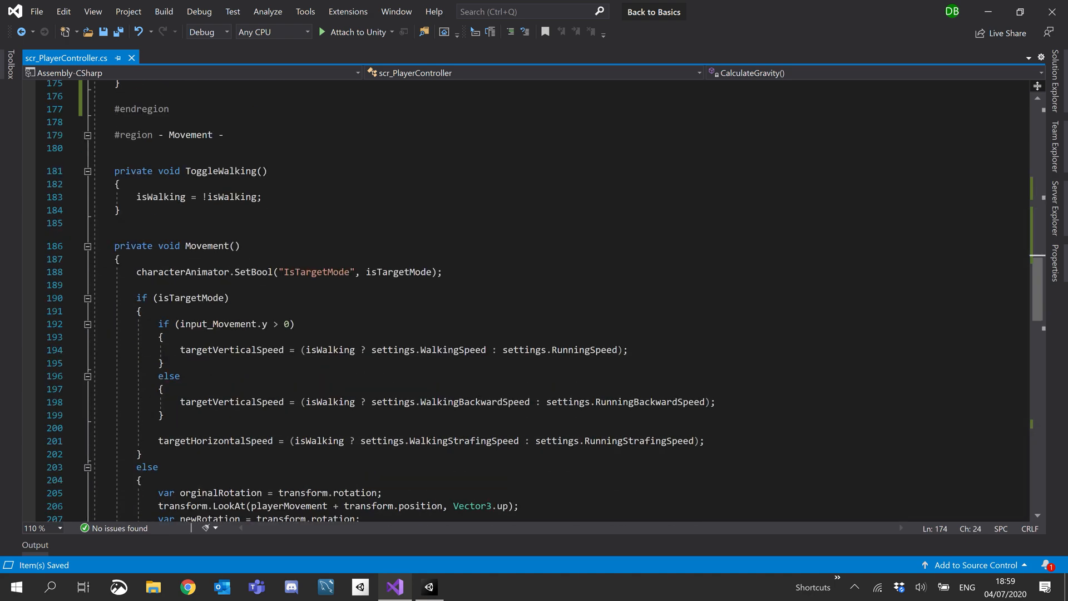
scroll(down, 3)
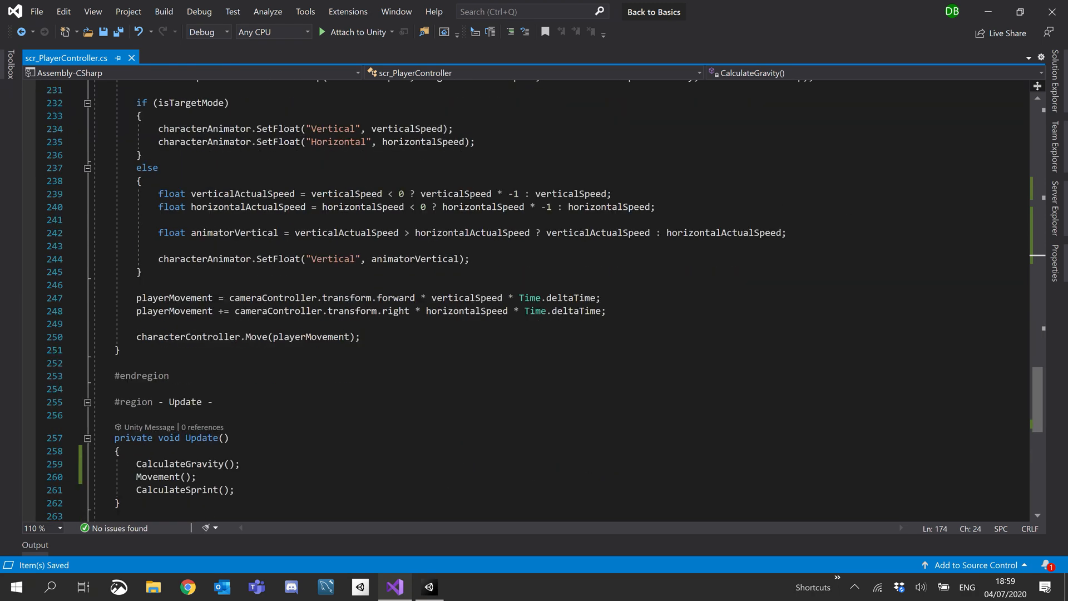
double_click(256, 336)
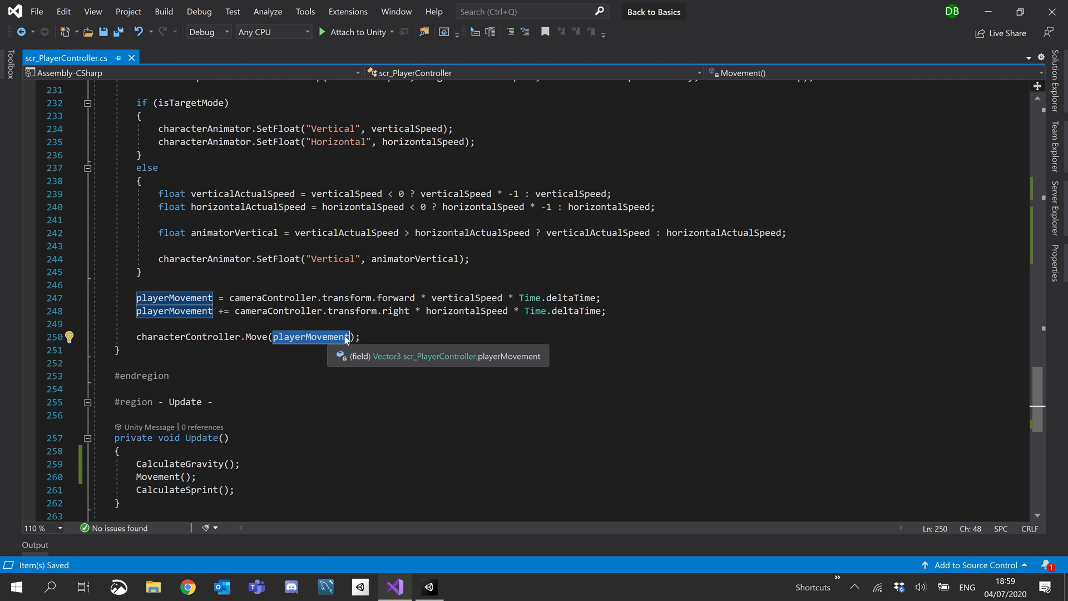
text(+)
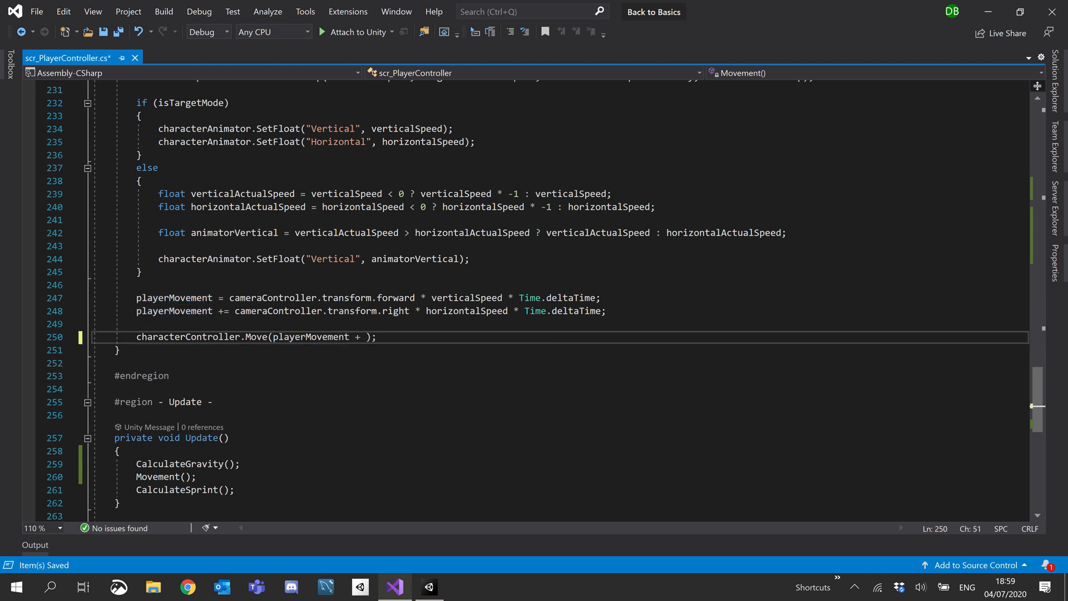
text(gravityMovement)
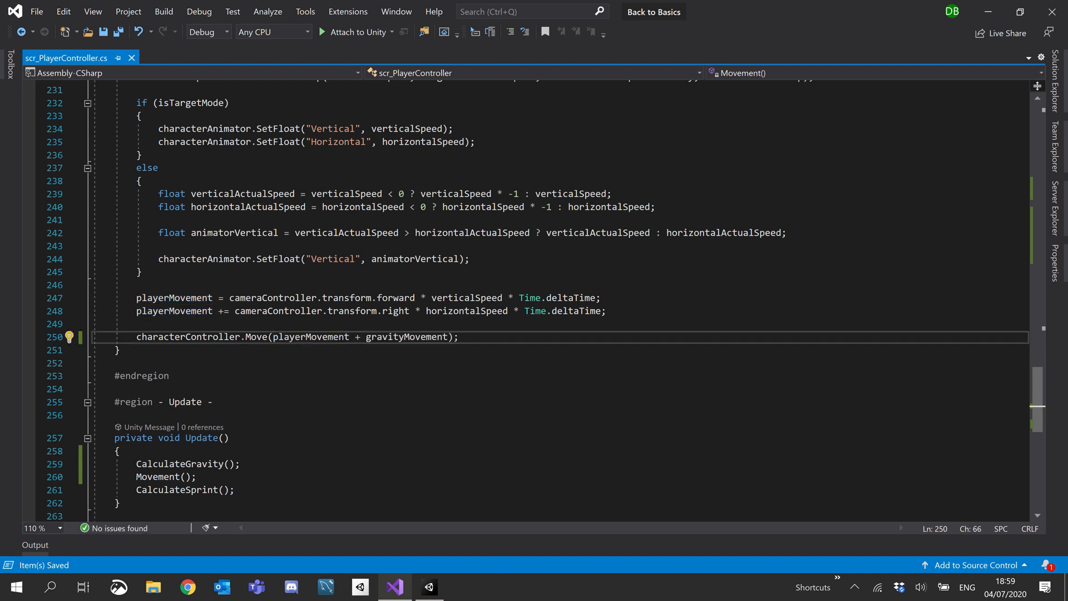
double_click(311, 336)
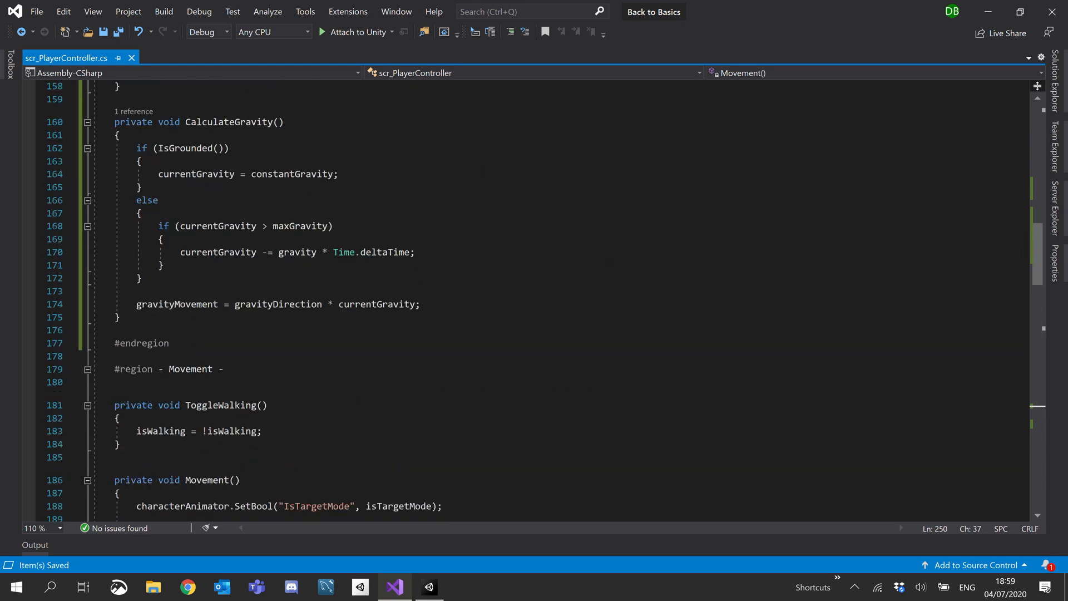
- Return to CalculateGravity and adjust the currentGravity term in the gravityMovement calculation
double_click(277, 303)
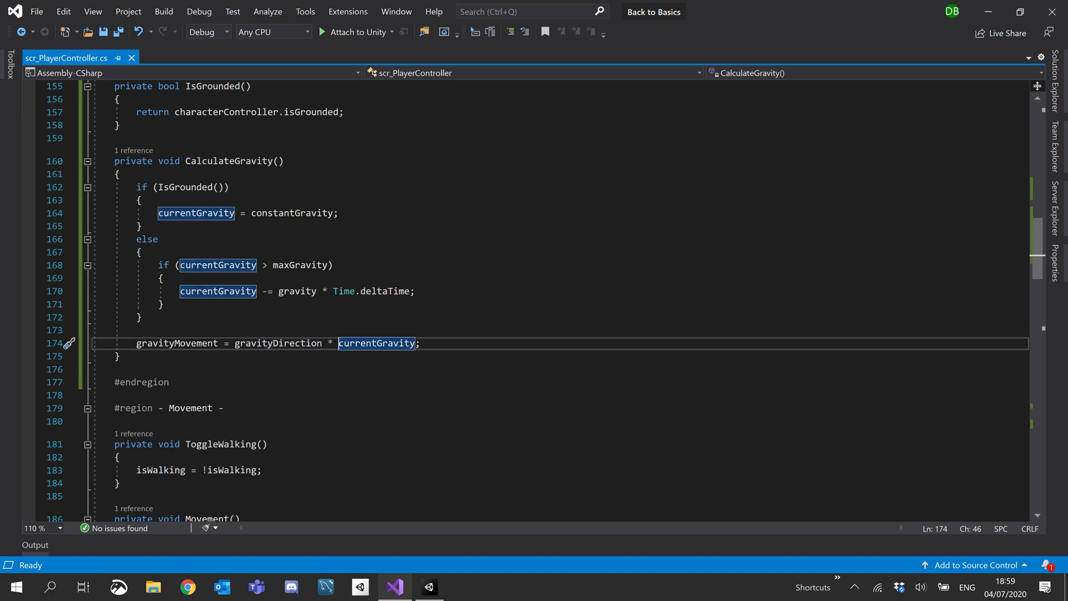
text(-)
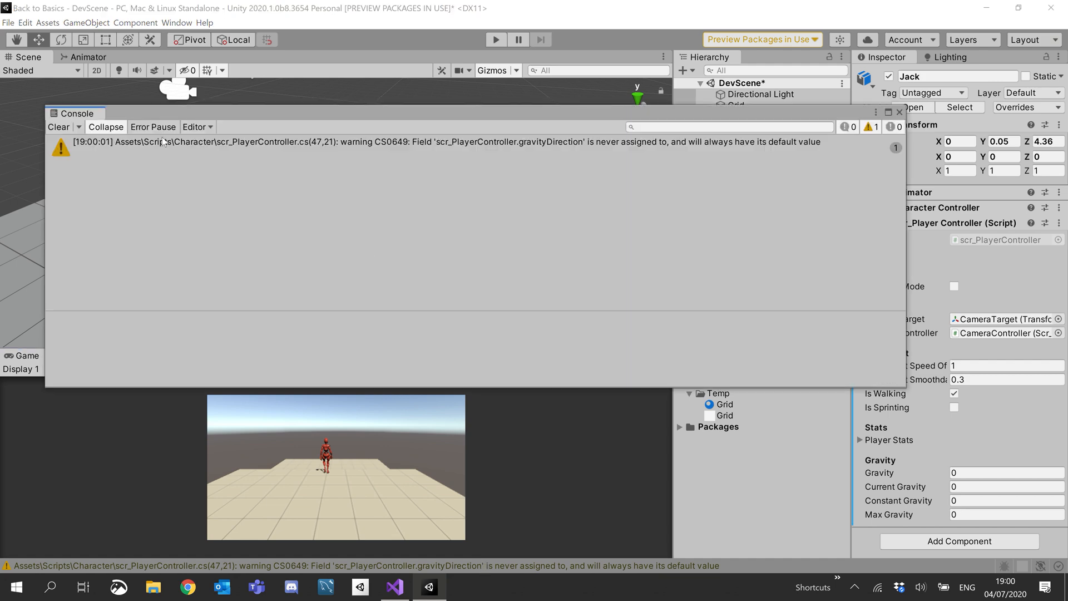
- Close the Console showing the CS0649 gravityDirection warning and return to the script
click(899, 112)
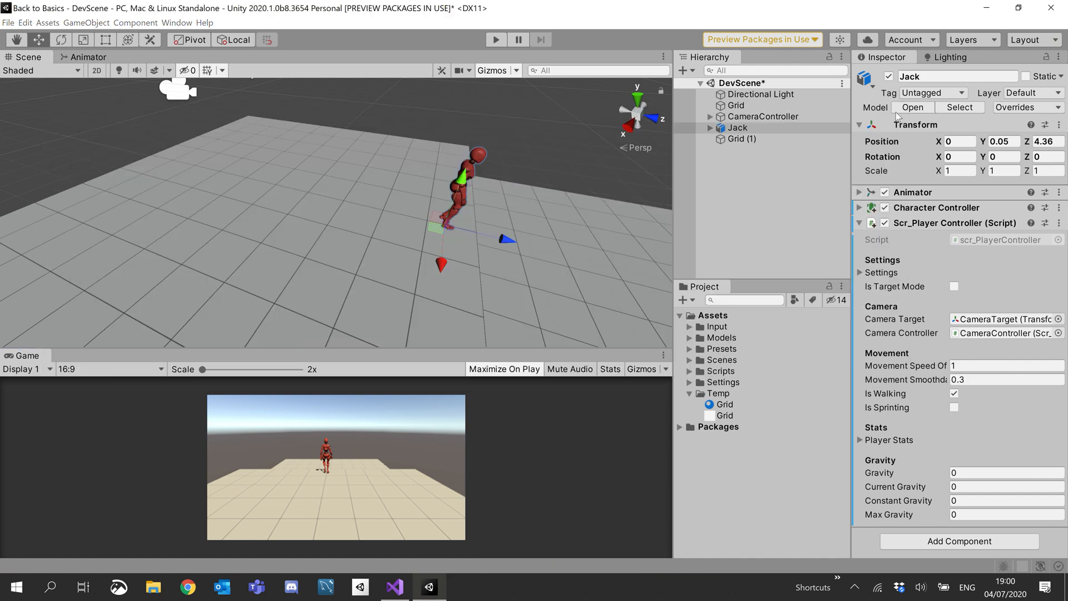
click(394, 587)
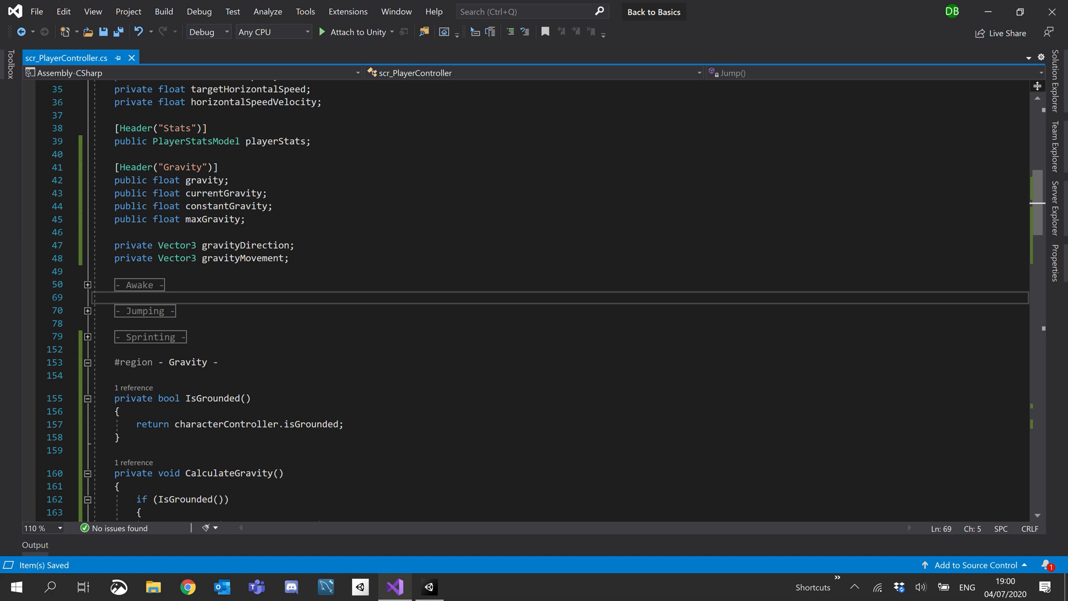
mouse_move(164, 291)
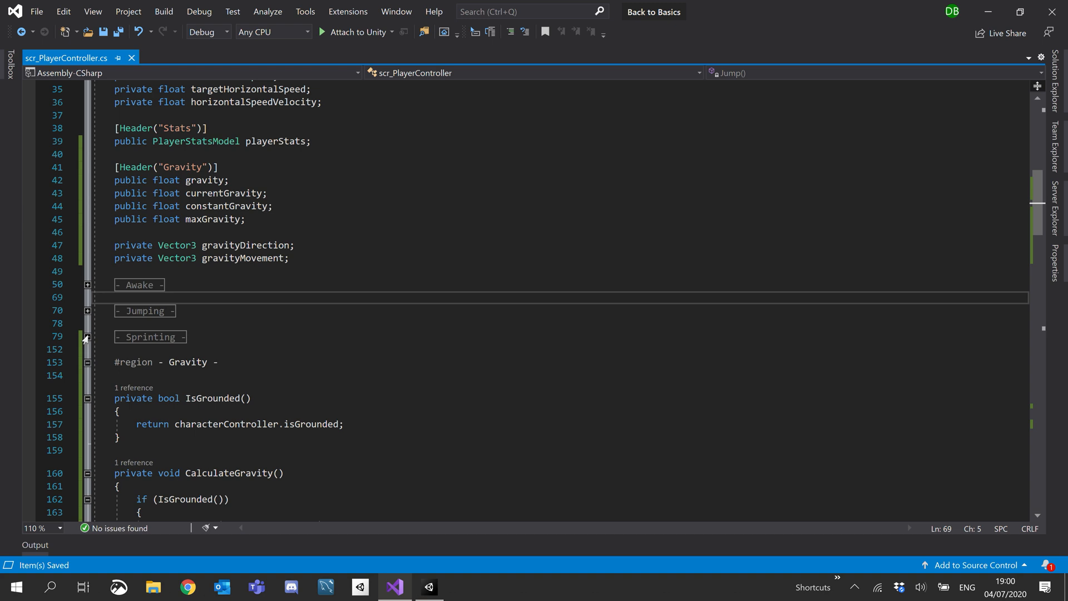
- Expand Awake and add gravityDirection = Vector3.down; after the Sprint binding
click(87, 283)
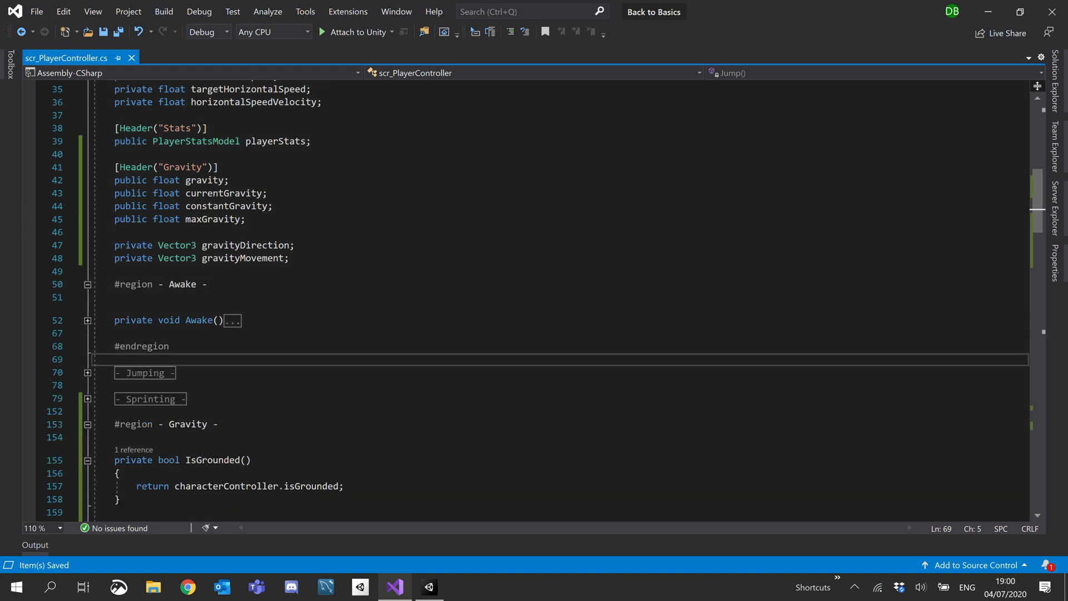
click(87, 319)
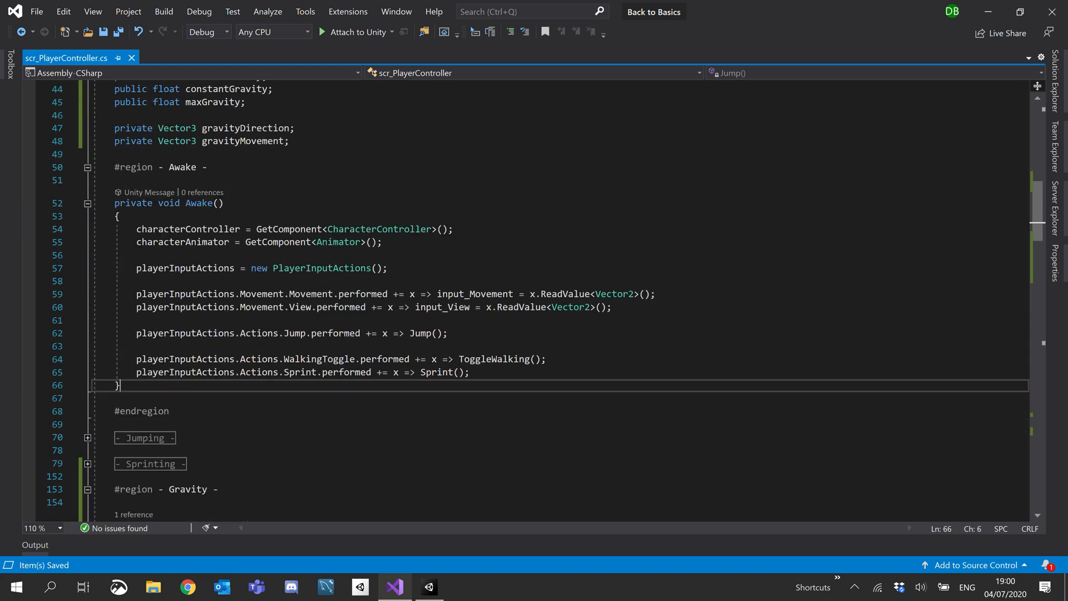
text(gravityDirection)
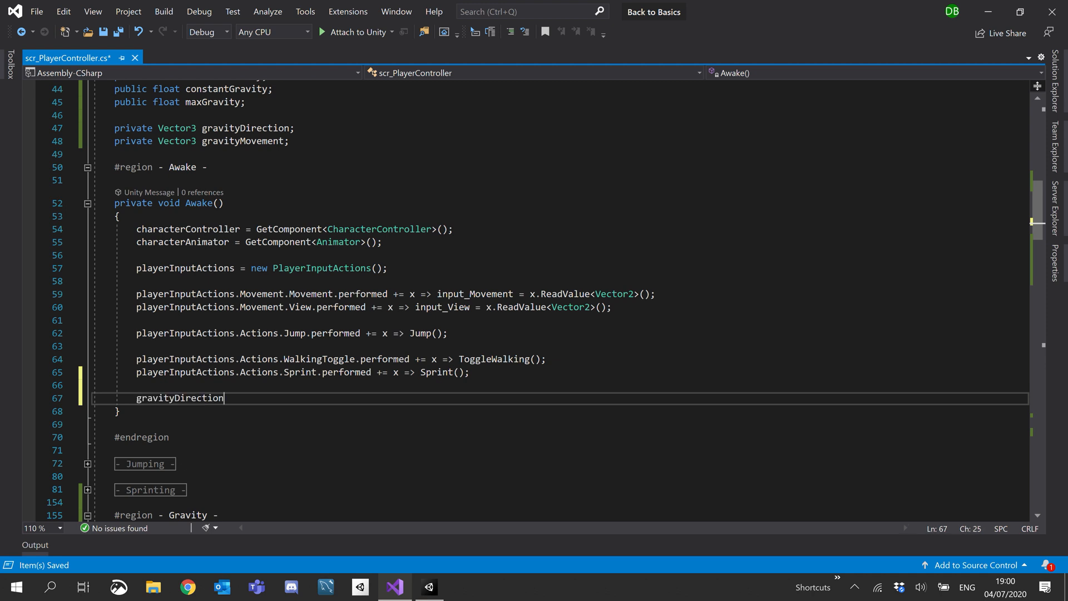
text(= ve)
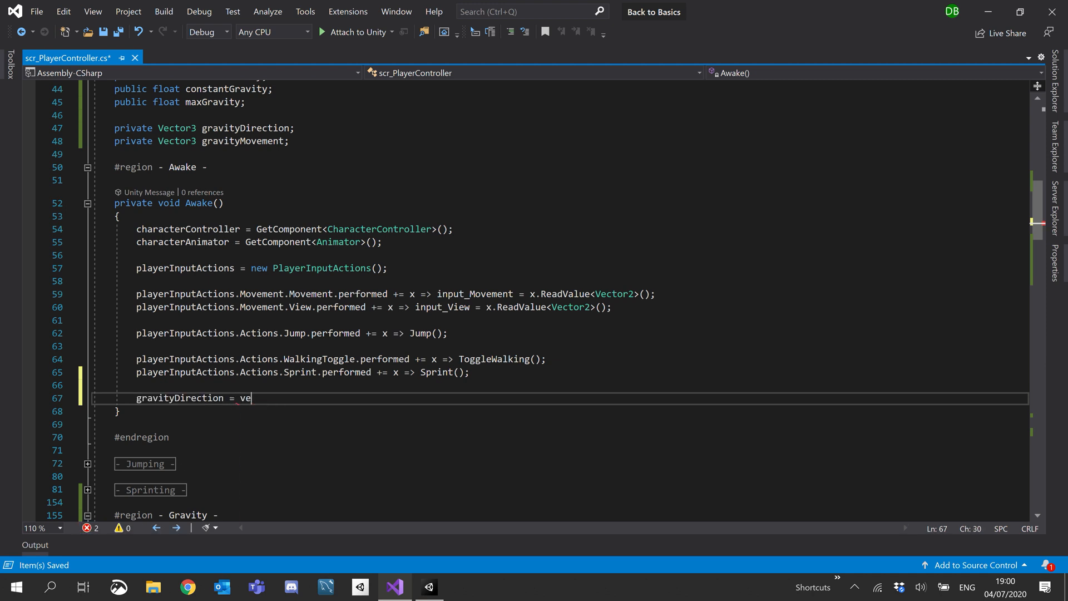
text(ctor3)
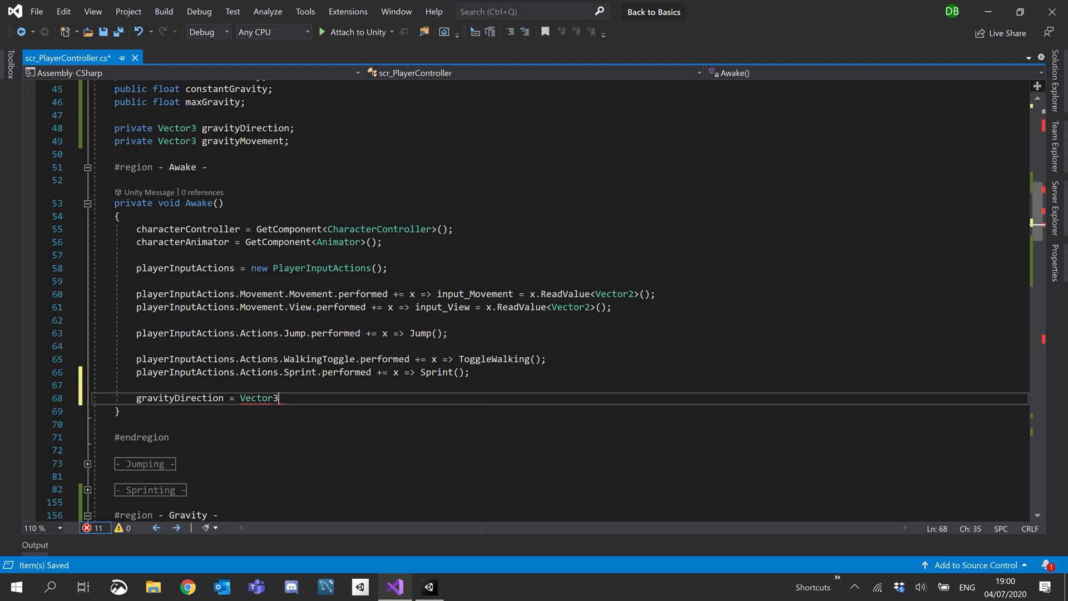
text(.dow)
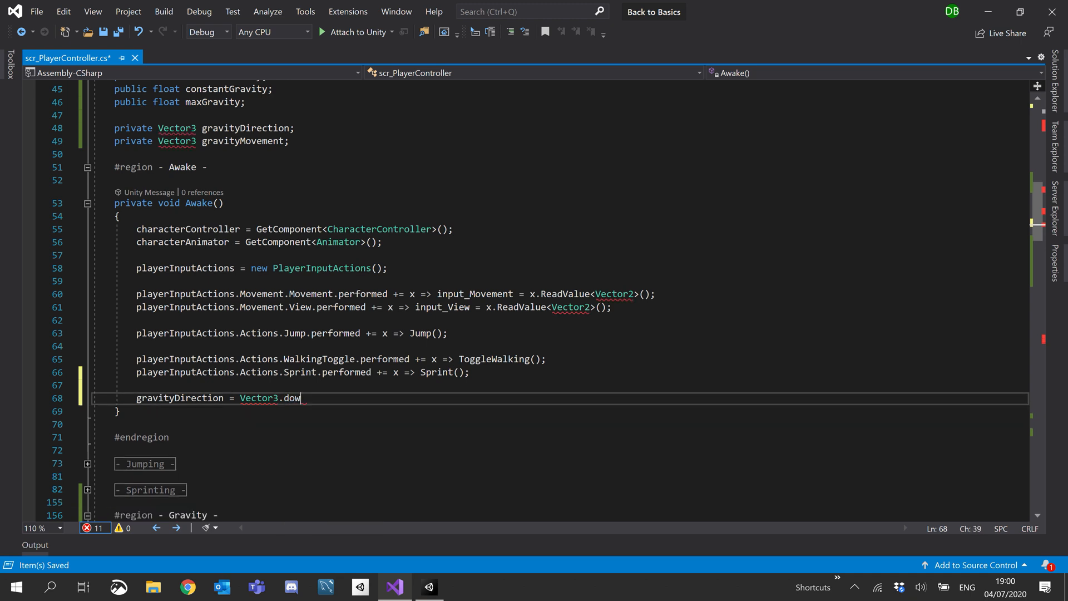
text(n;)
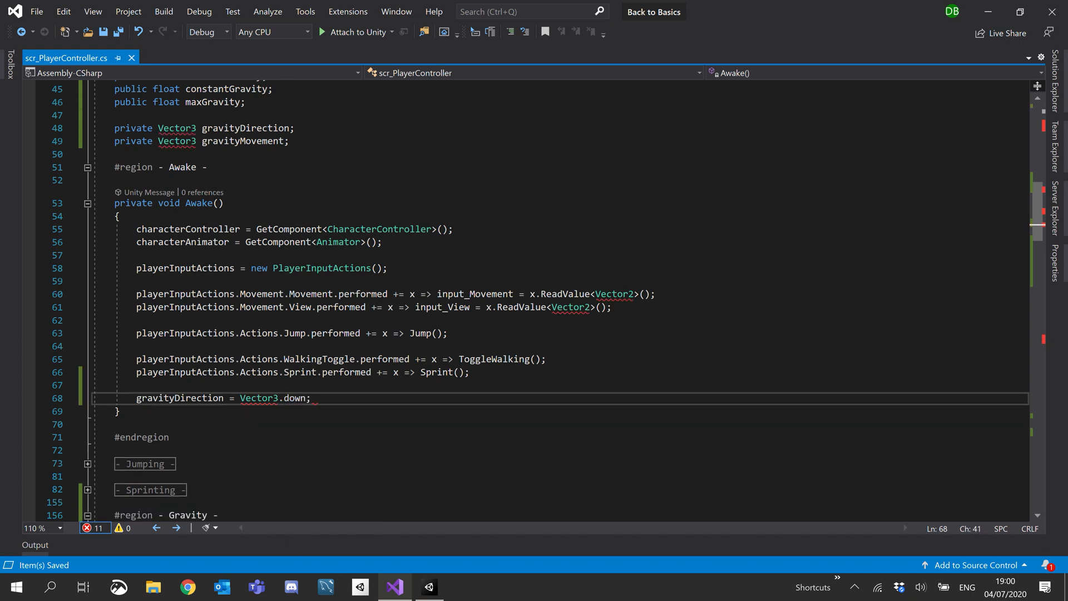
double_click(273, 397)
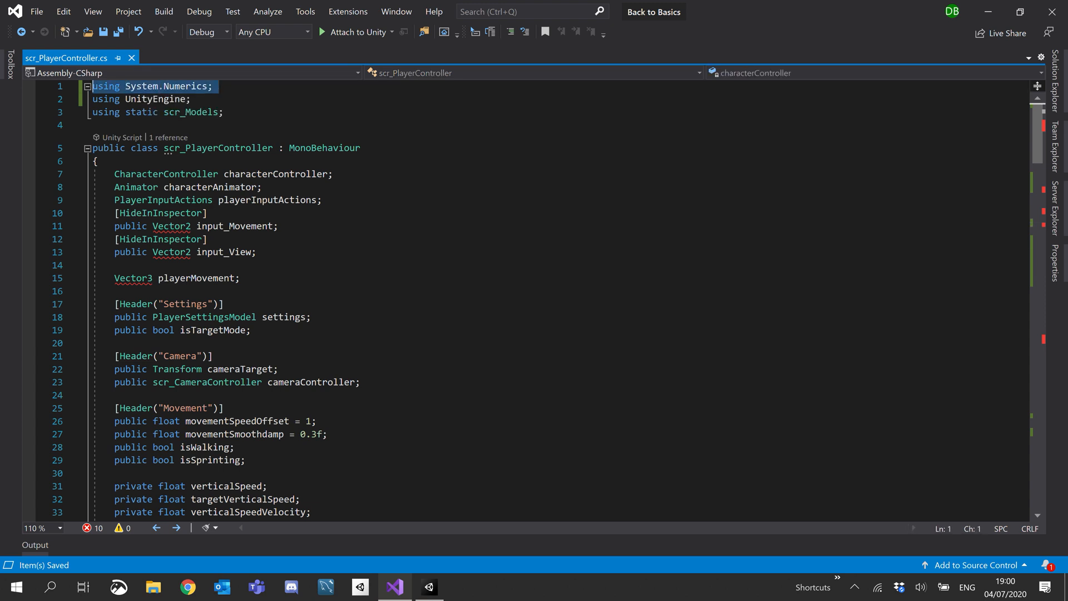
- Delete the stray 'using System.Numerics;' line so the script has no issues
double_click(184, 85)
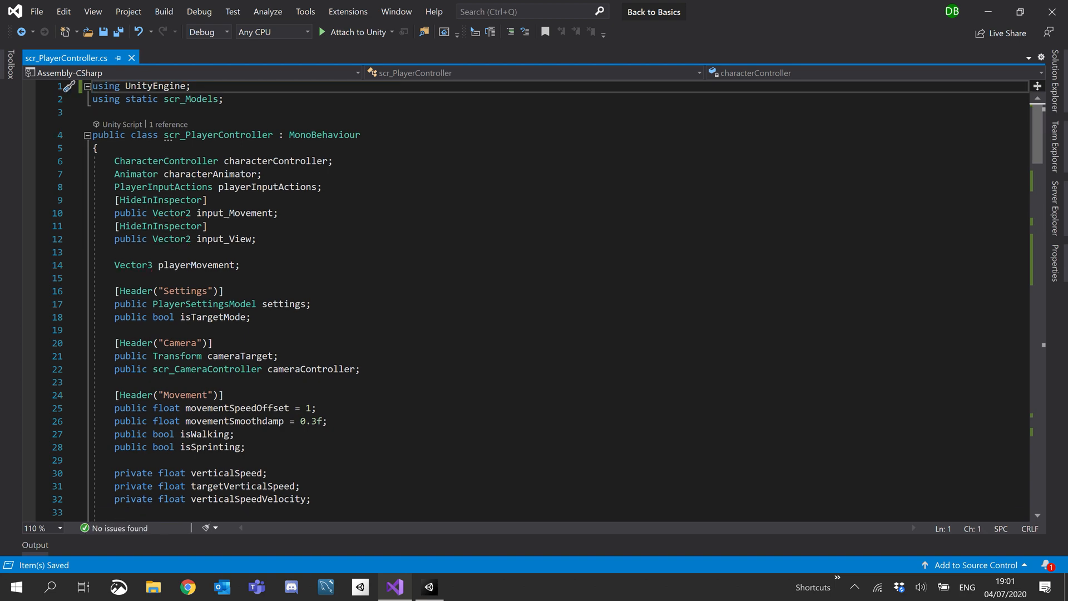
scroll(down, 3)
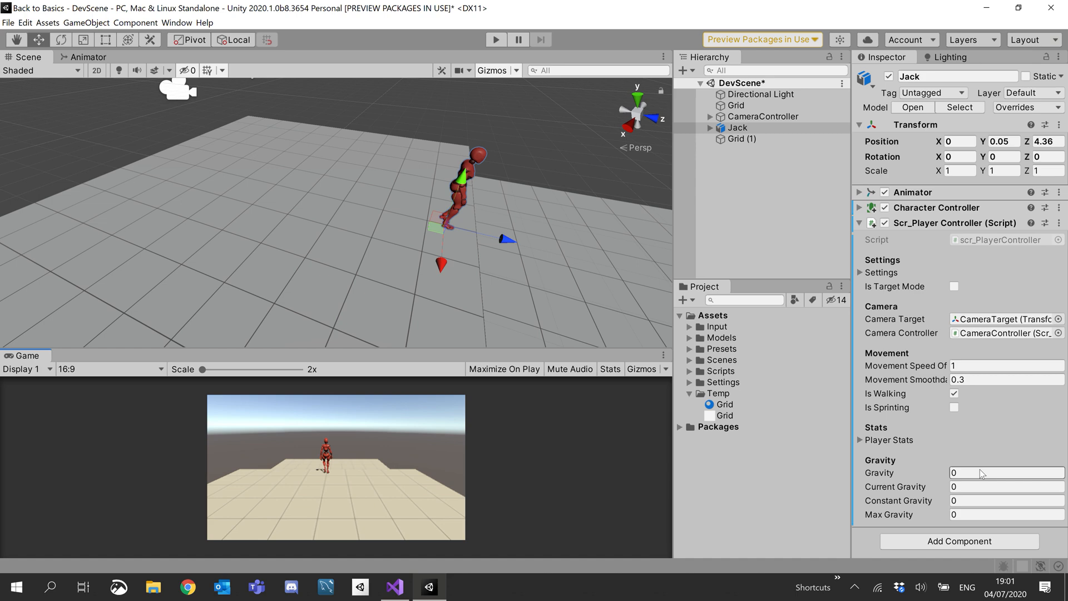
- Enter Gravity 10, Constant Gravity -0.6 and Max Gravity -15 in Jack's Inspector
text(10)
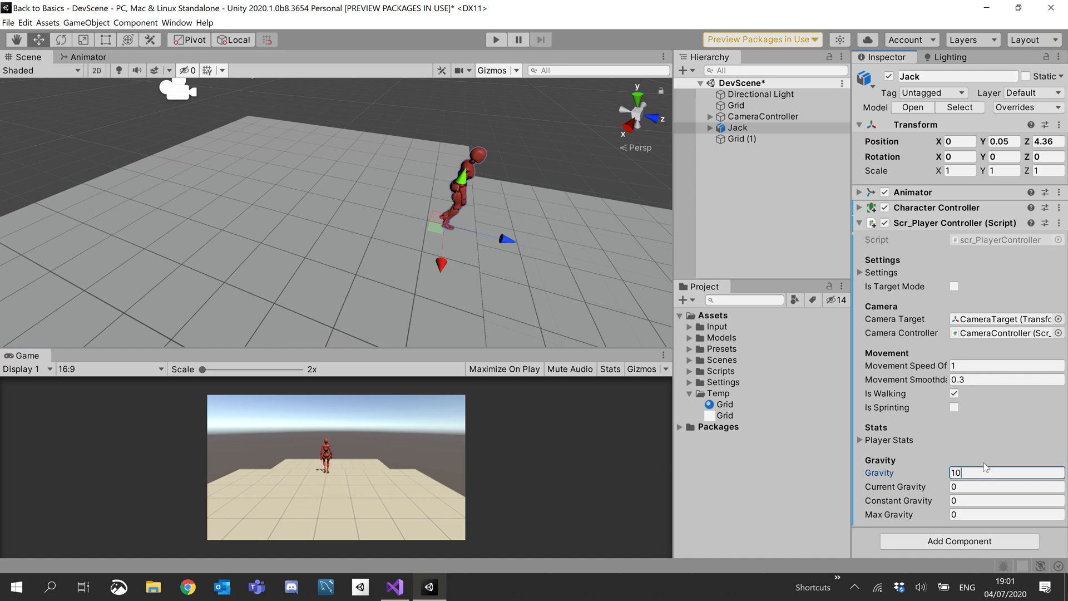
click(1004, 486)
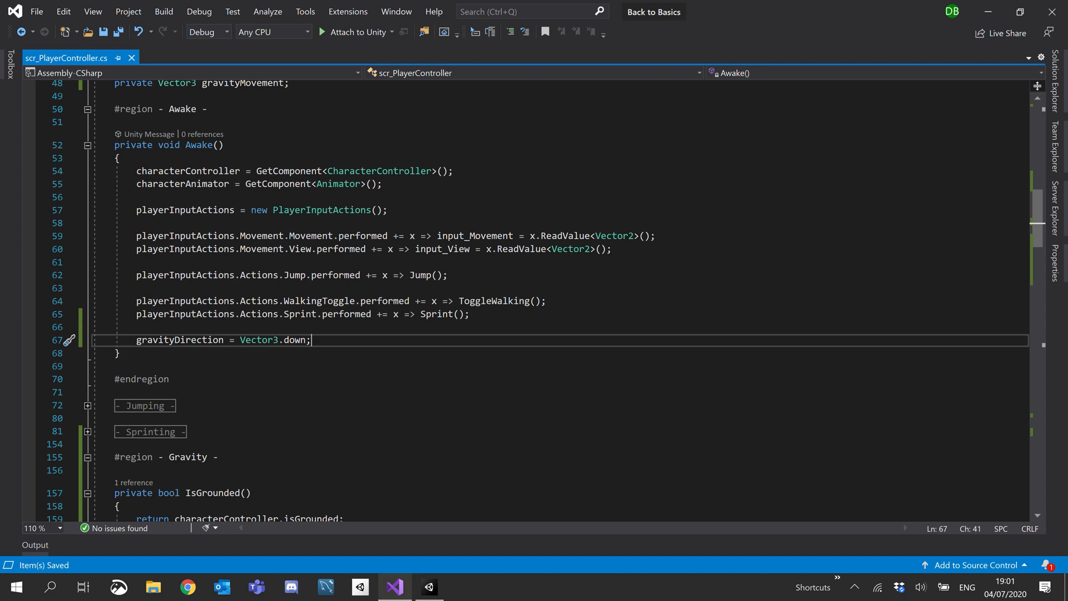
click(427, 587)
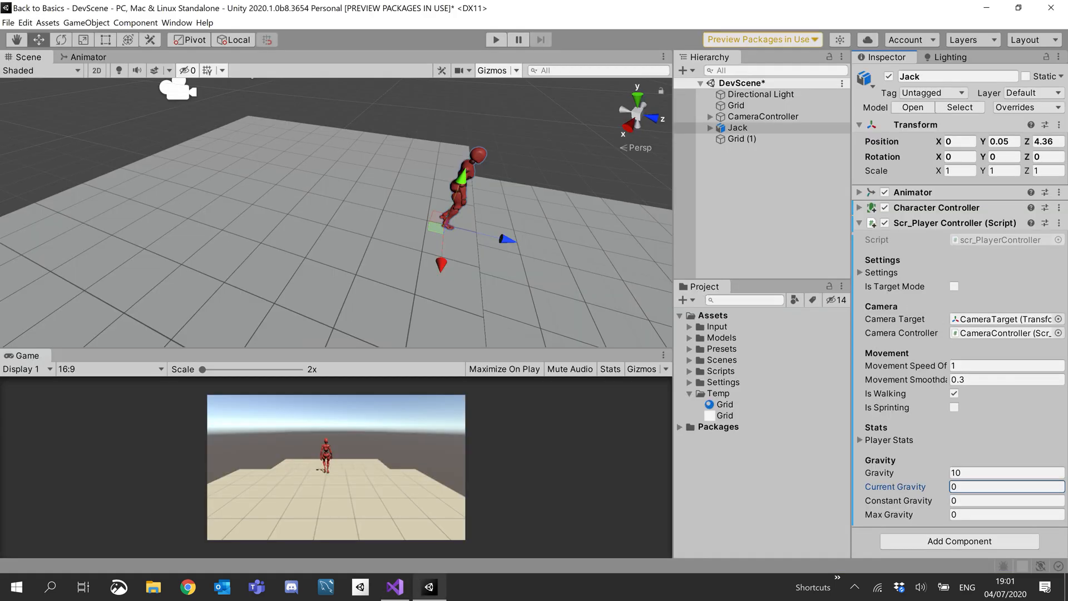
click(1006, 486)
text(-)
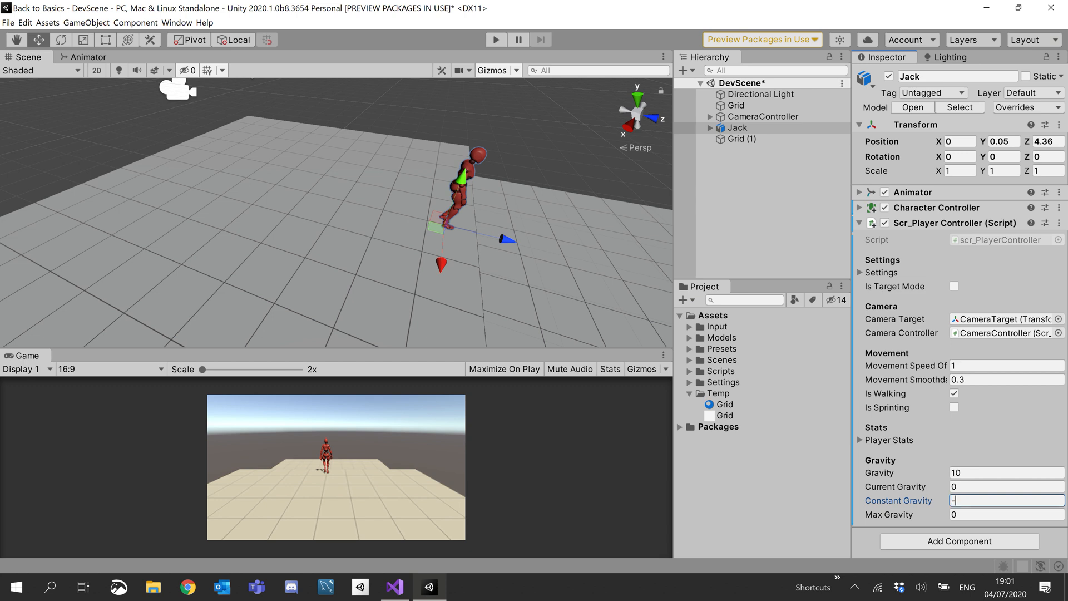
text(0.6)
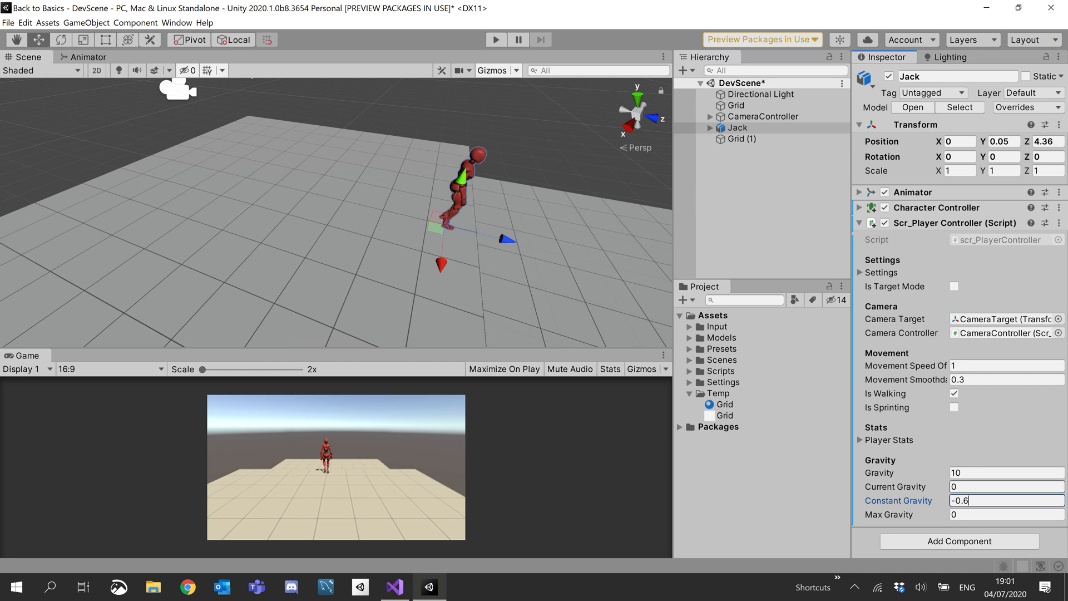
click(1005, 515)
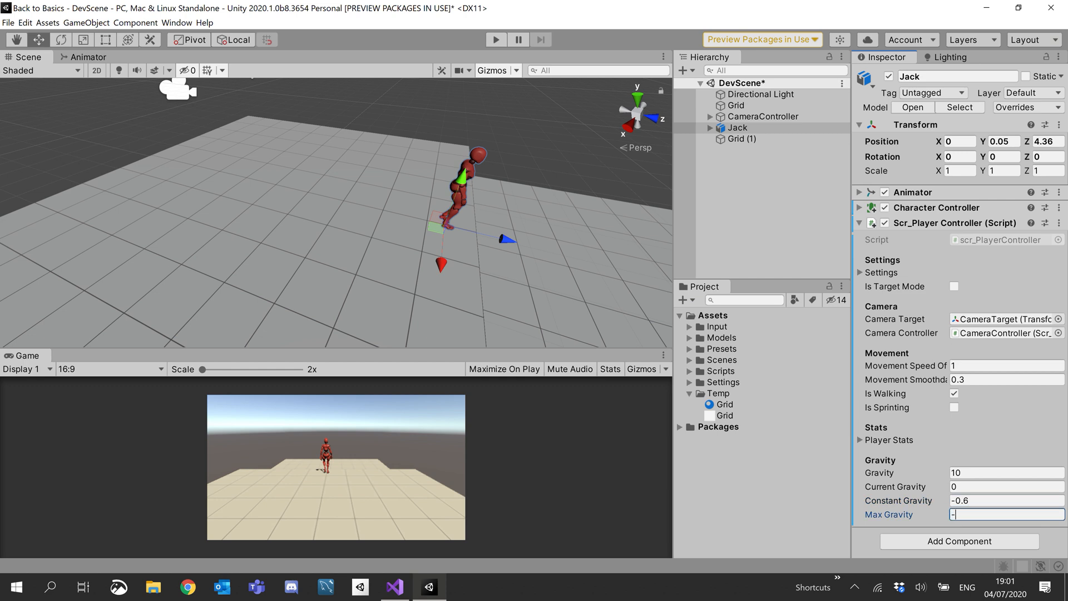
text(-15)
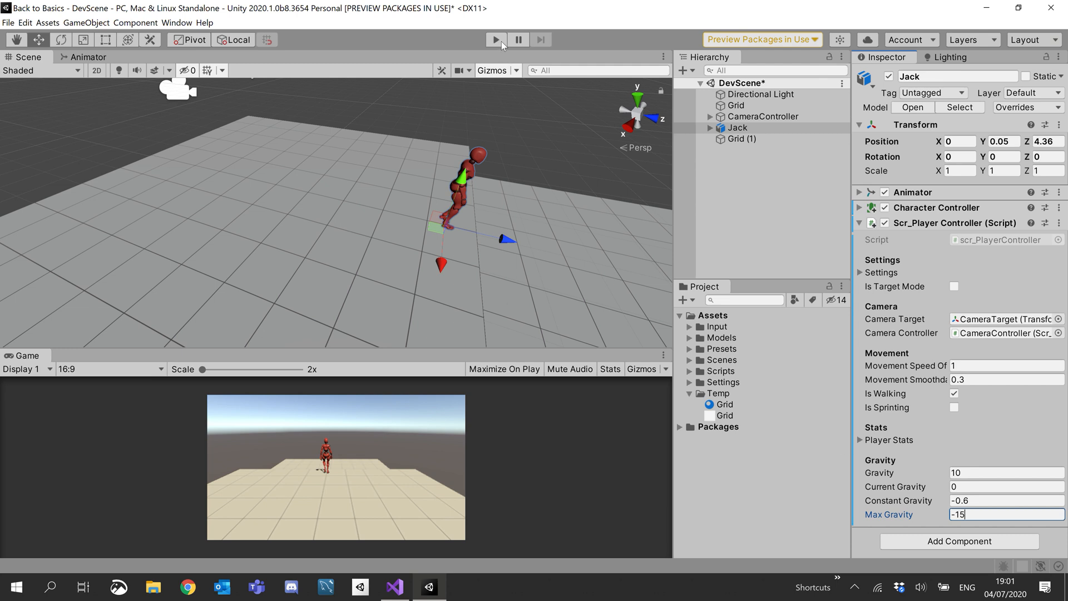
- Play the scene and focus the Game view to test the character's gravity
click(495, 39)
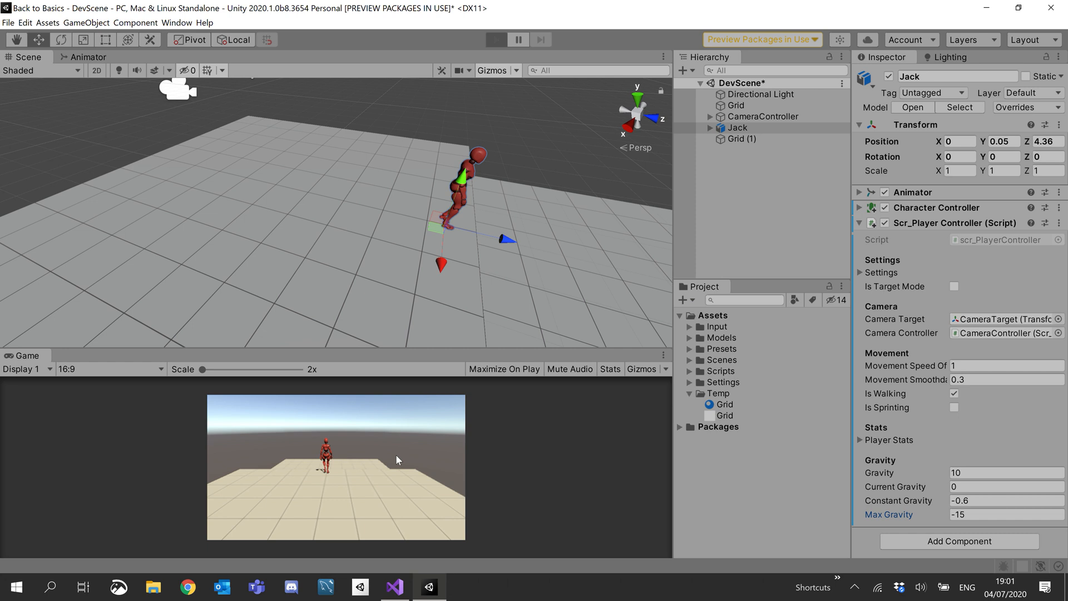
click(496, 39)
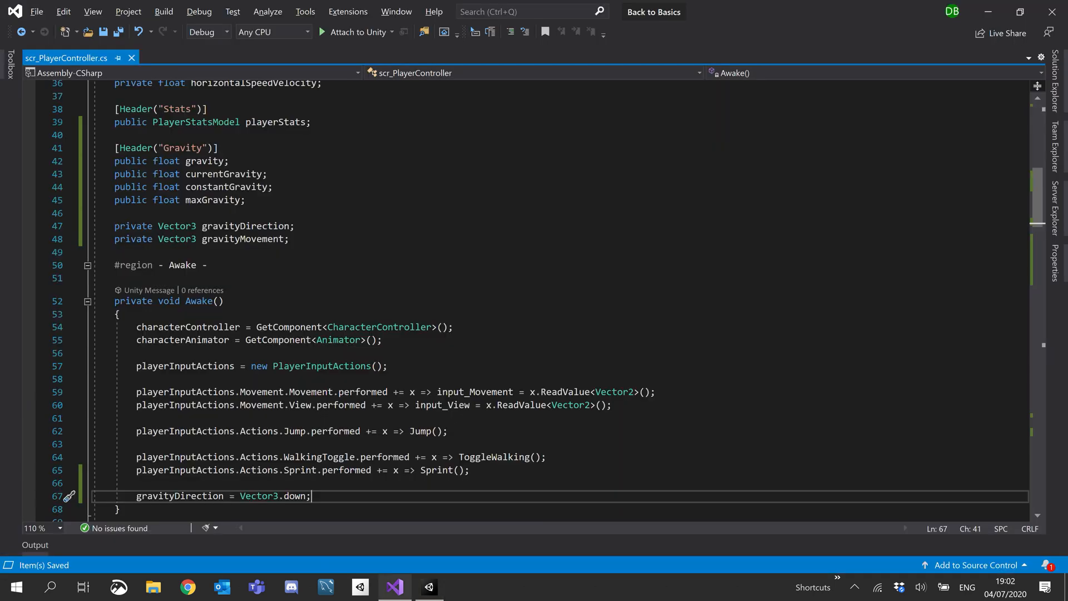
- Append * Time.deltaTime to the gravityMovement assignment in CalculateGravity and save
scroll(down, 3)
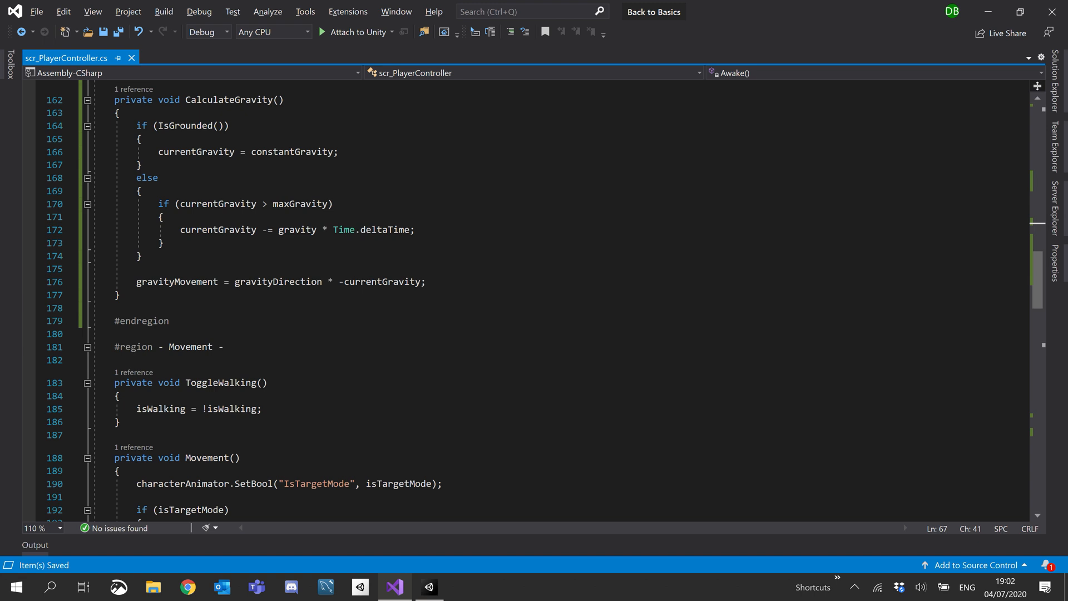
scroll(down, 3)
text( * Time.deltaTime)
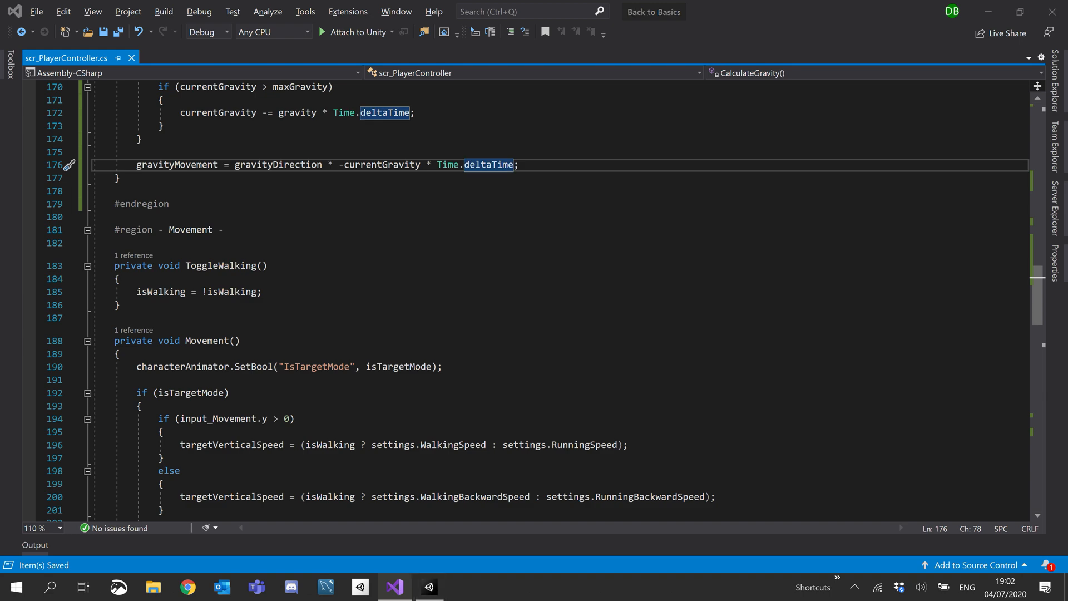
click(429, 587)
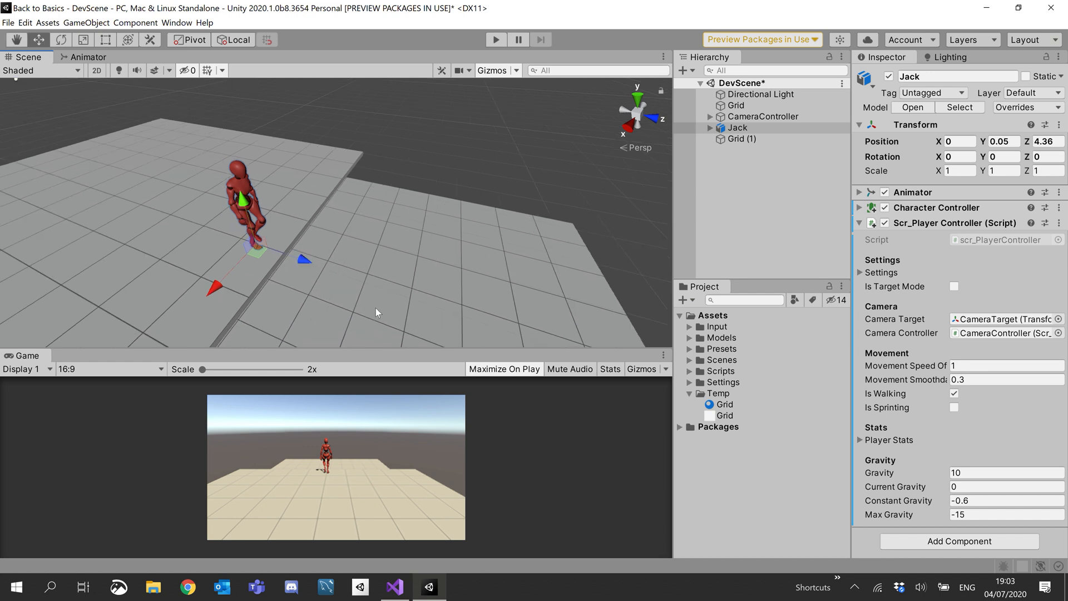
mouse_move(970, 433)
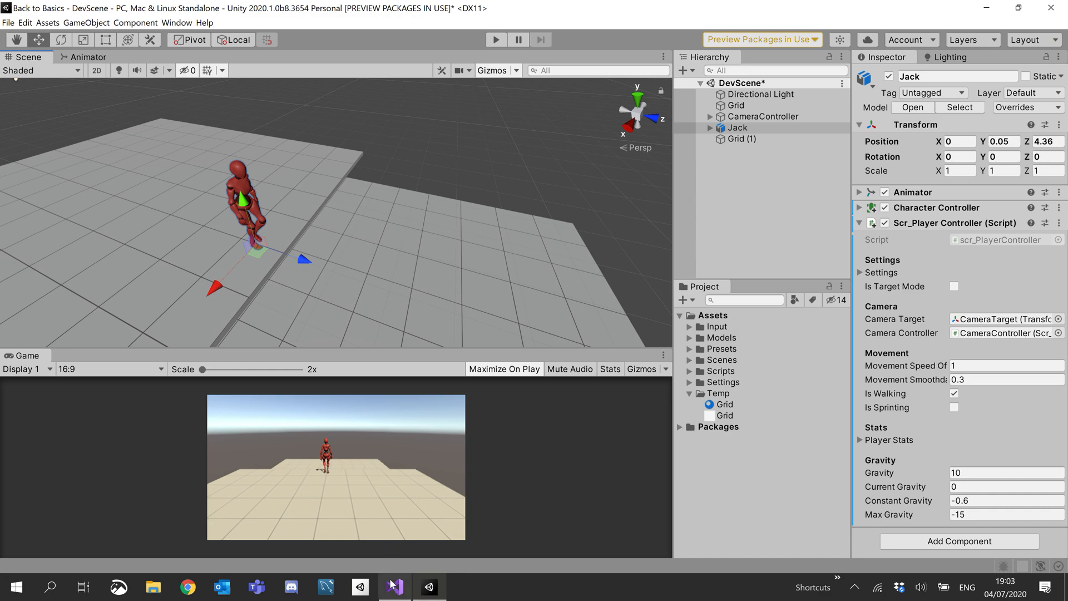
click(394, 587)
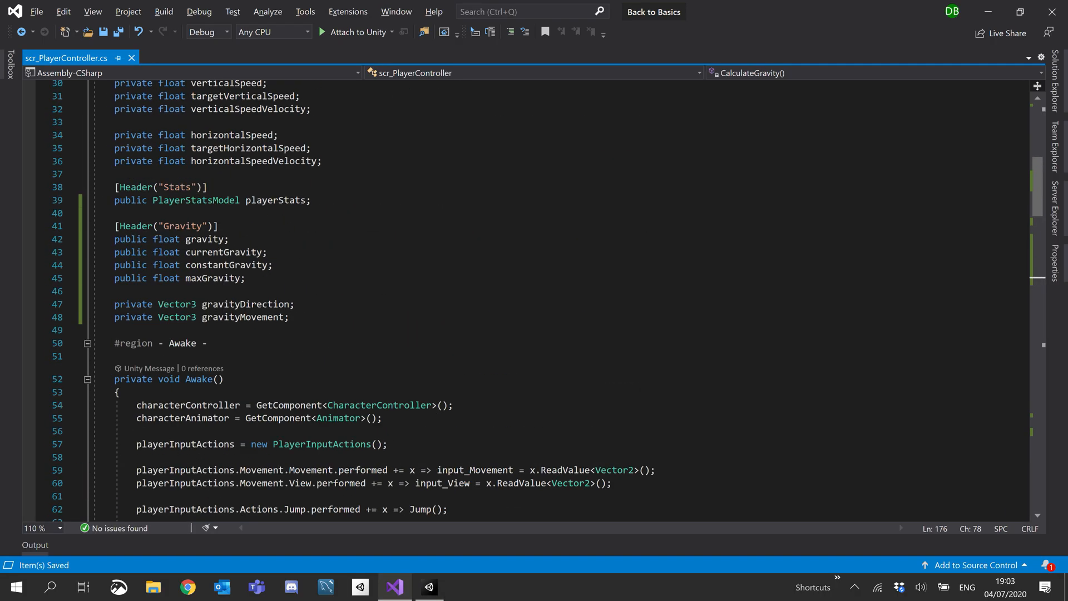
mouse_move(234, 265)
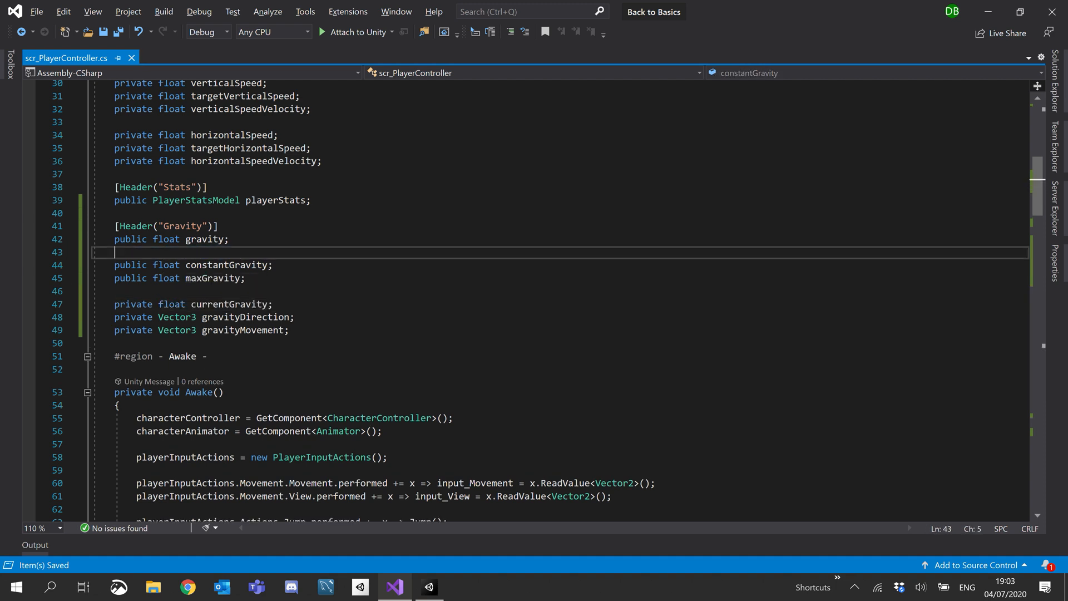
- Move currentGravity to a private float field above gravityDirection
key(Backspace)
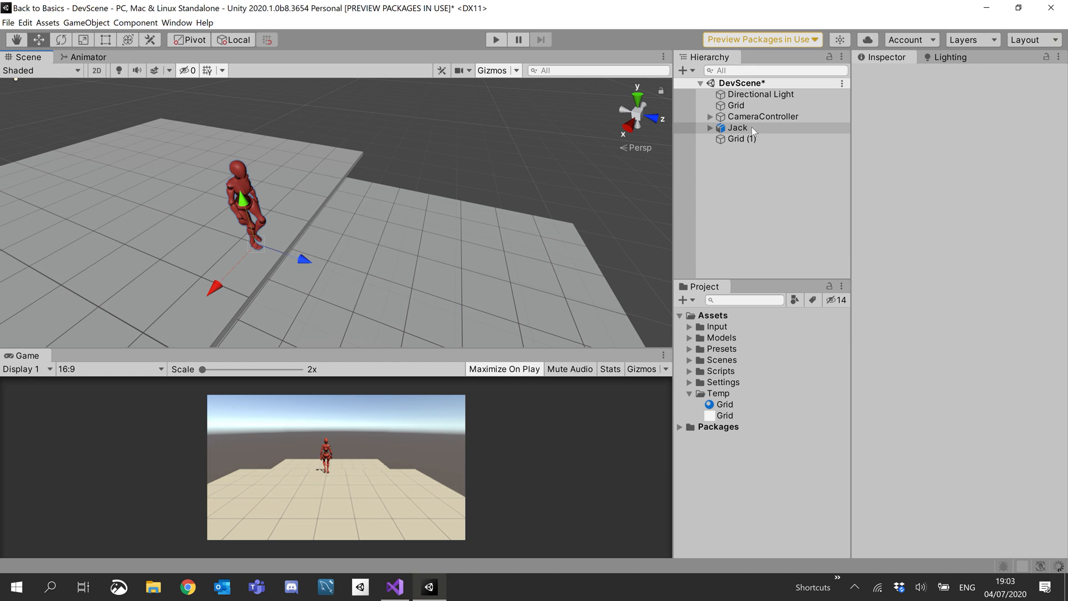
- Read Jack's Inspector values and default the fields to gravity 10, constantGravity -0.6f, maxGravity -15, then save
click(737, 127)
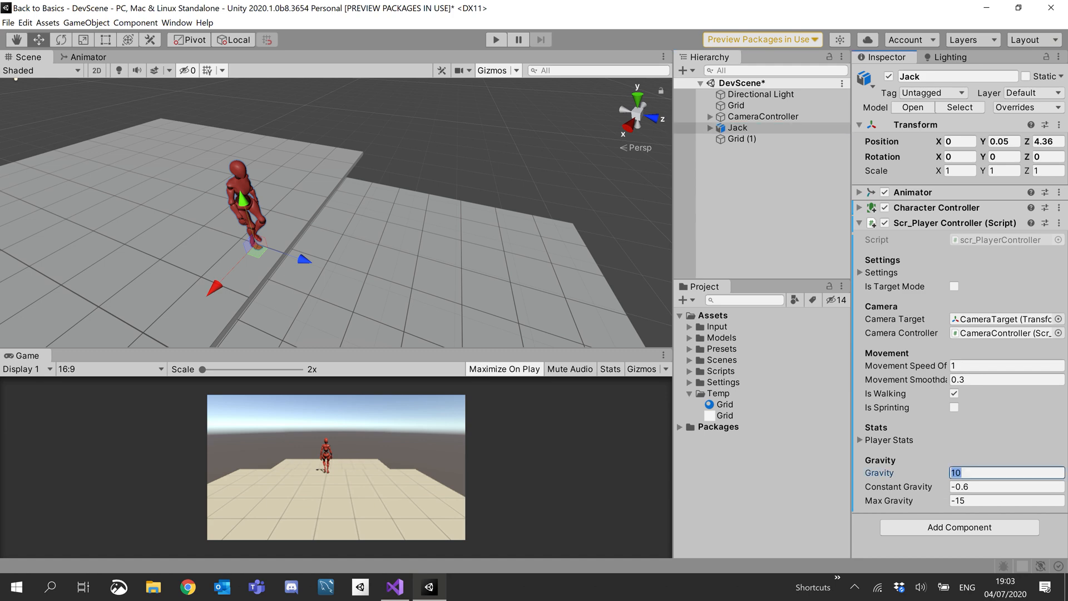
click(394, 586)
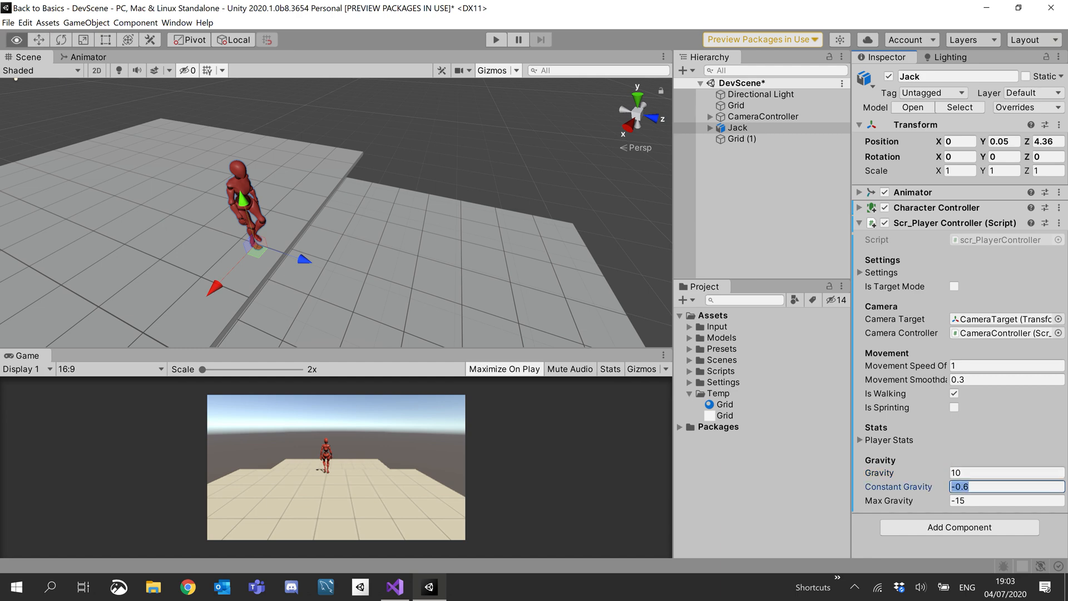
click(394, 587)
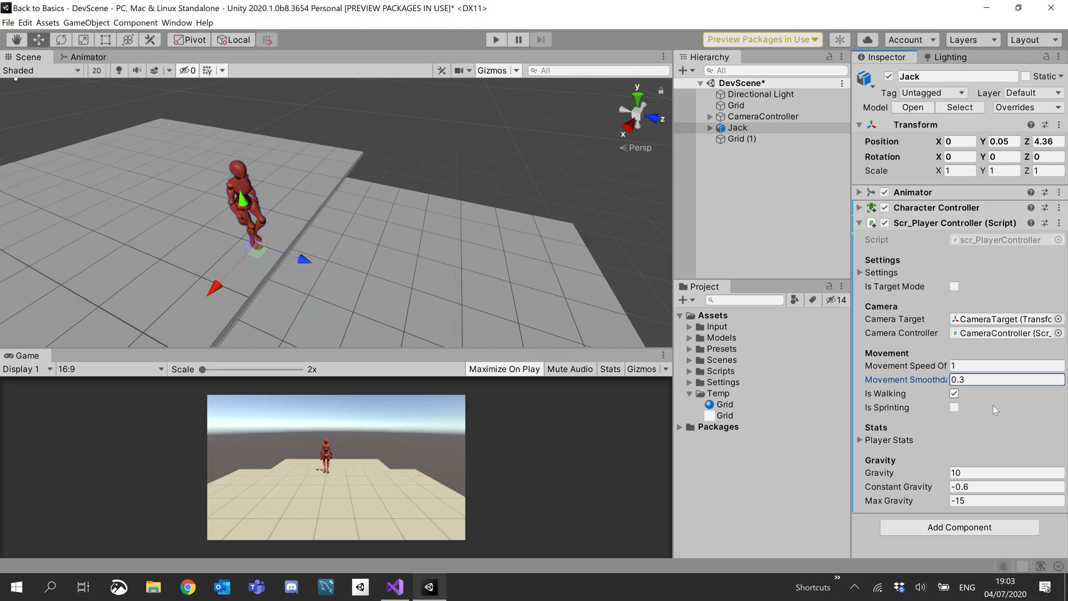
click(1006, 499)
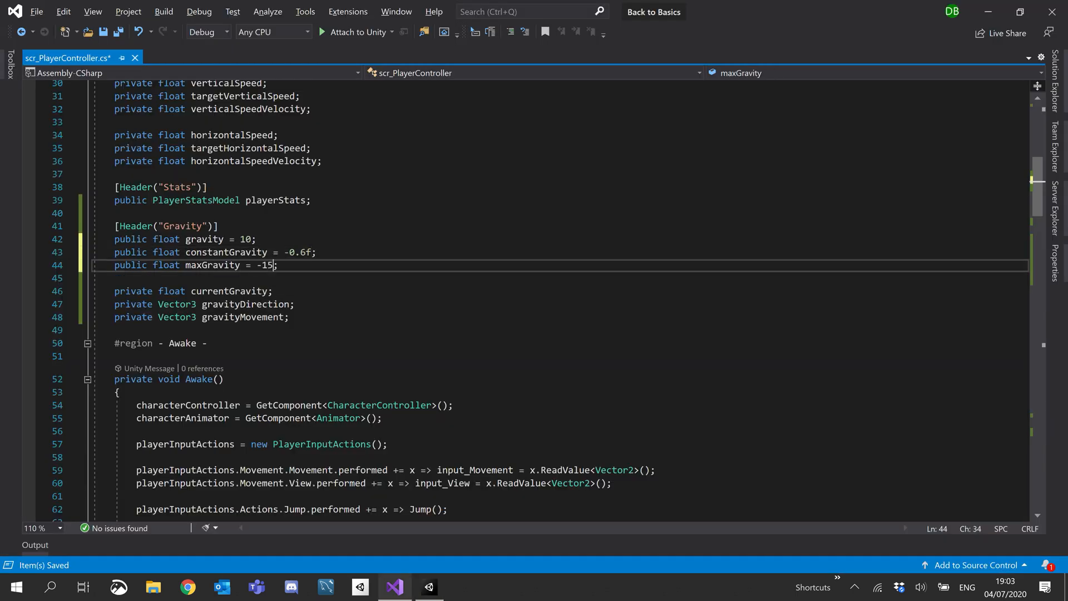
click(117, 32)
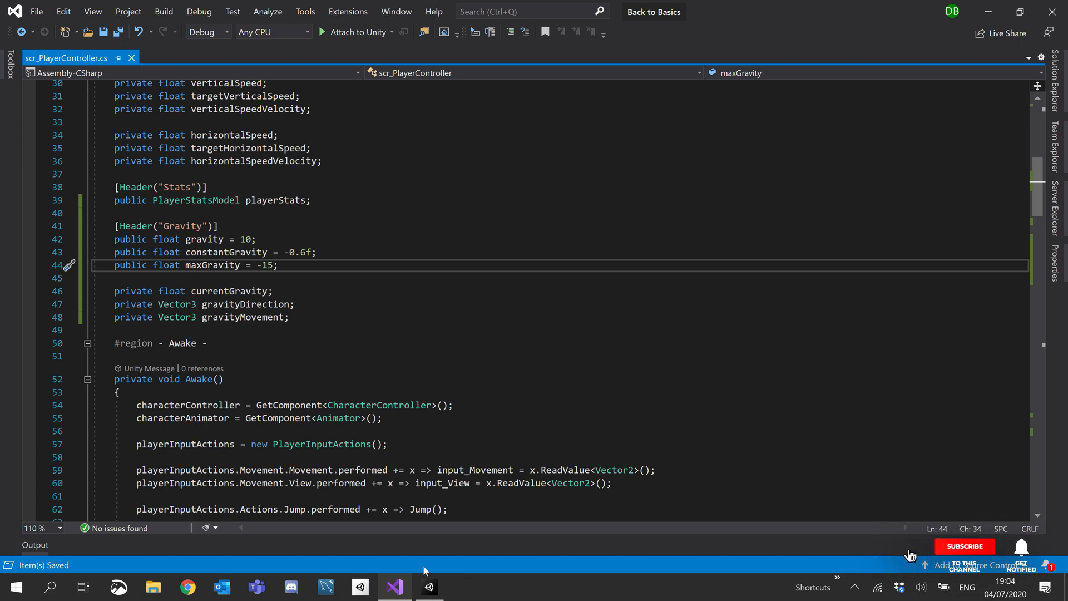
click(428, 587)
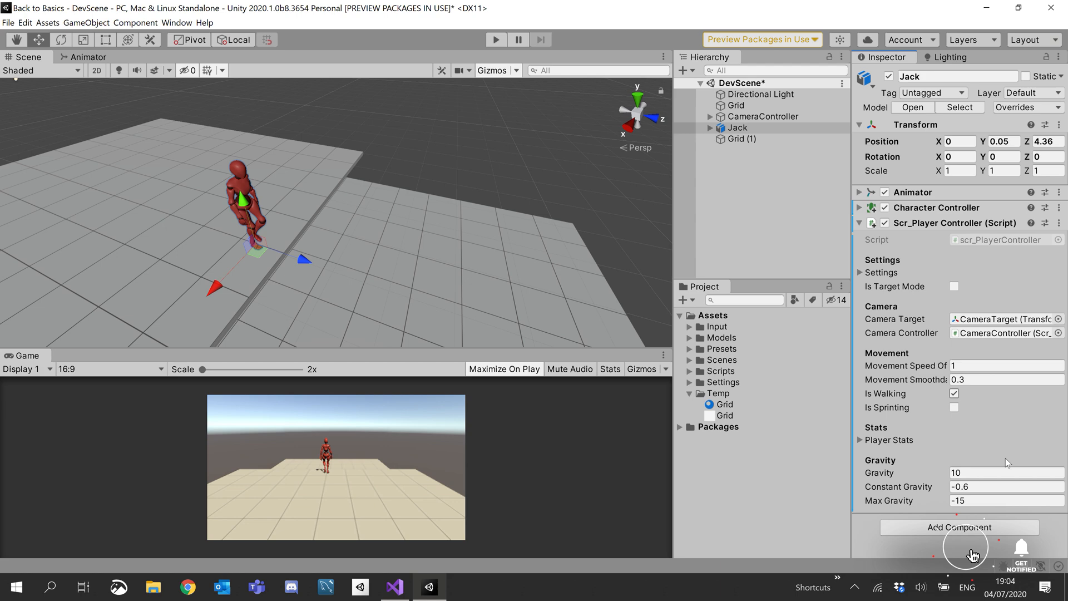
mouse_move(436, 346)
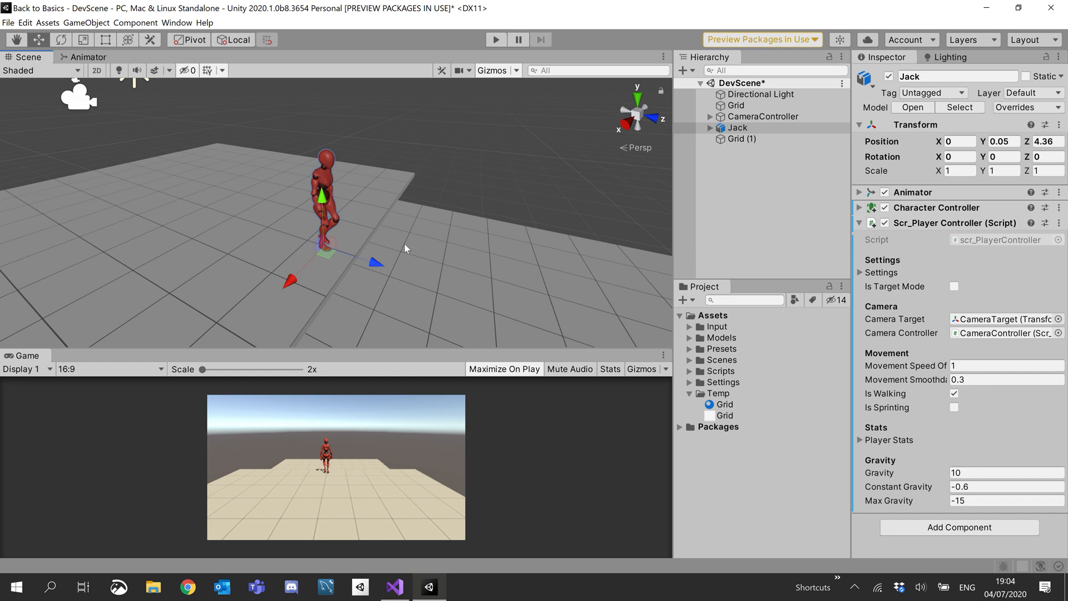
mouse_move(257, 215)
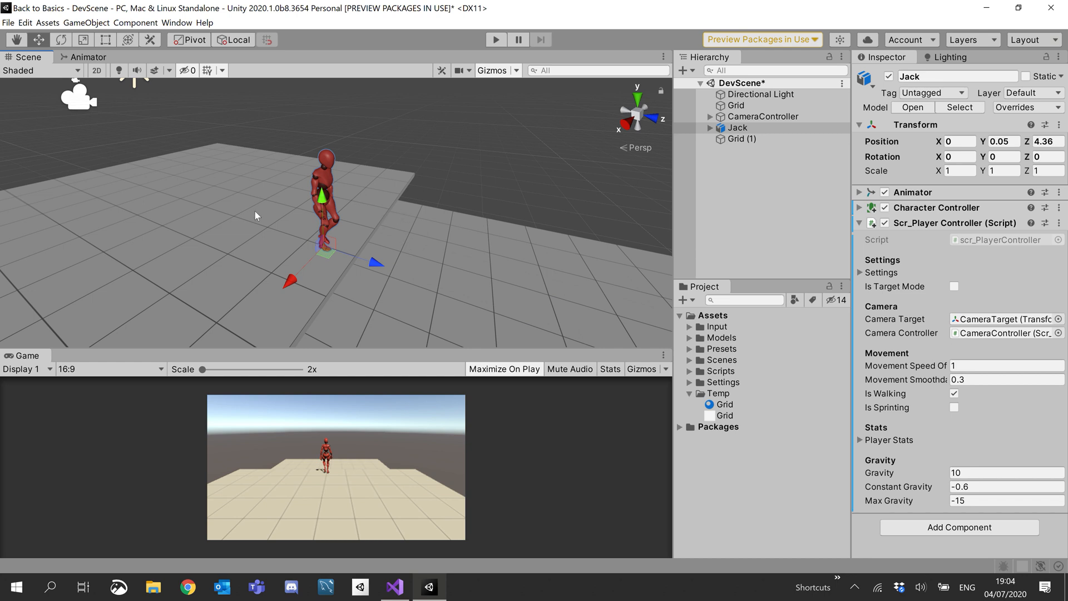